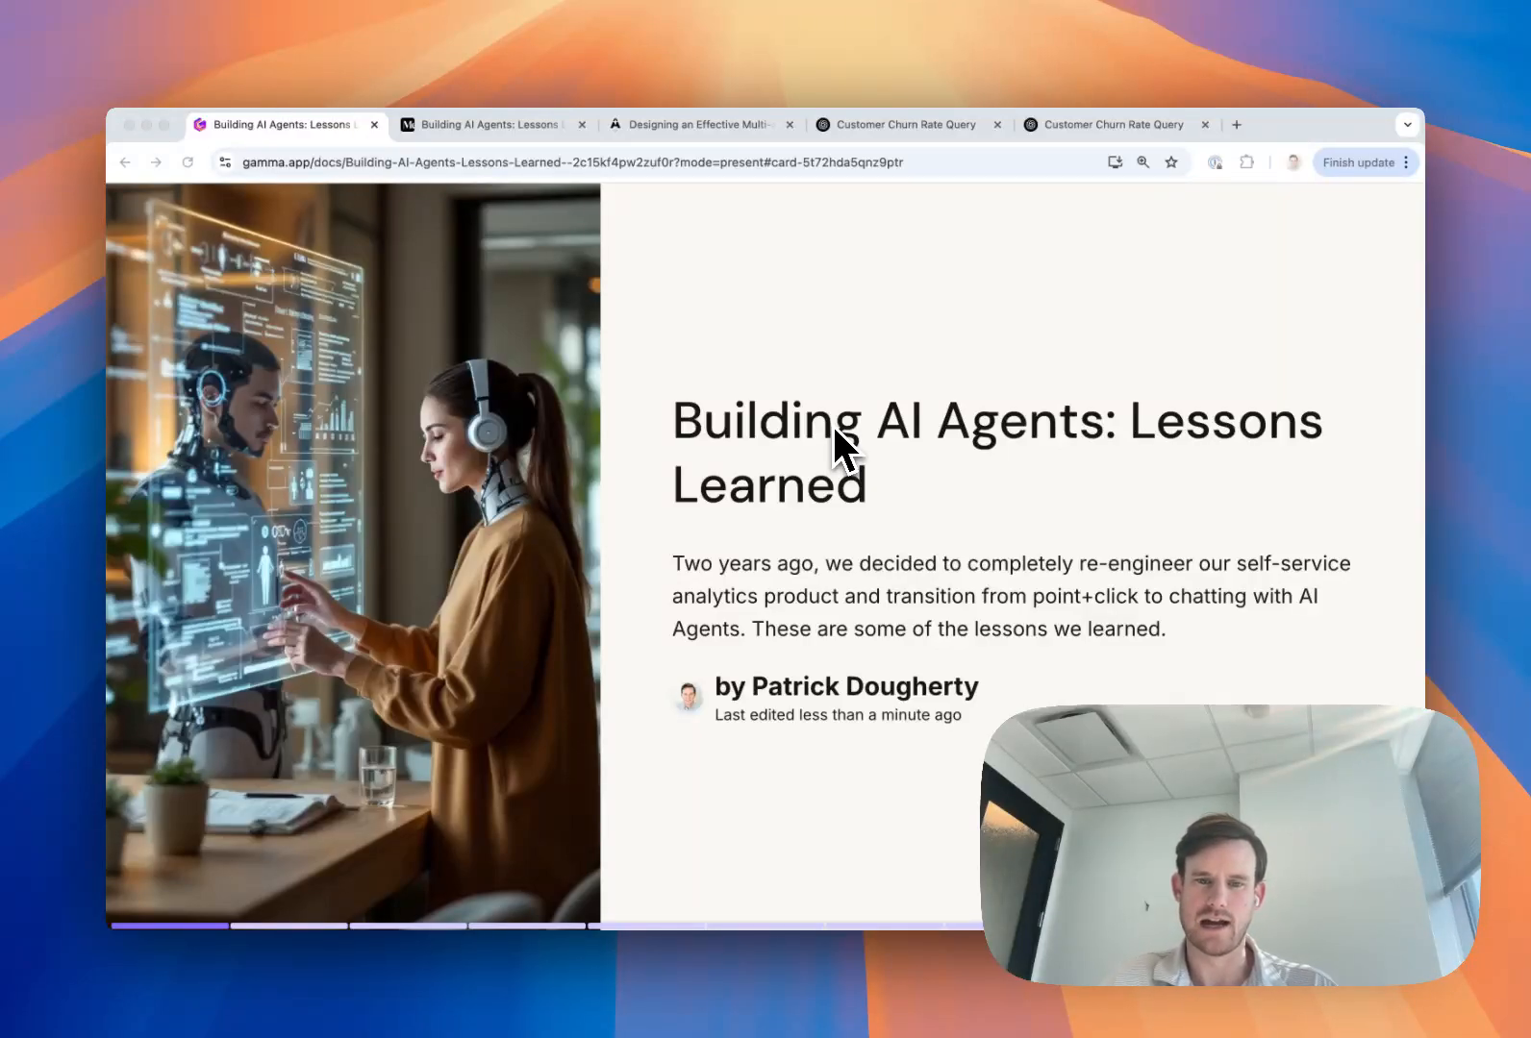
{"action": "mouse_move", "coordinate": [1031, 390]}
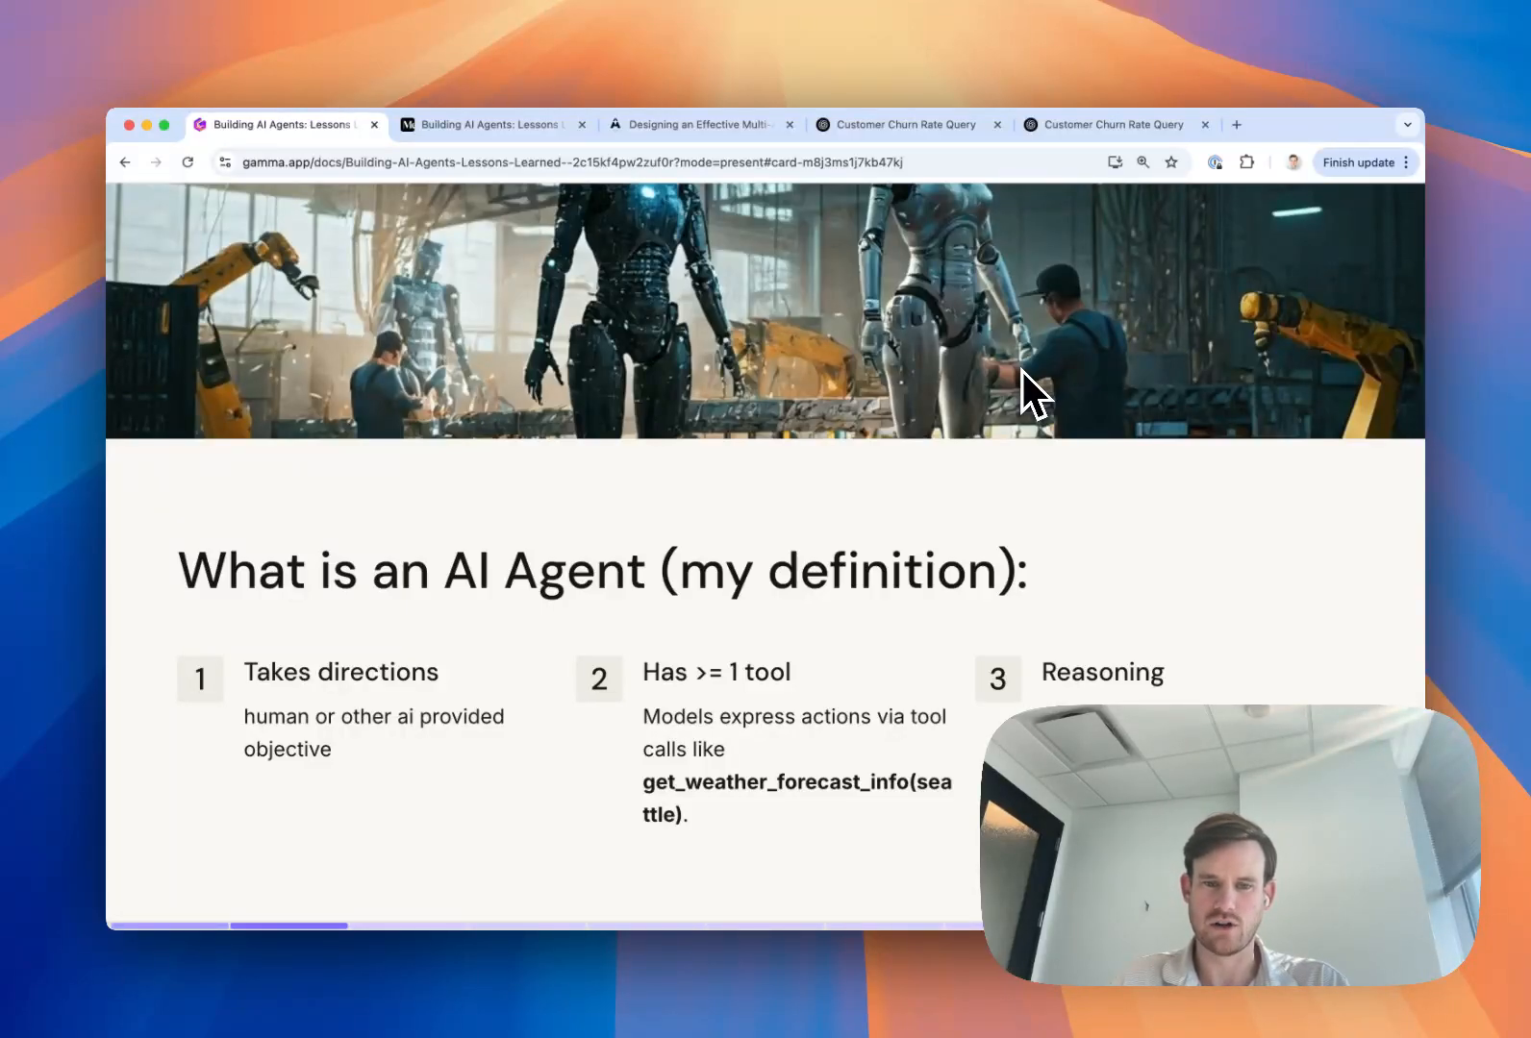
{"action": "mouse_move", "coordinate": [1377, 352]}
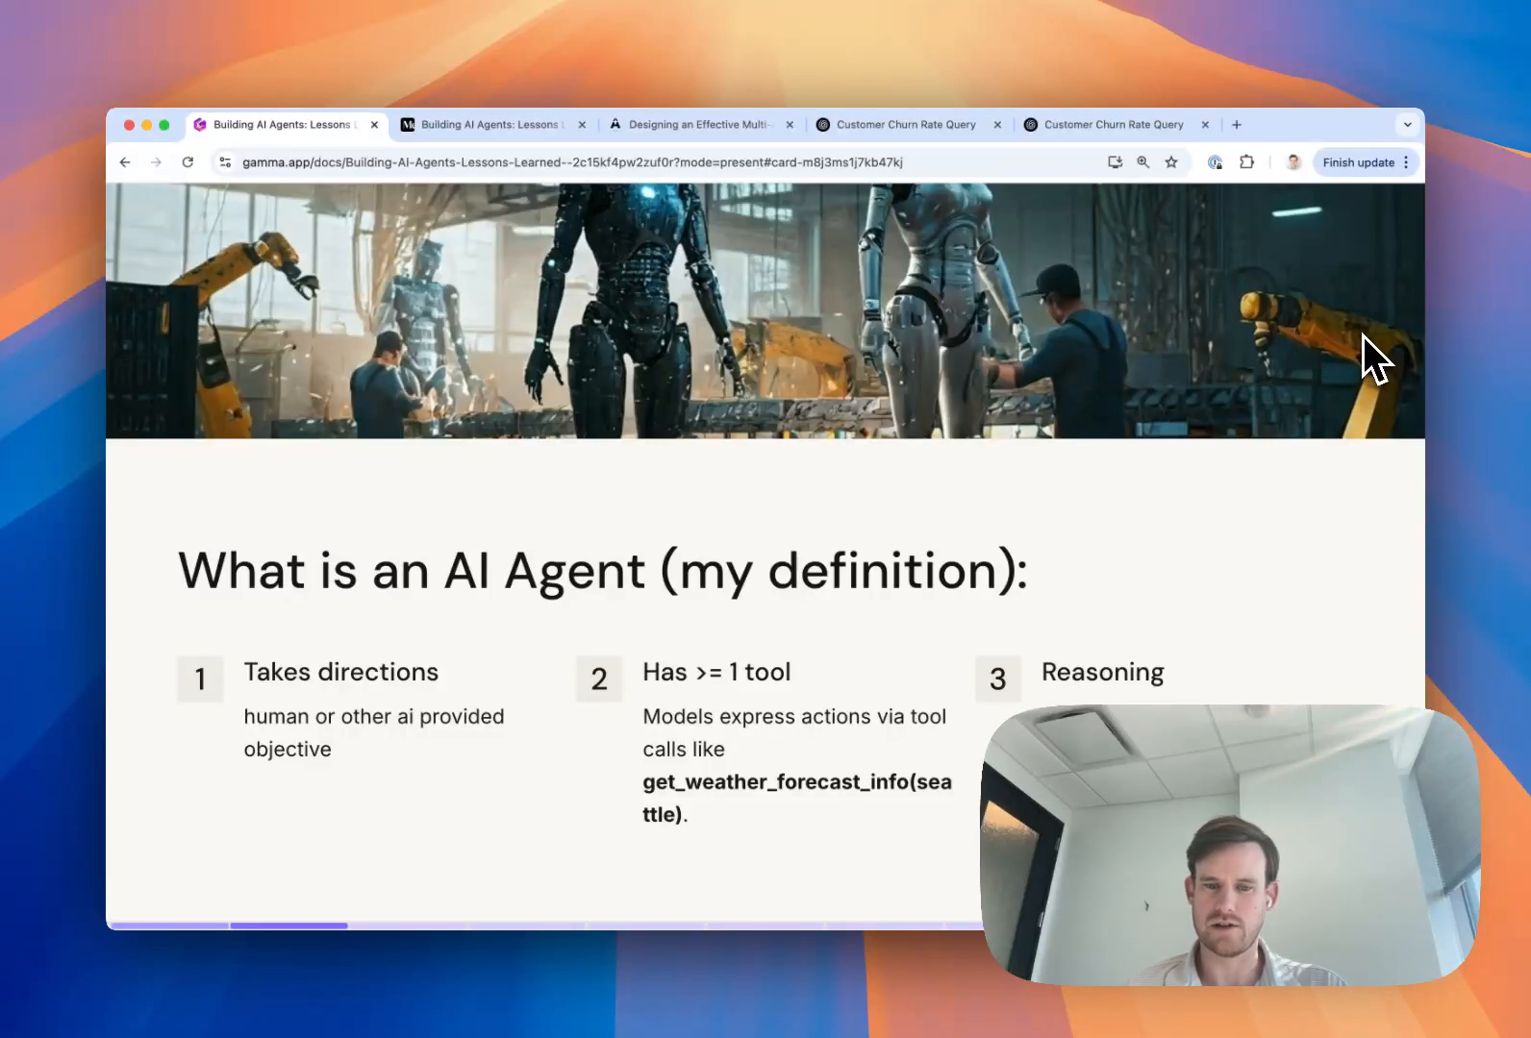
{"action": "mouse_move", "coordinate": [1318, 688]}
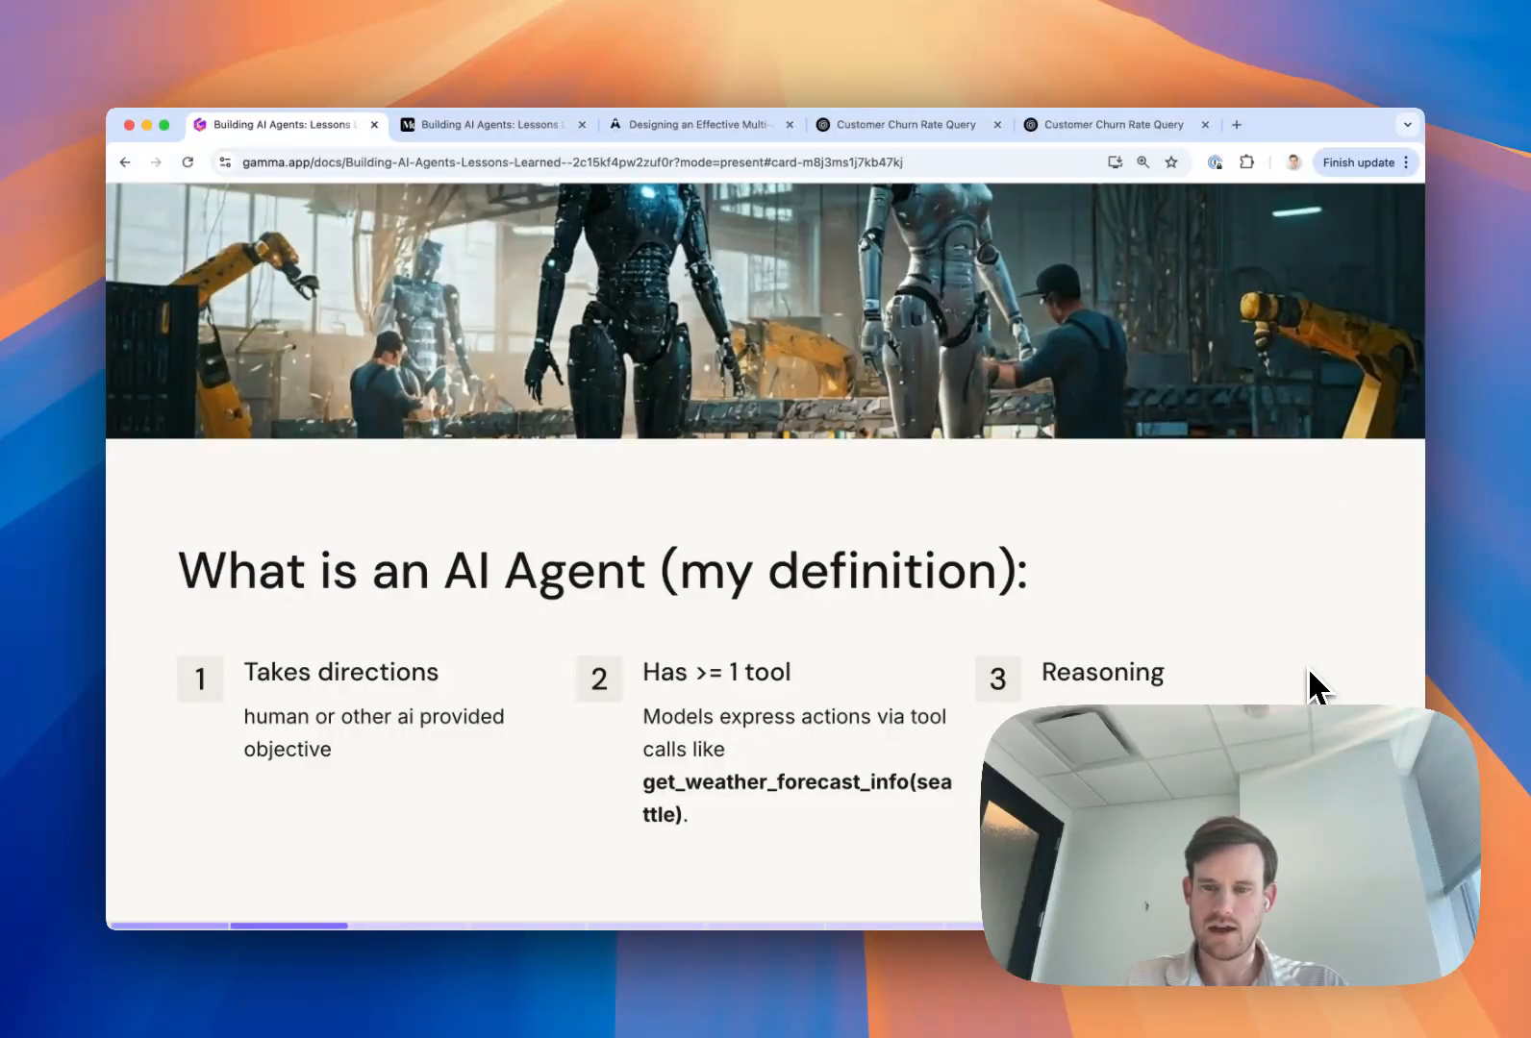
{"action": "mouse_move", "coordinate": [1367, 492]}
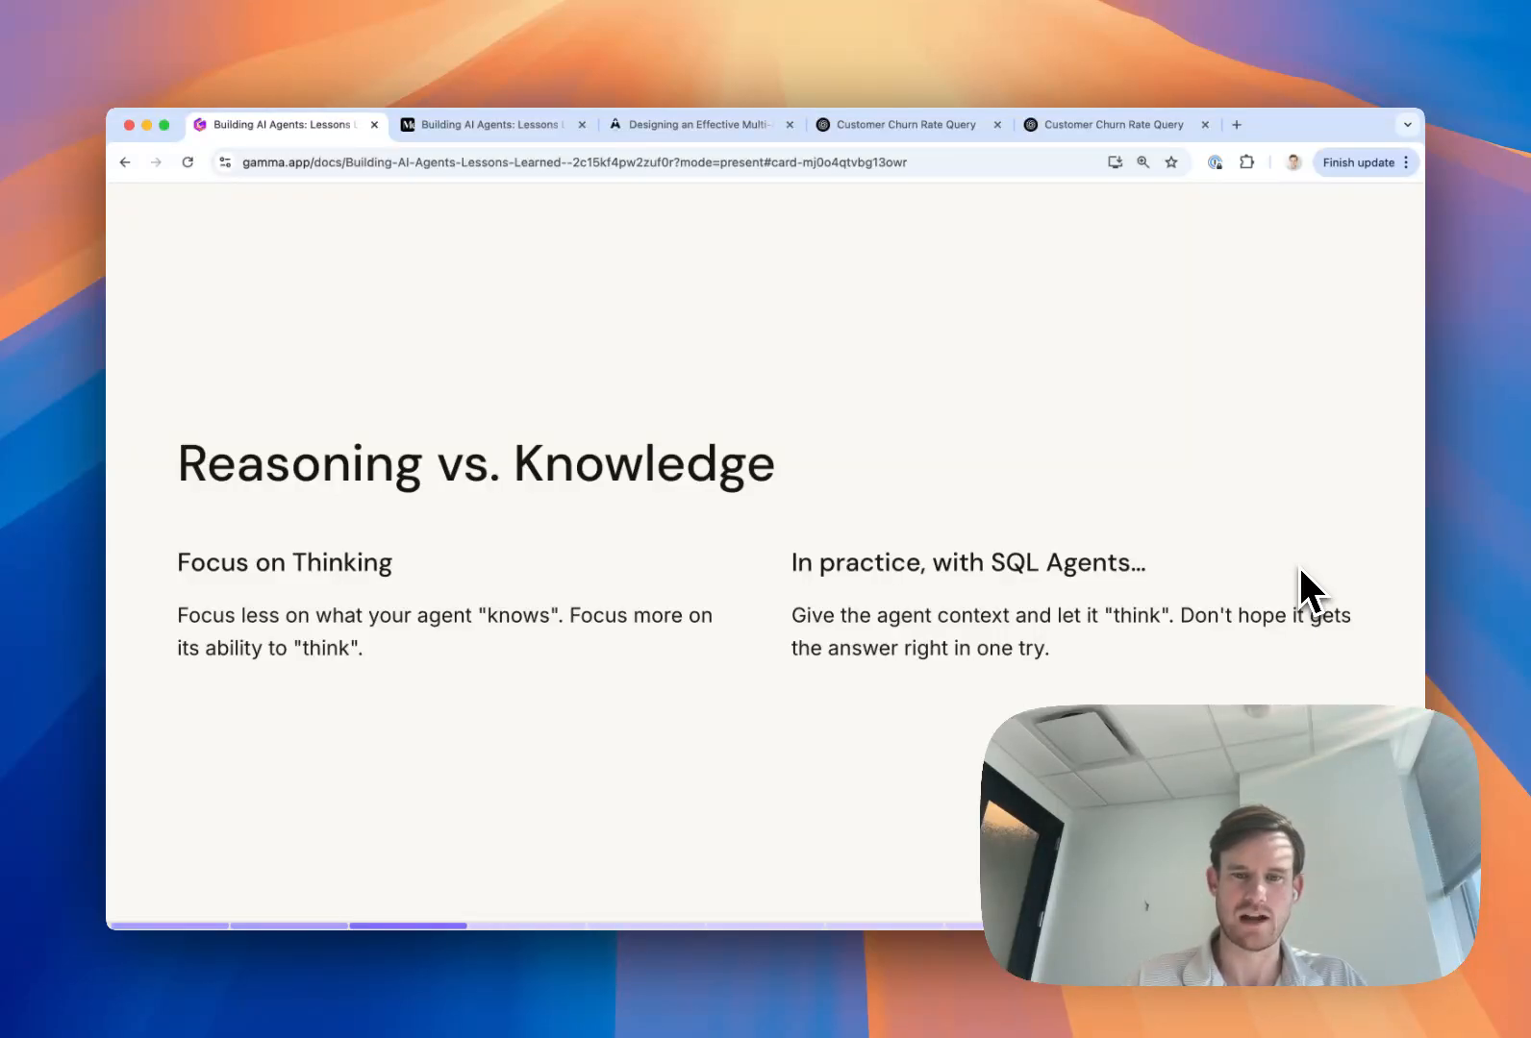
{"action": "mouse_move", "coordinate": [1288, 439]}
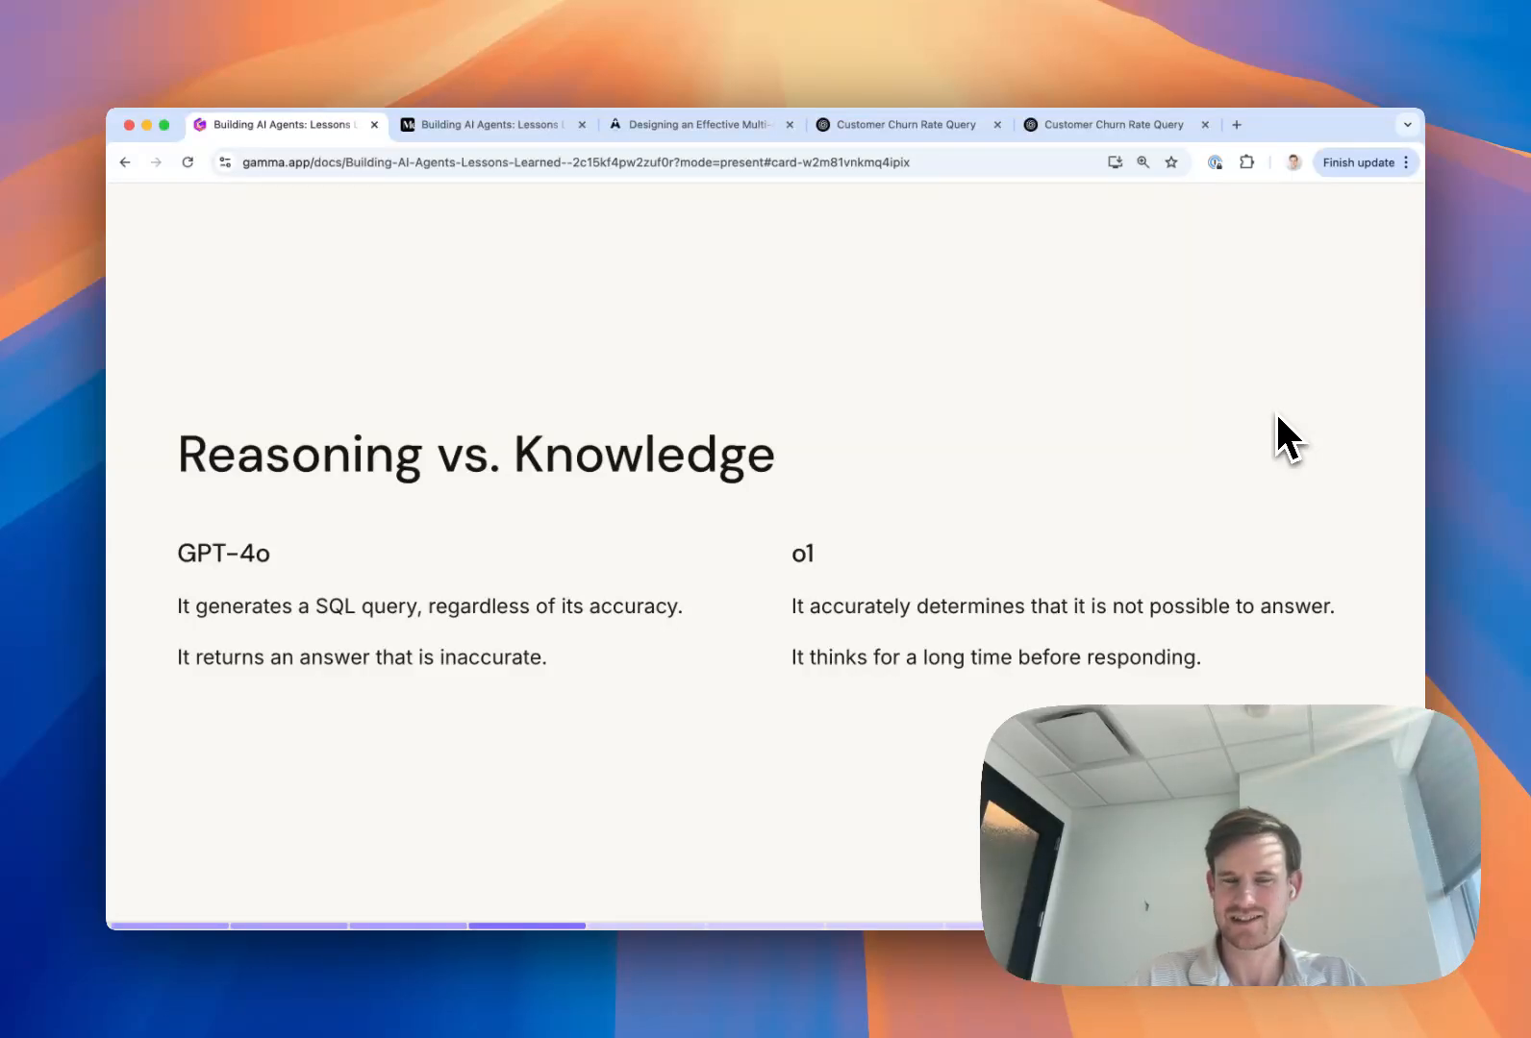
{"action": "mouse_move", "coordinate": [1005, 571]}
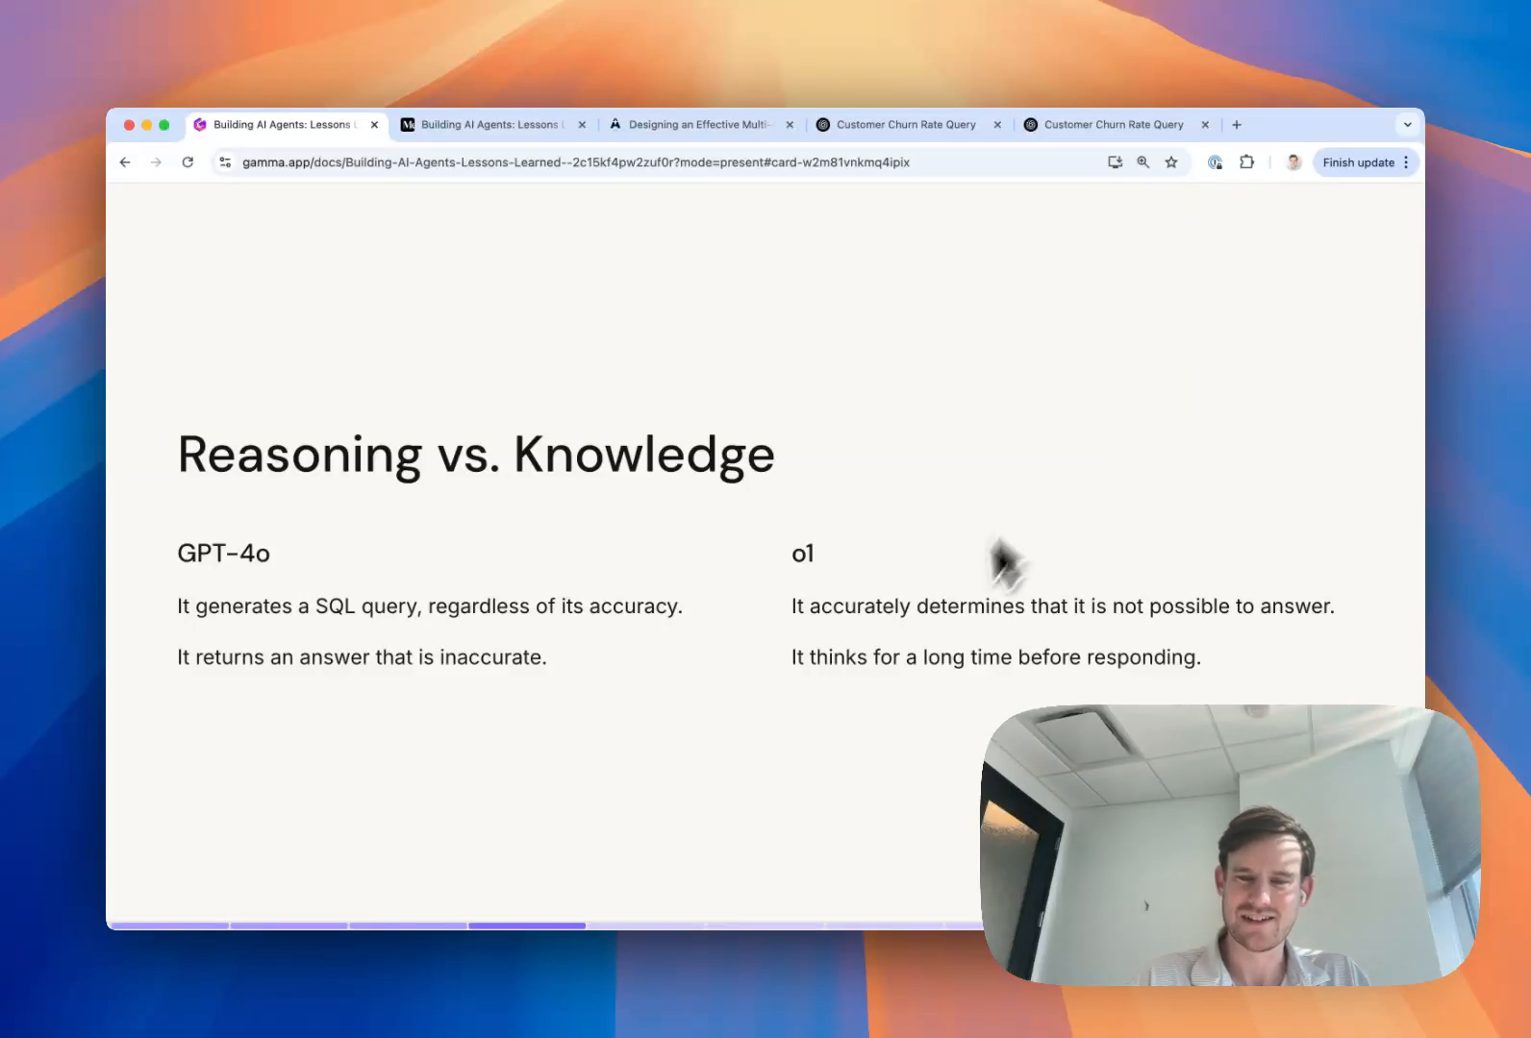
{"action": "mouse_move", "coordinate": [1008, 669]}
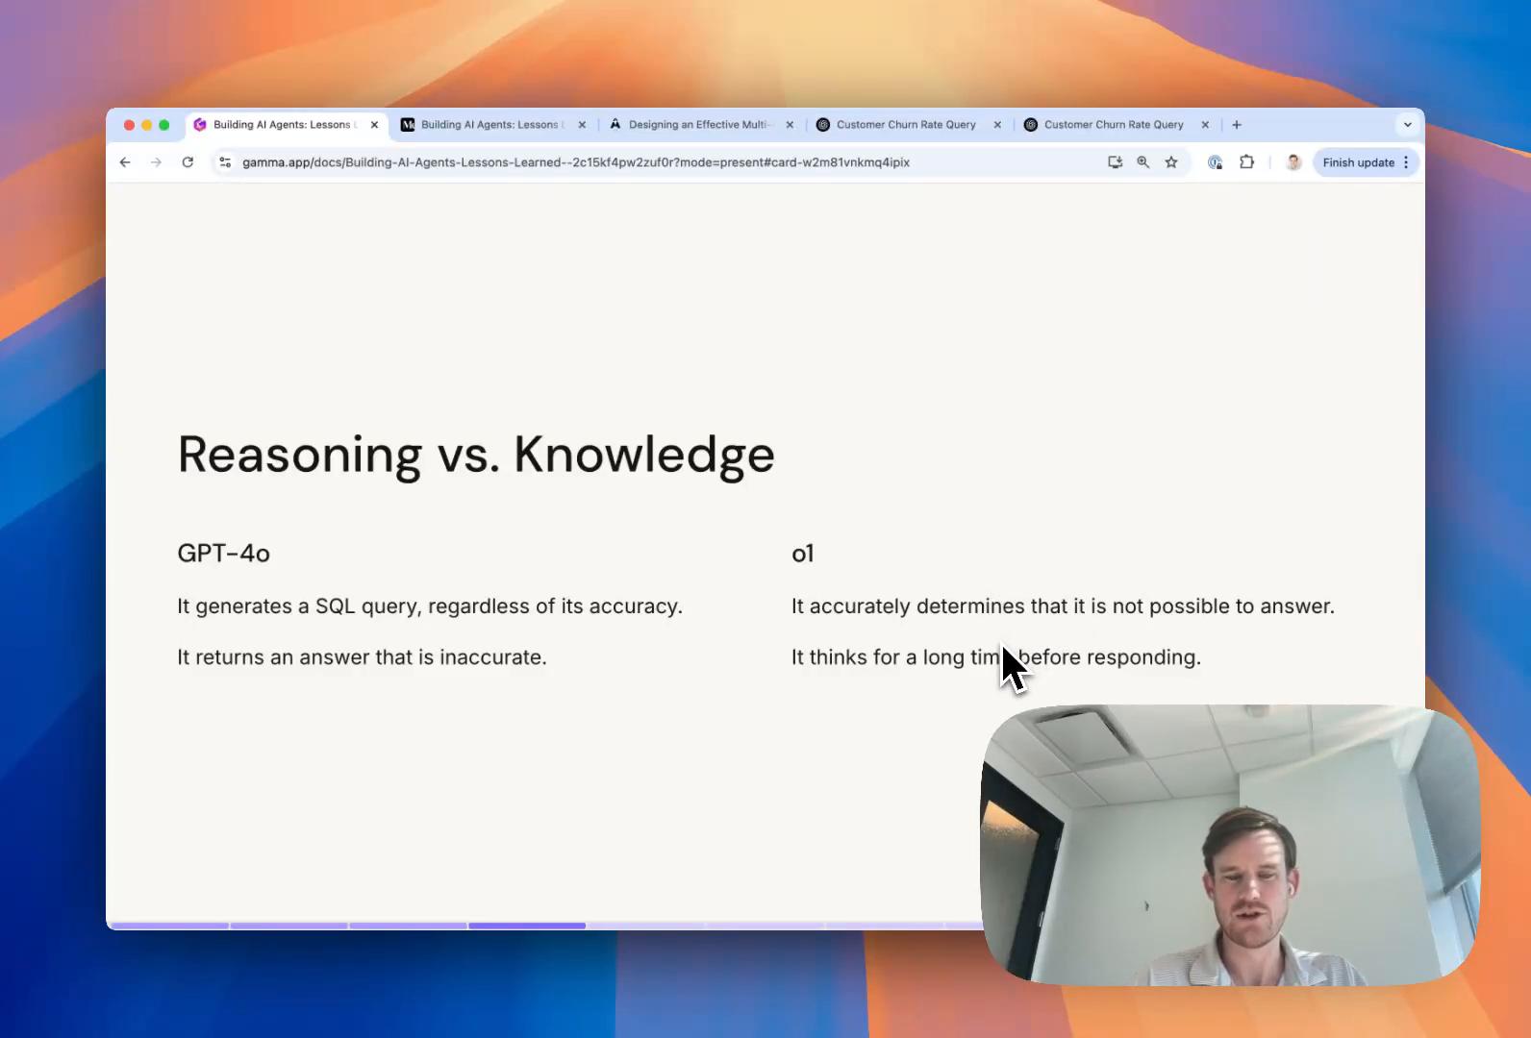
{"action": "mouse_move", "coordinate": [873, 664]}
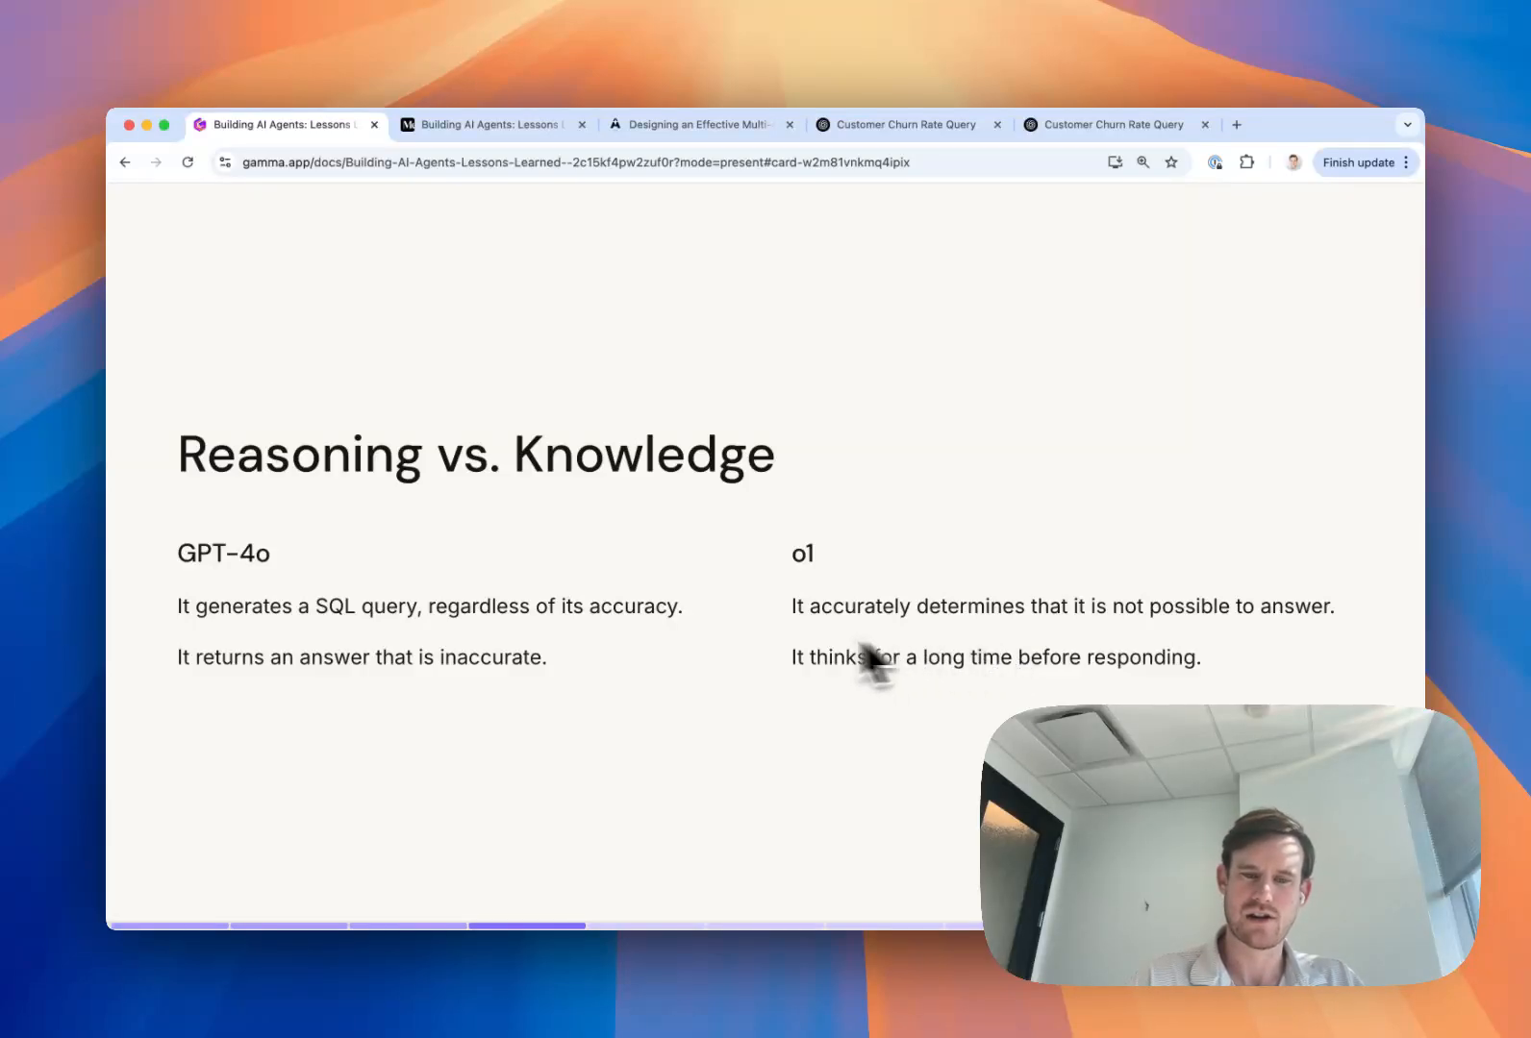
{"action": "mouse_move", "coordinate": [499, 756]}
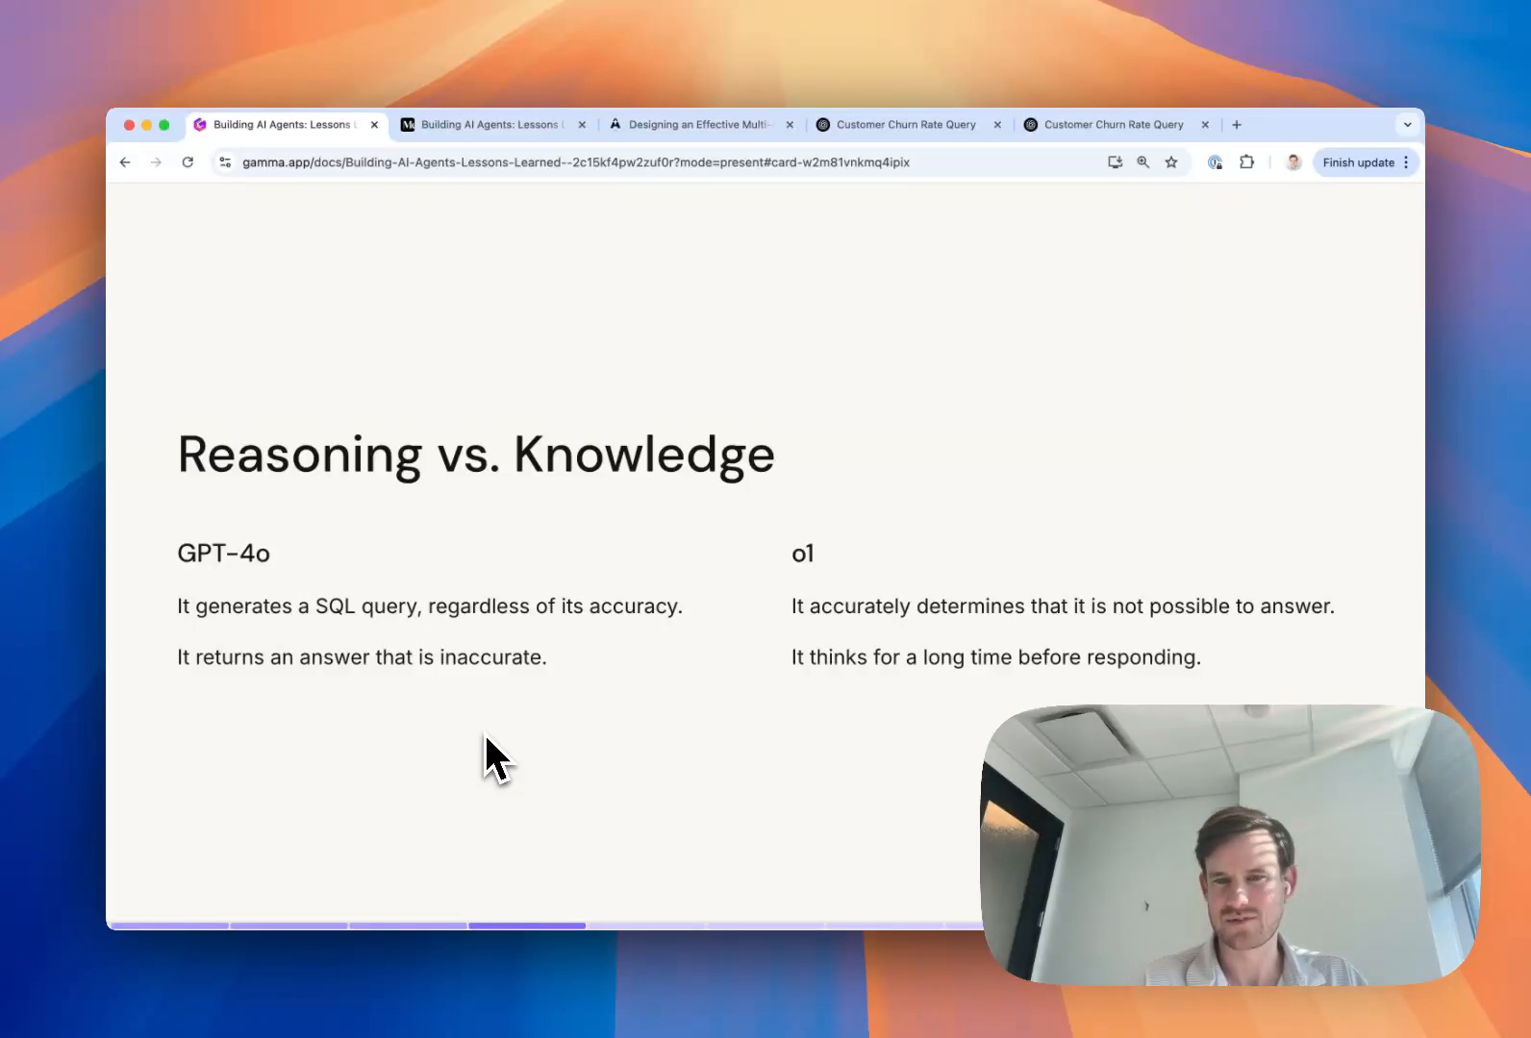
{"action": "mouse_move", "coordinate": [879, 381]}
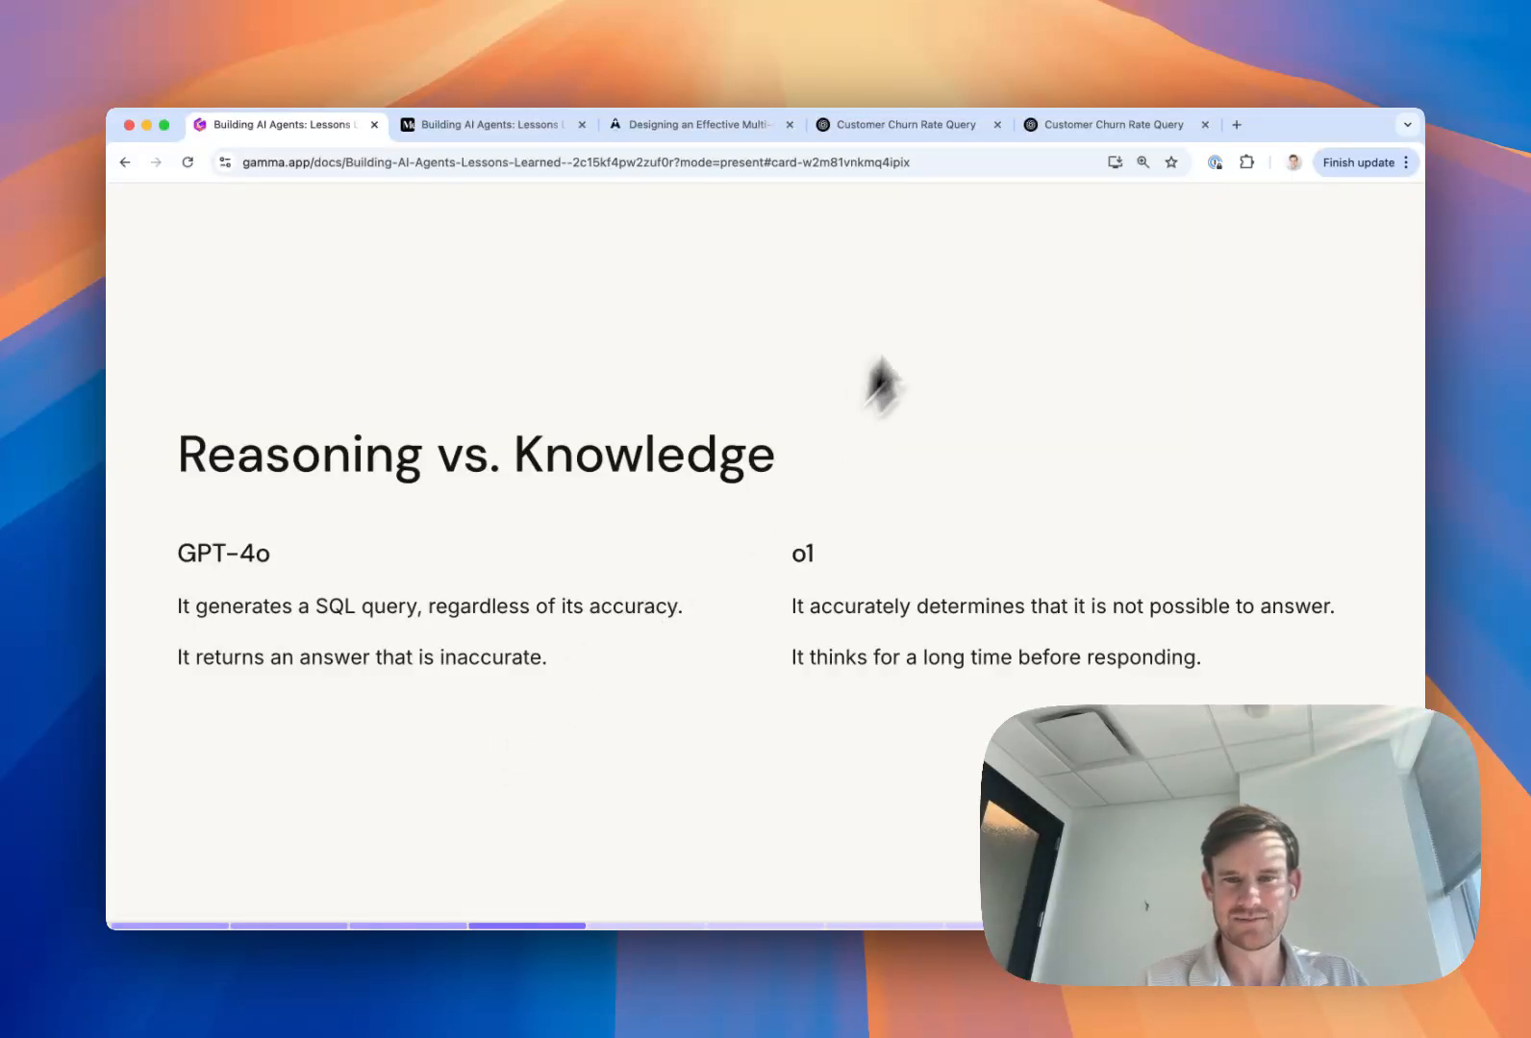
Bring up the GPT-4o Customer Churn Rate Query chat and read down through its SQL query
{"action": "left_click", "coordinate": [906, 123]}
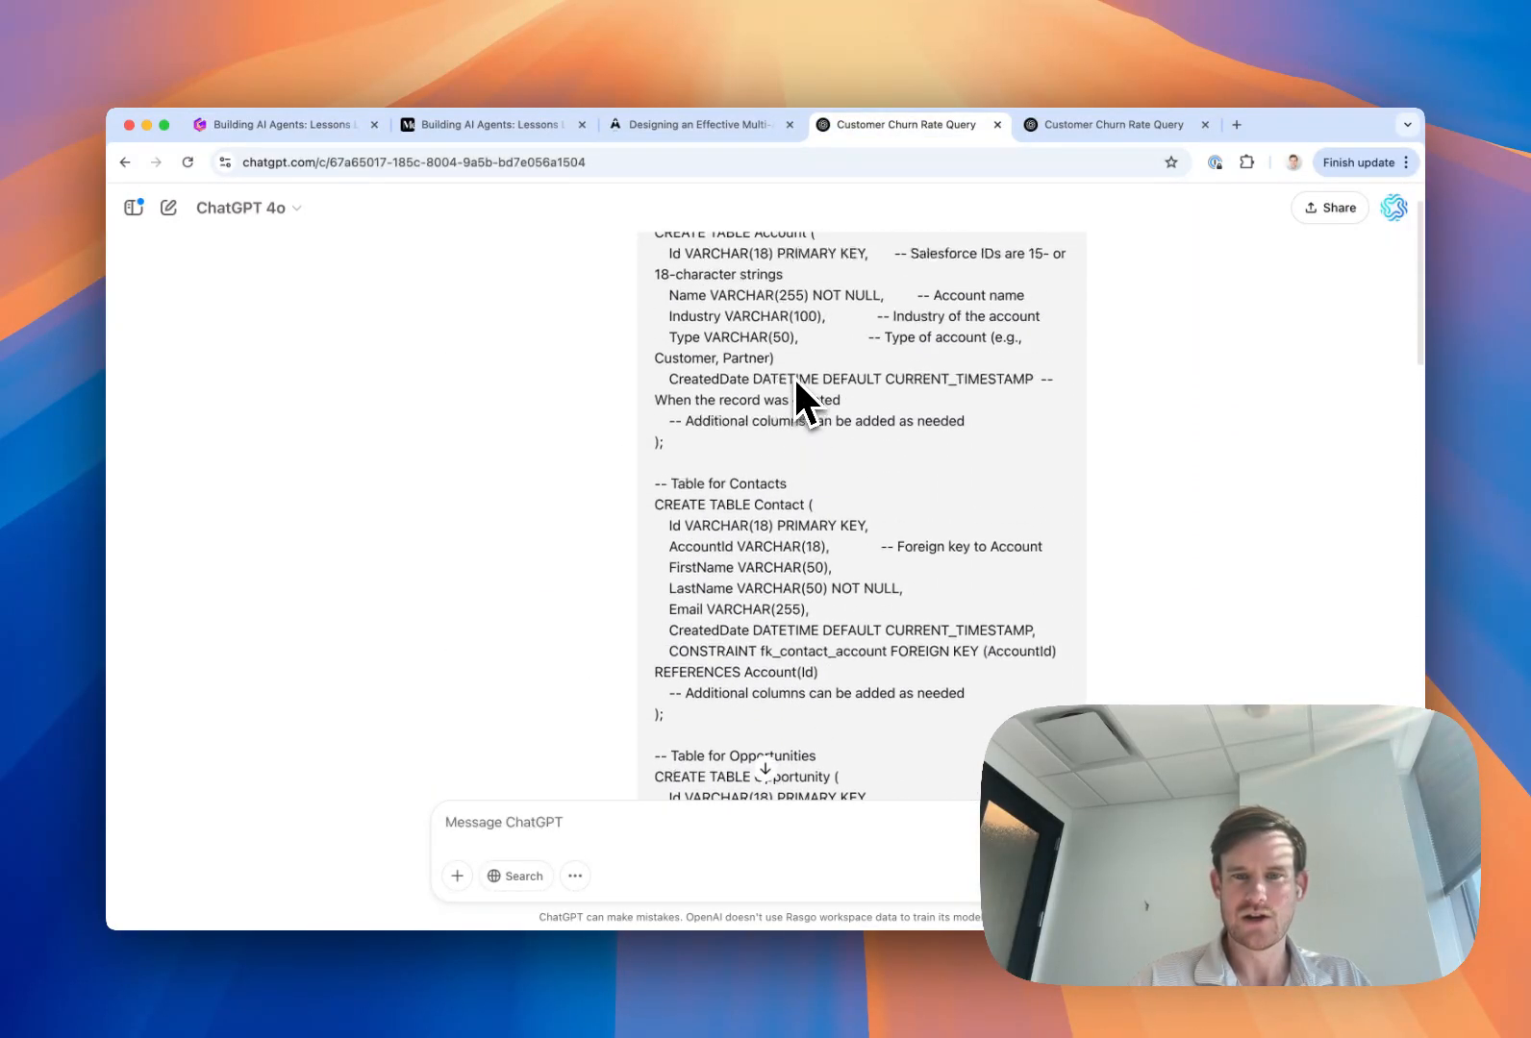
{"action": "scroll", "scroll_direction": "up", "scroll_amount": 3}
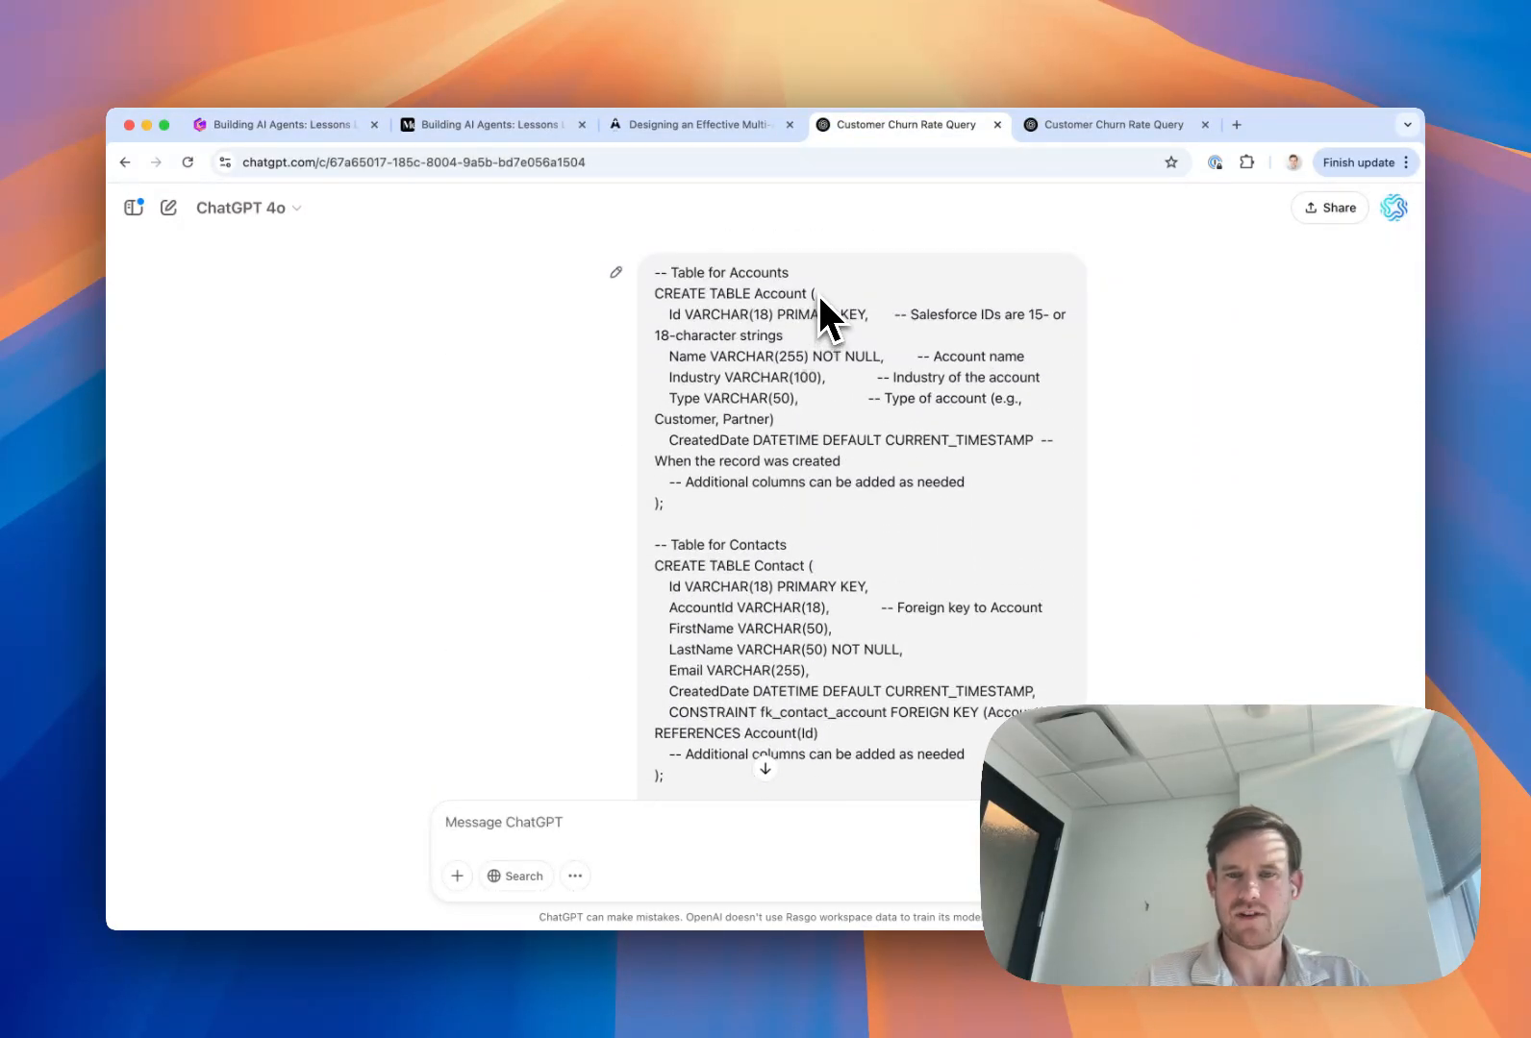
{"action": "mouse_move", "coordinate": [844, 507]}
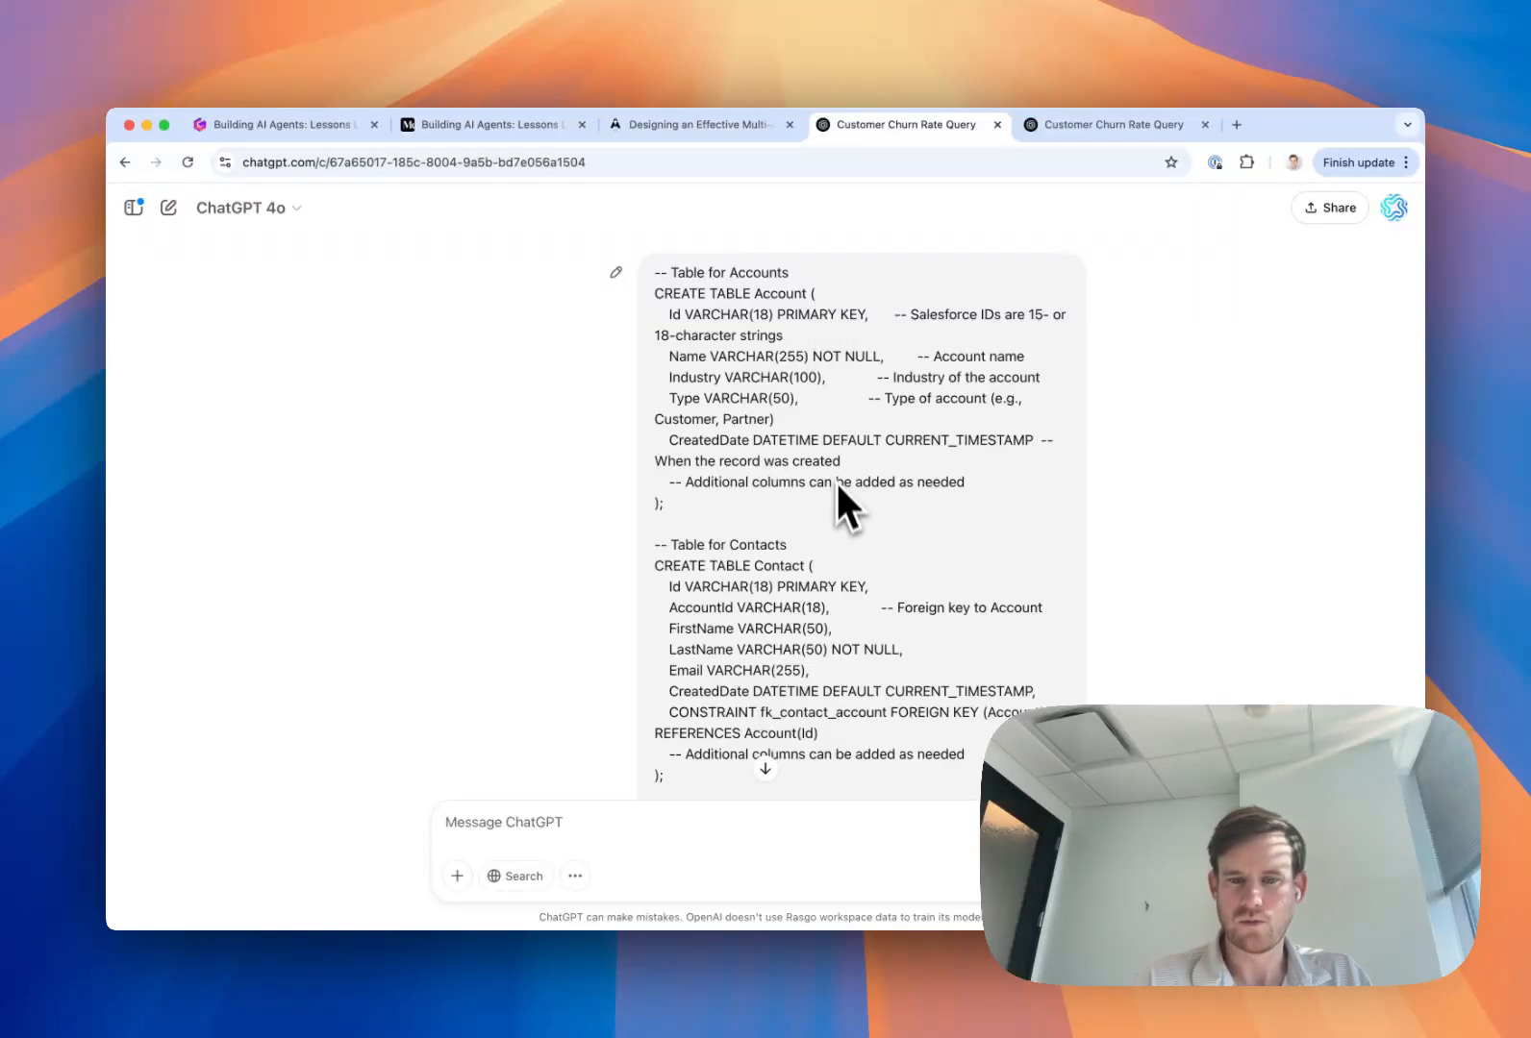
{"action": "mouse_move", "coordinate": [864, 448]}
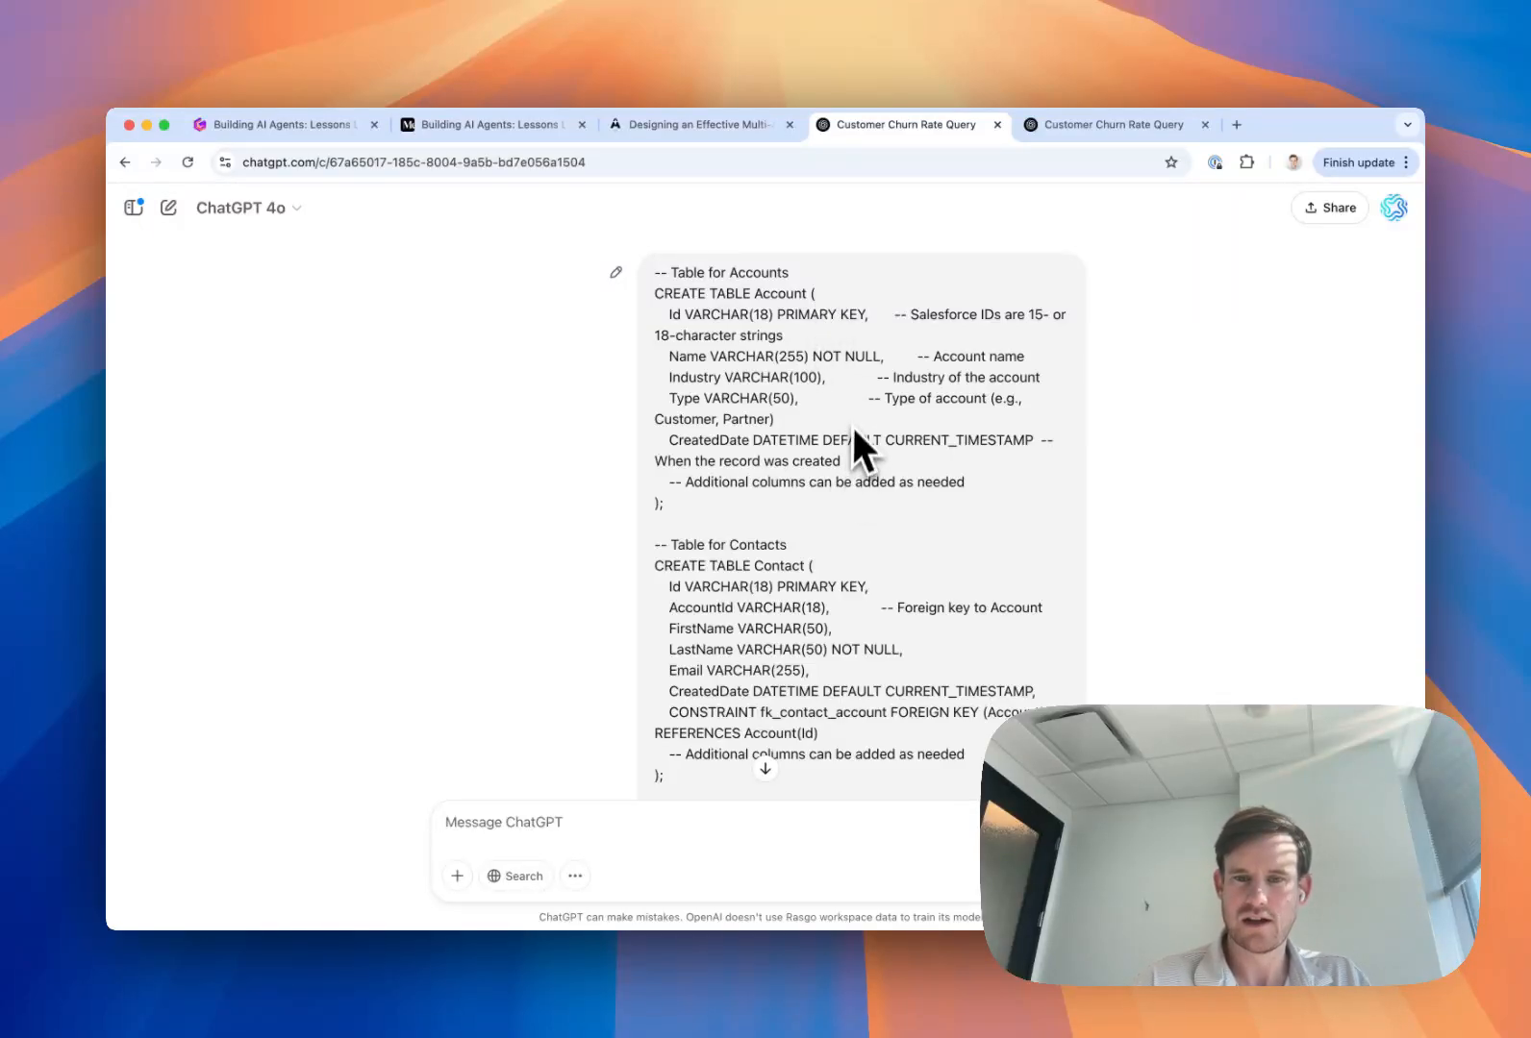
{"action": "mouse_move", "coordinate": [863, 435]}
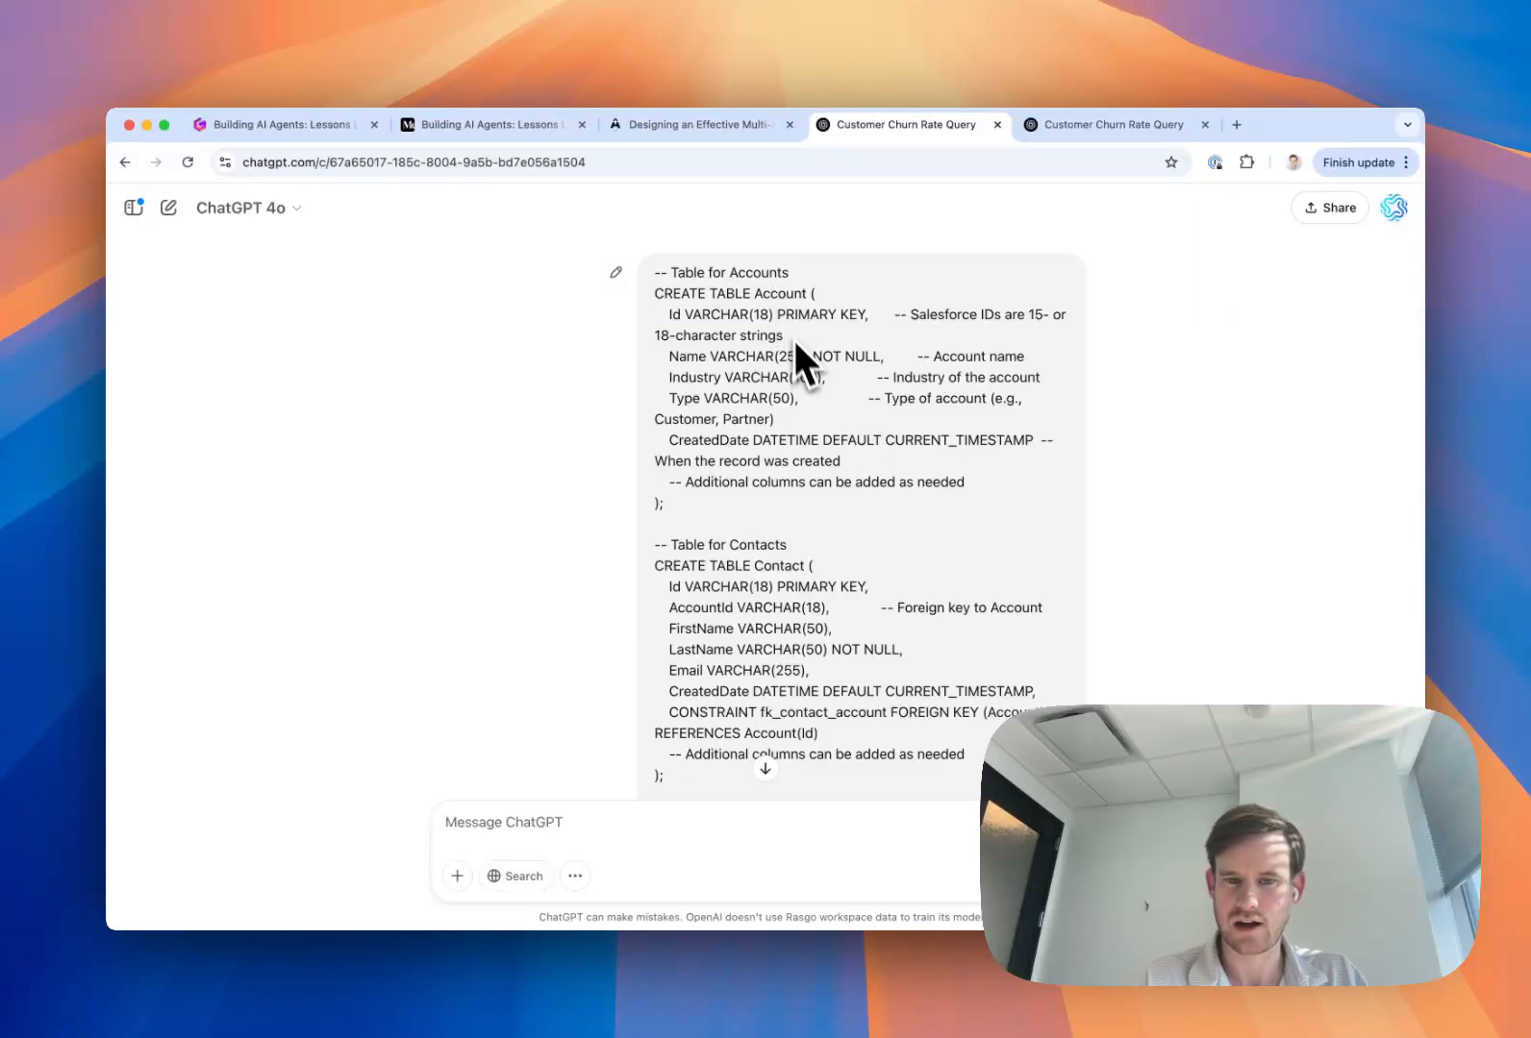
{"action": "scroll", "scroll_direction": "down", "scroll_amount": 3}
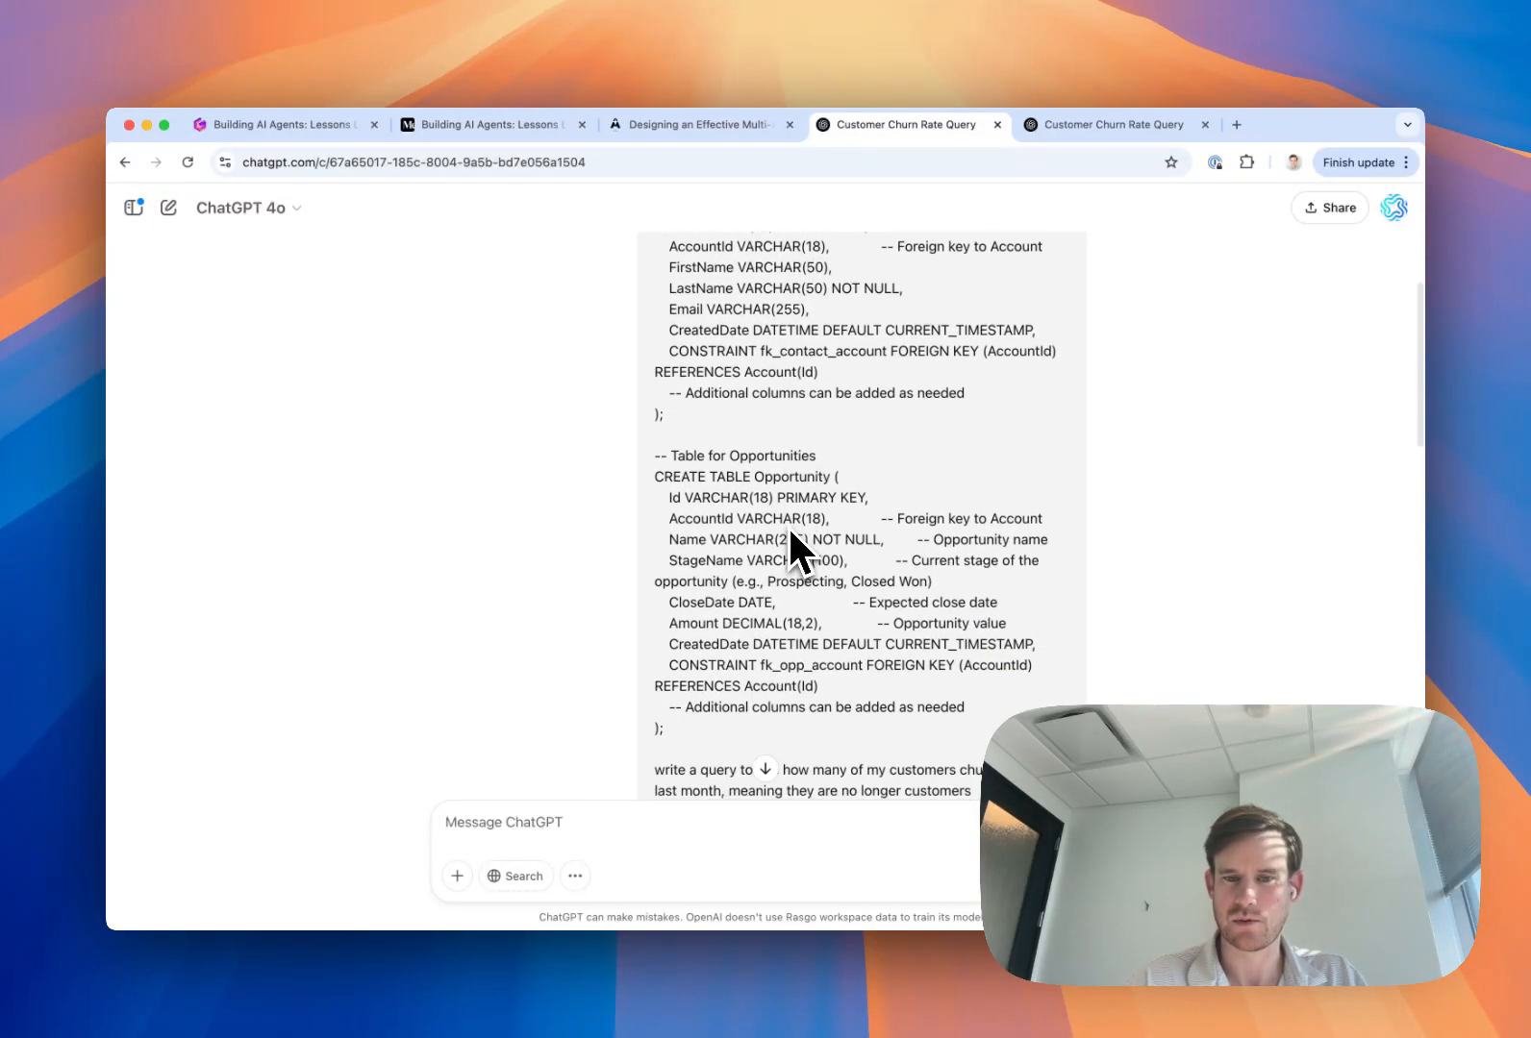
{"action": "mouse_move", "coordinate": [831, 571]}
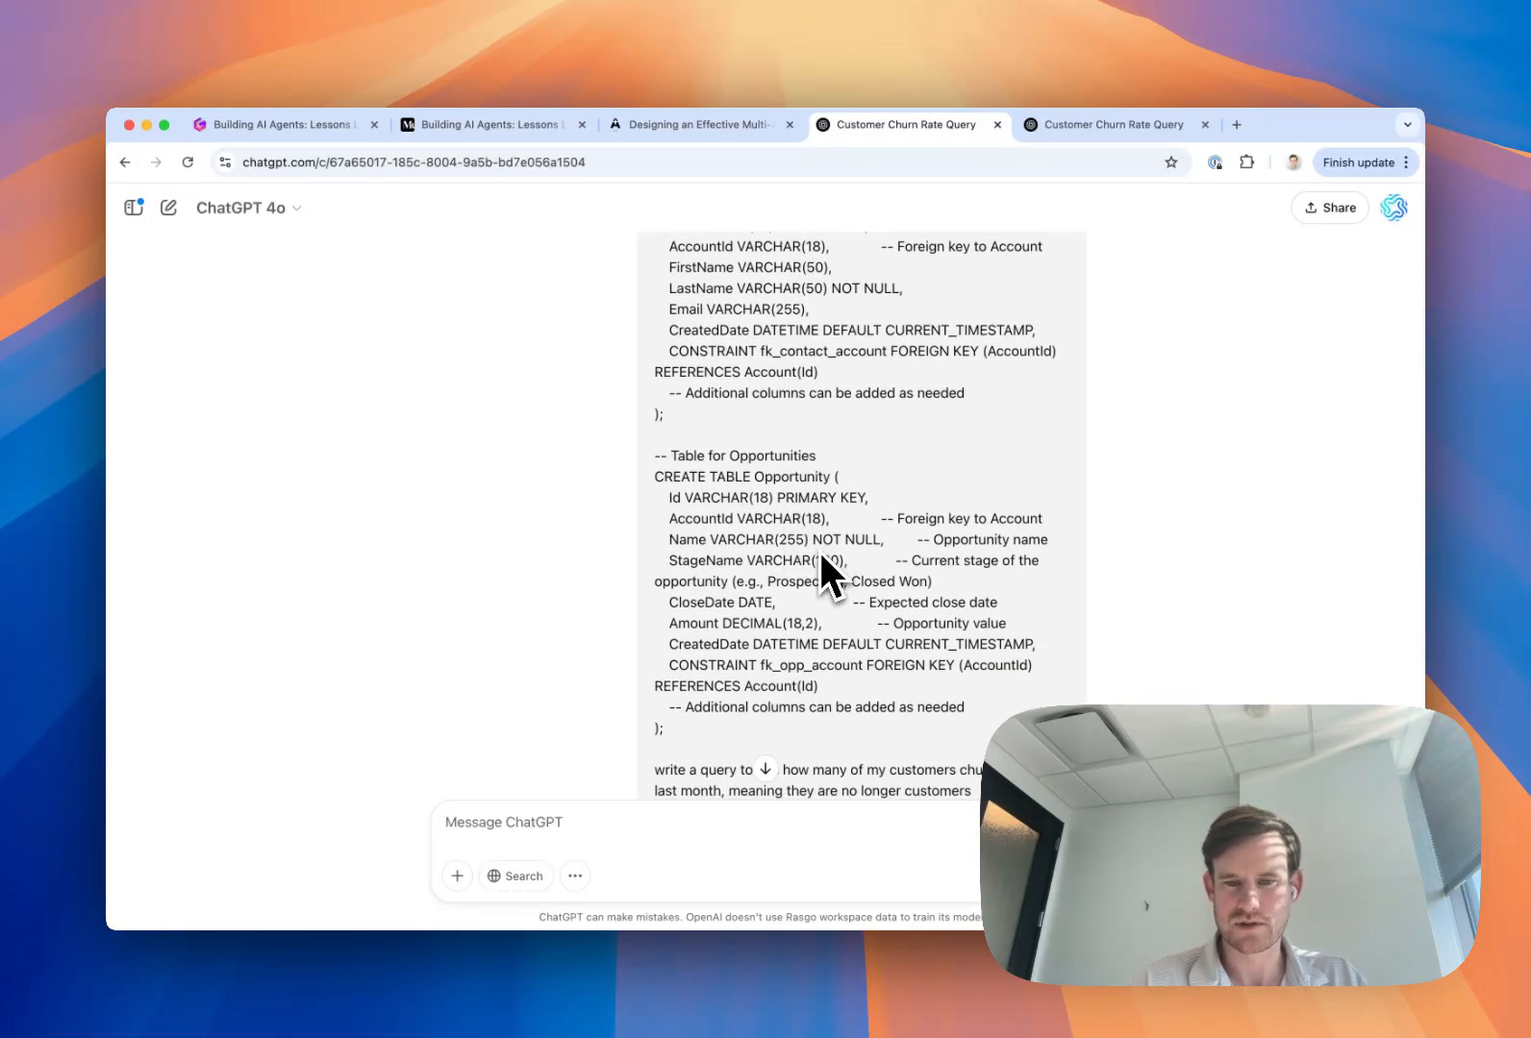
{"action": "scroll", "scroll_direction": "down", "scroll_amount": 3}
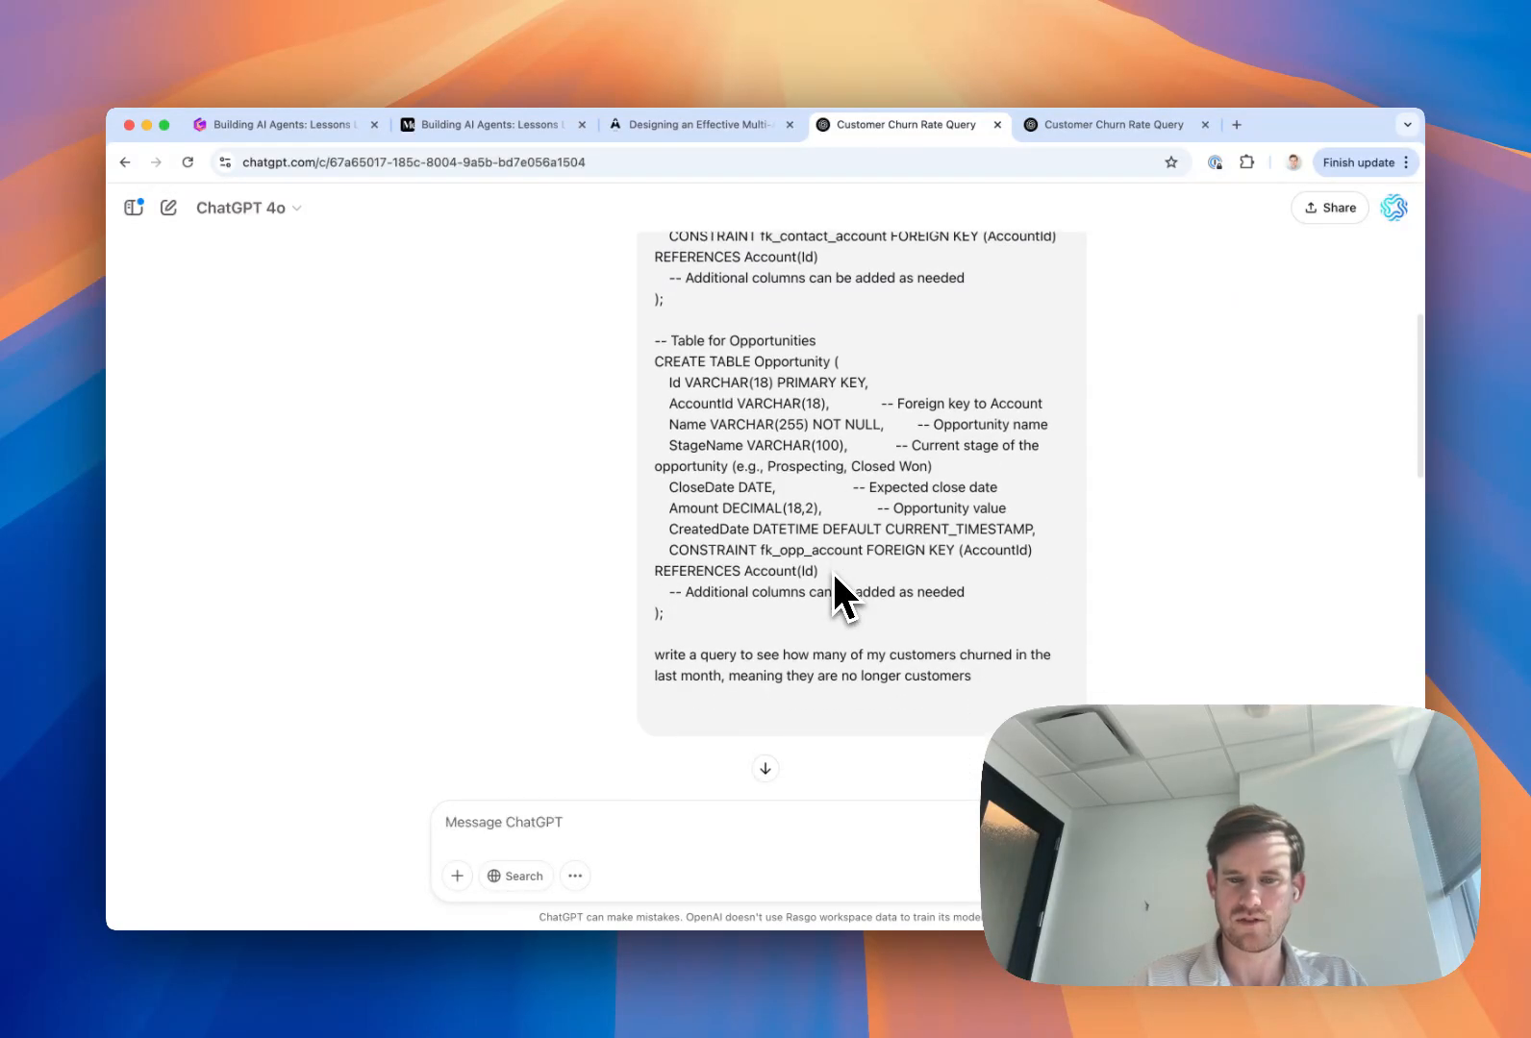
{"action": "scroll", "scroll_direction": "down", "scroll_amount": 3}
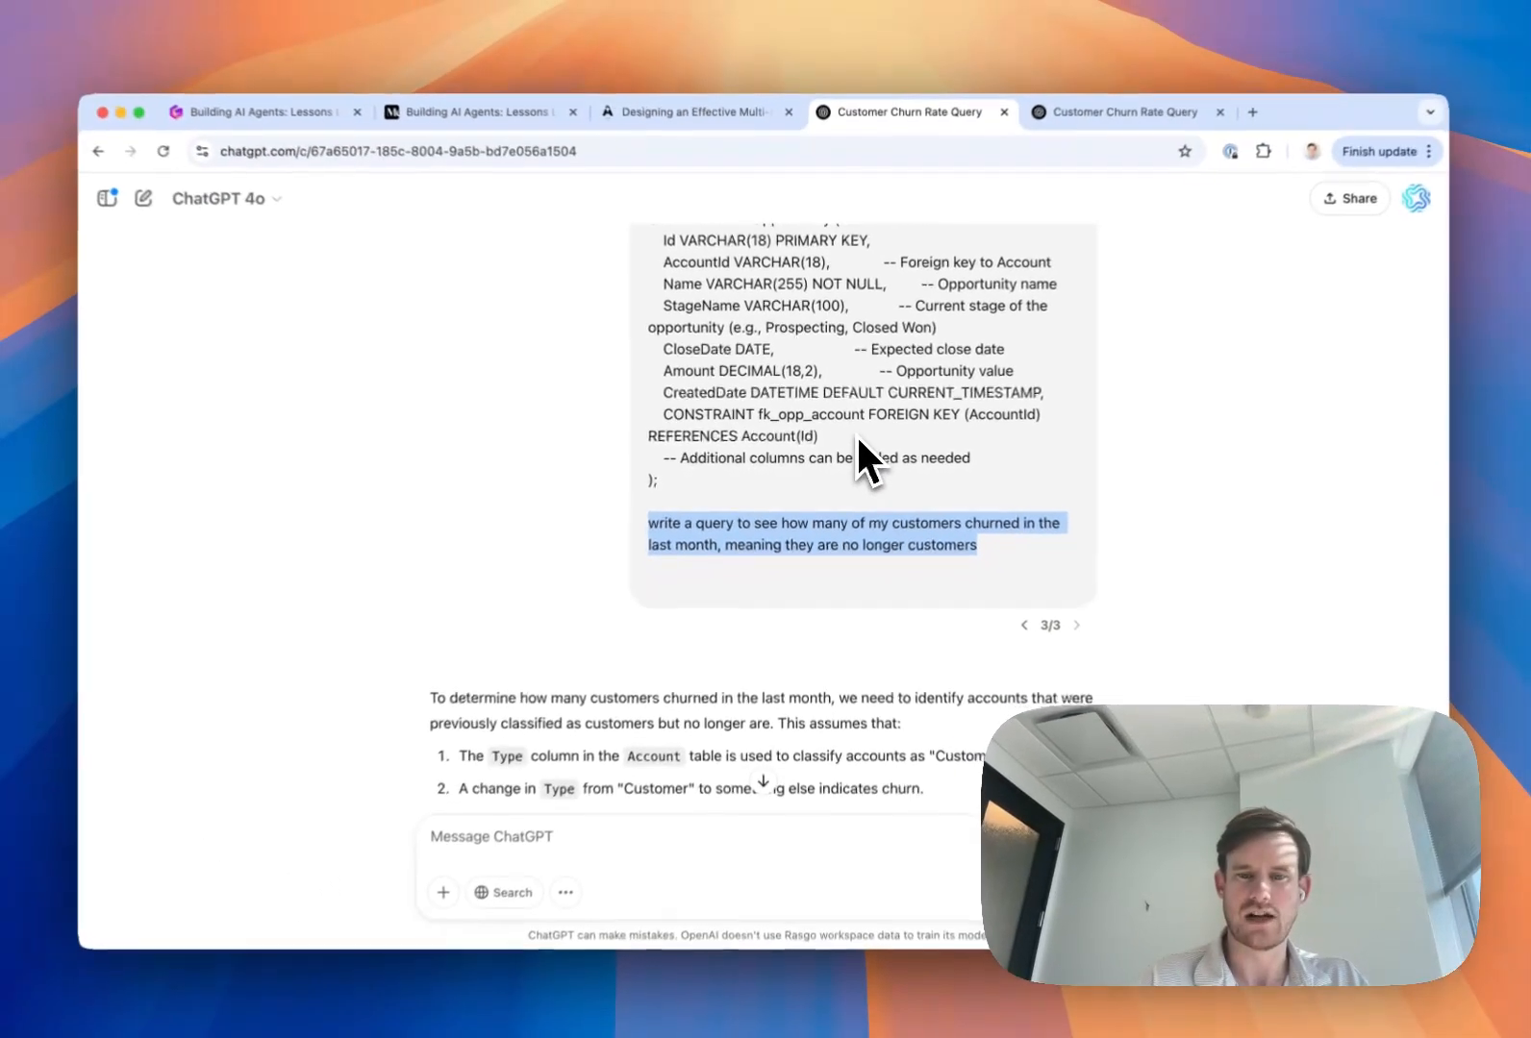
{"action": "scroll", "scroll_direction": "down", "scroll_amount": 3}
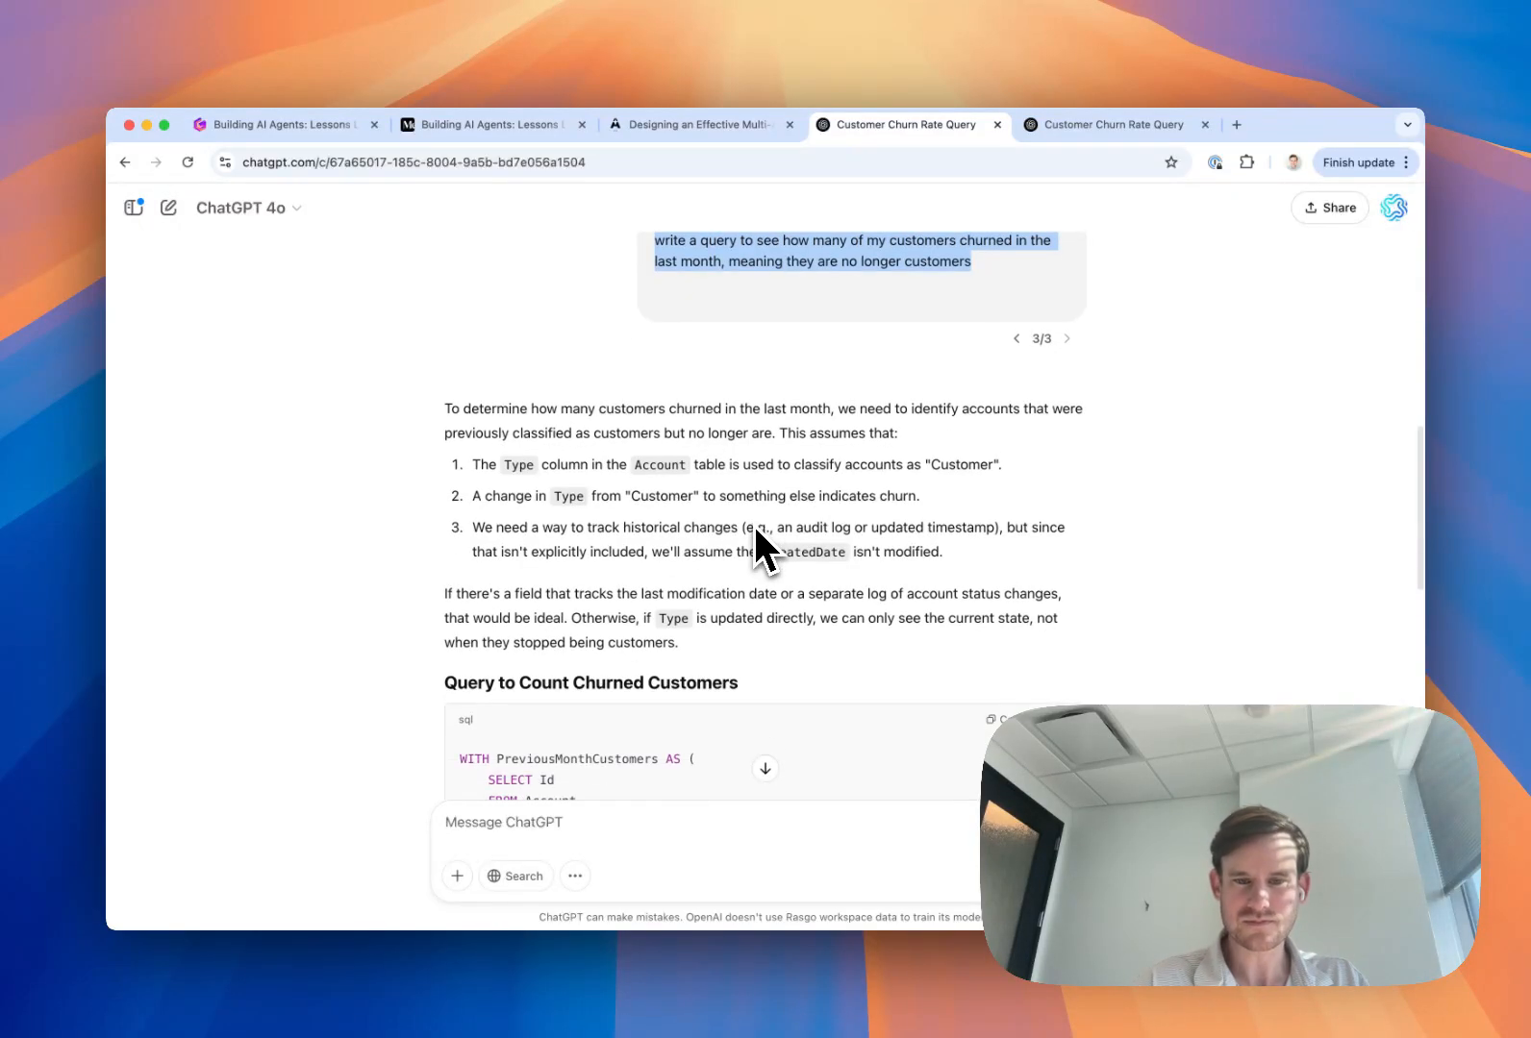
{"action": "mouse_move", "coordinate": [738, 508]}
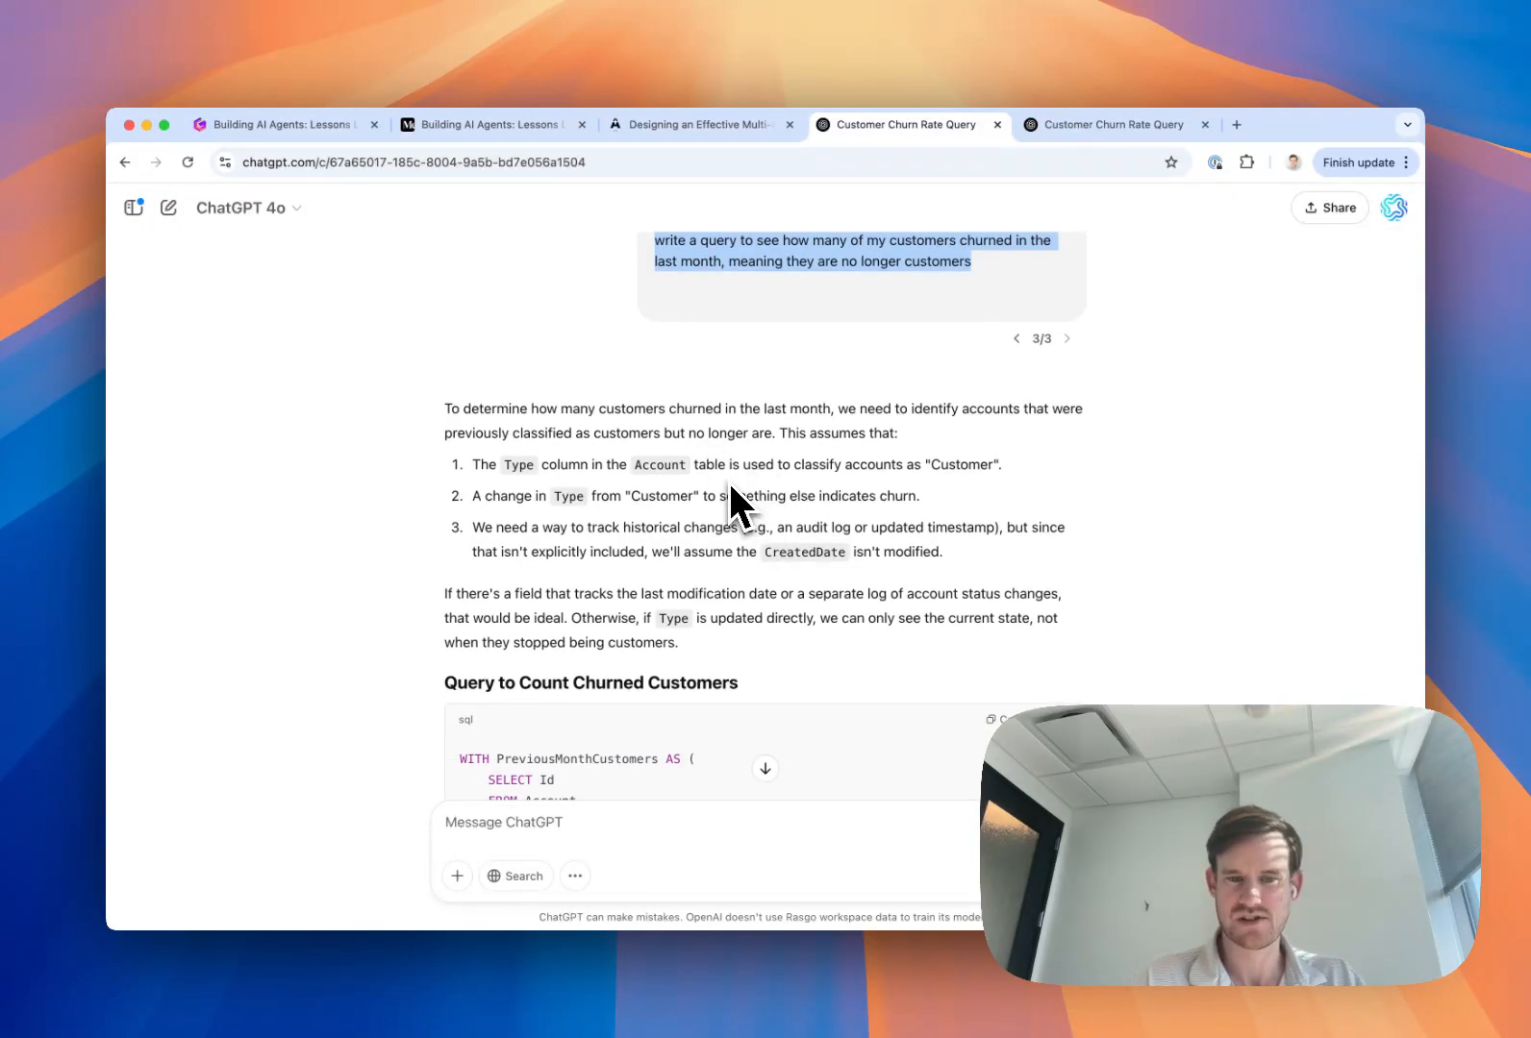
Scroll back and forth through the query's explanation of counting churned customers
{"action": "scroll", "scroll_direction": "down", "scroll_amount": 3}
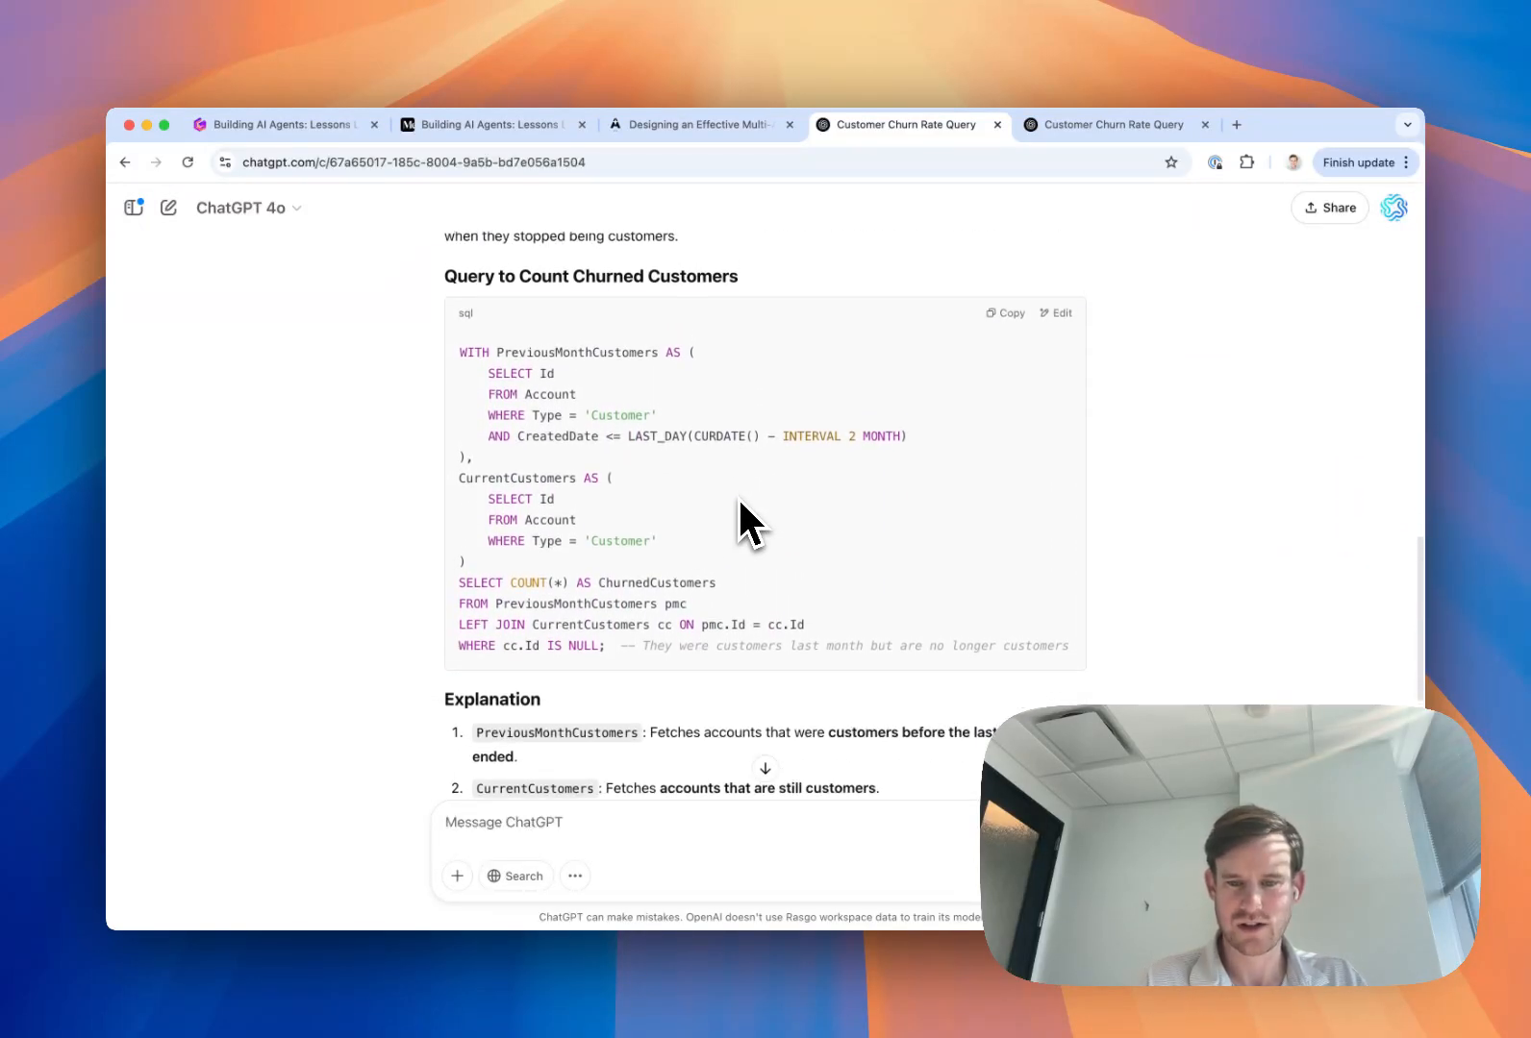
{"action": "scroll", "scroll_direction": "up", "scroll_amount": 3}
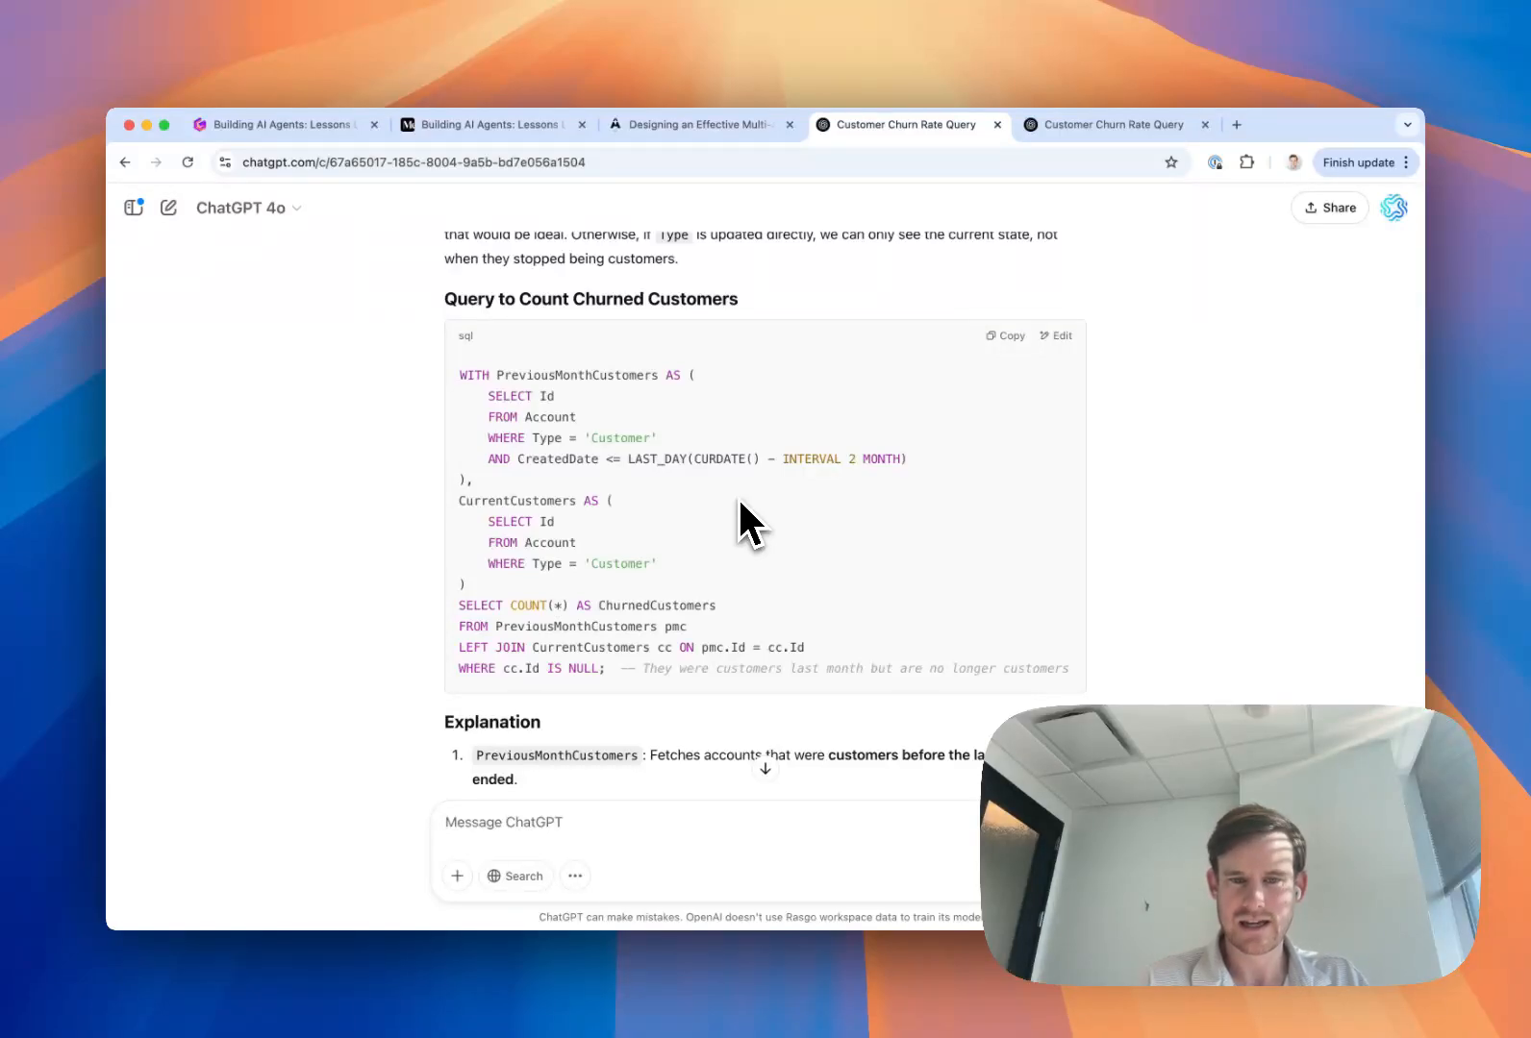
{"action": "scroll", "scroll_direction": "up", "scroll_amount": 3}
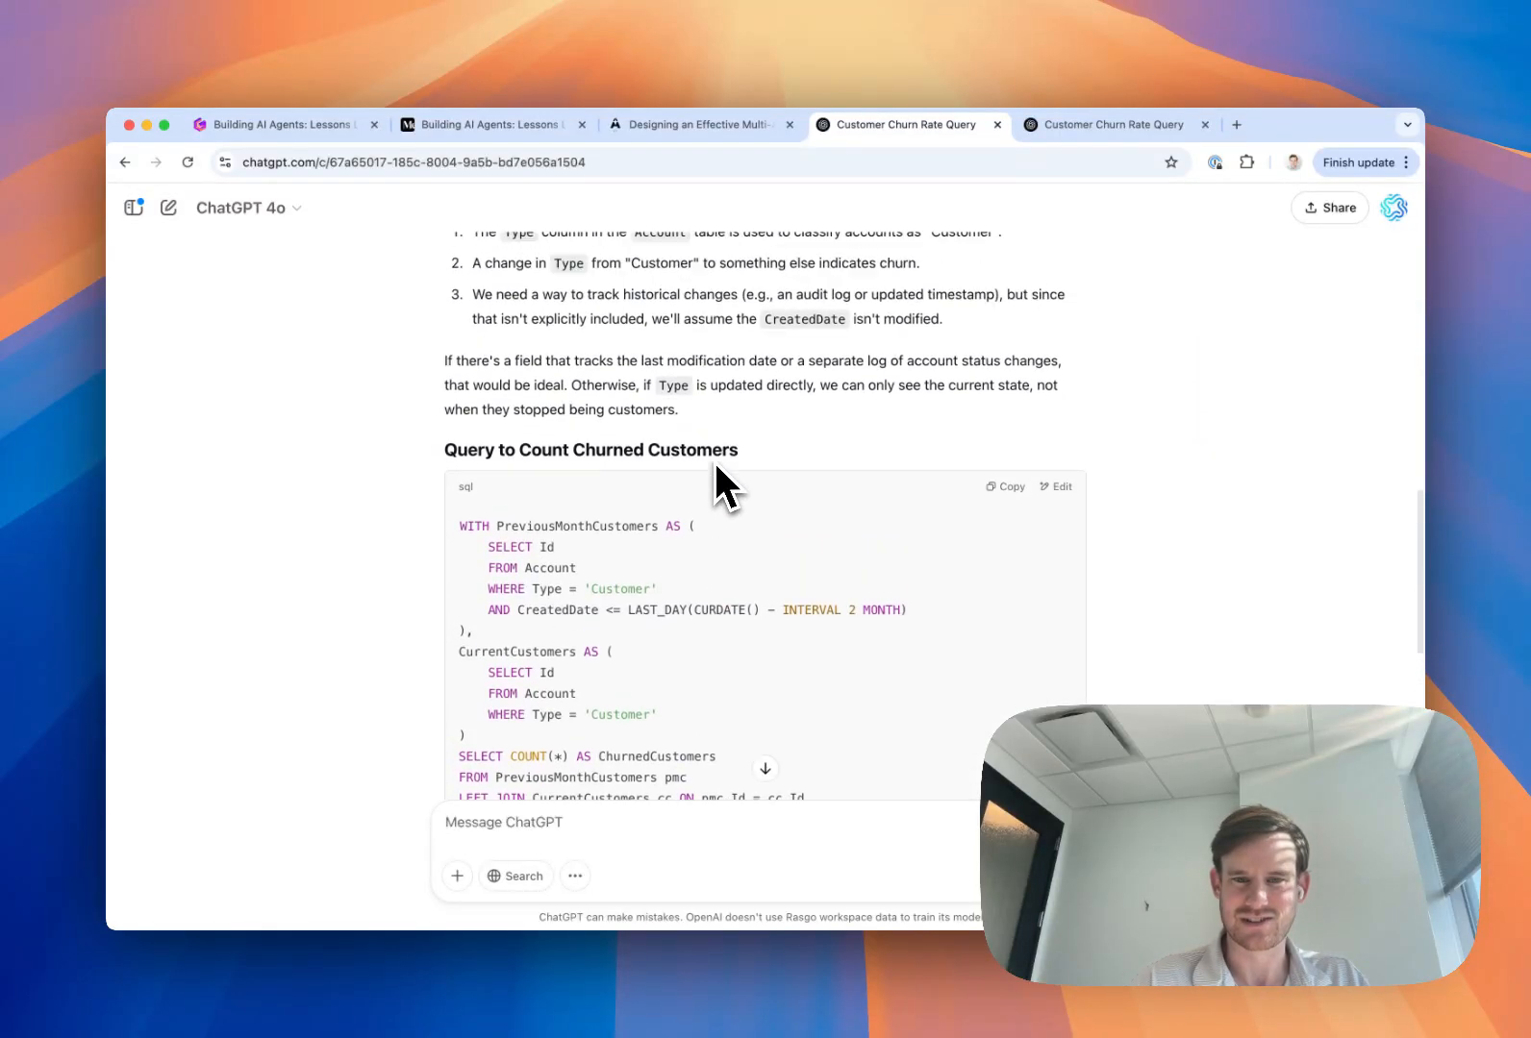
{"action": "scroll", "scroll_direction": "up", "scroll_amount": 3}
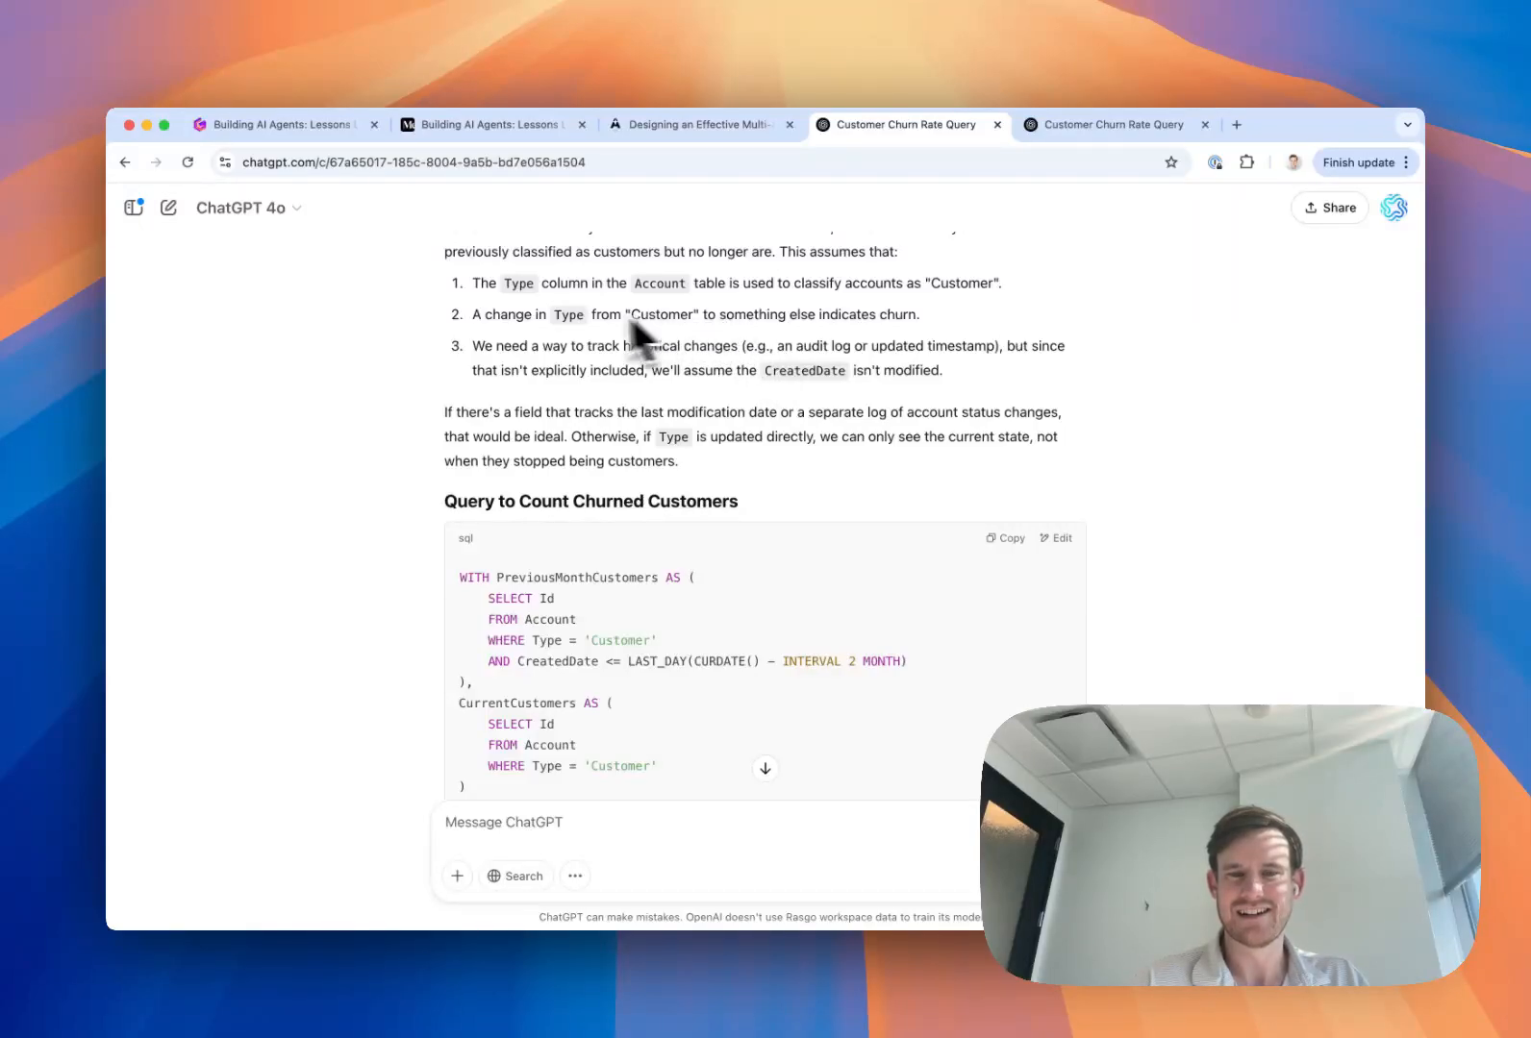
{"action": "mouse_move", "coordinate": [681, 346]}
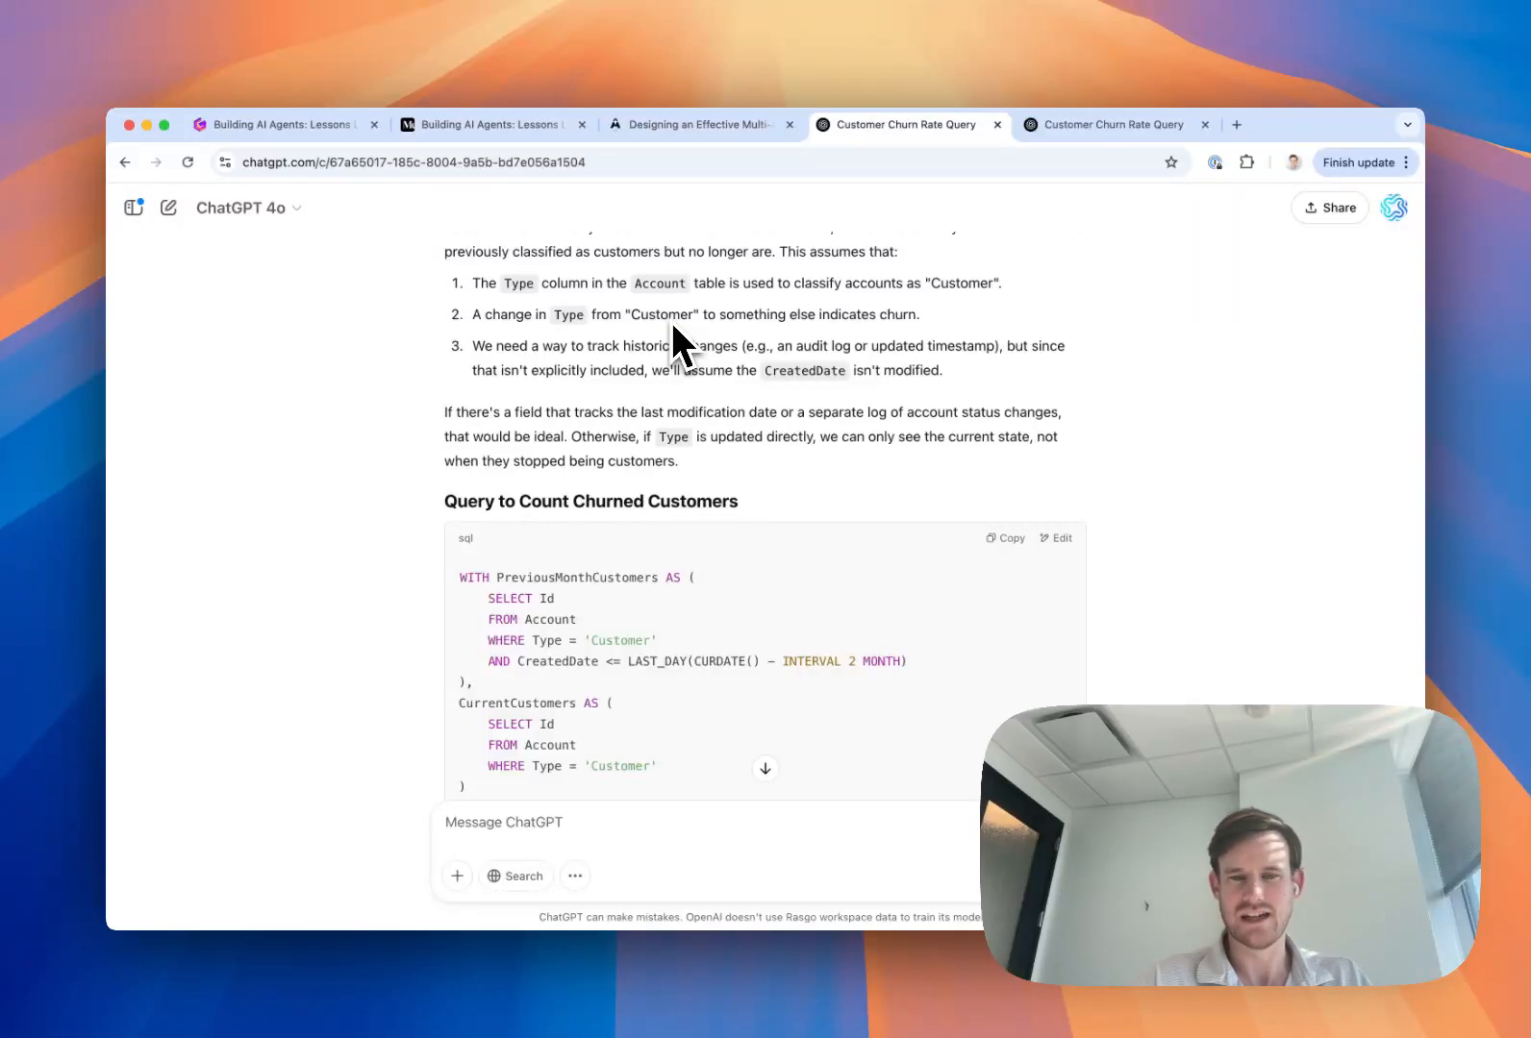
{"action": "scroll", "scroll_direction": "down", "scroll_amount": 3}
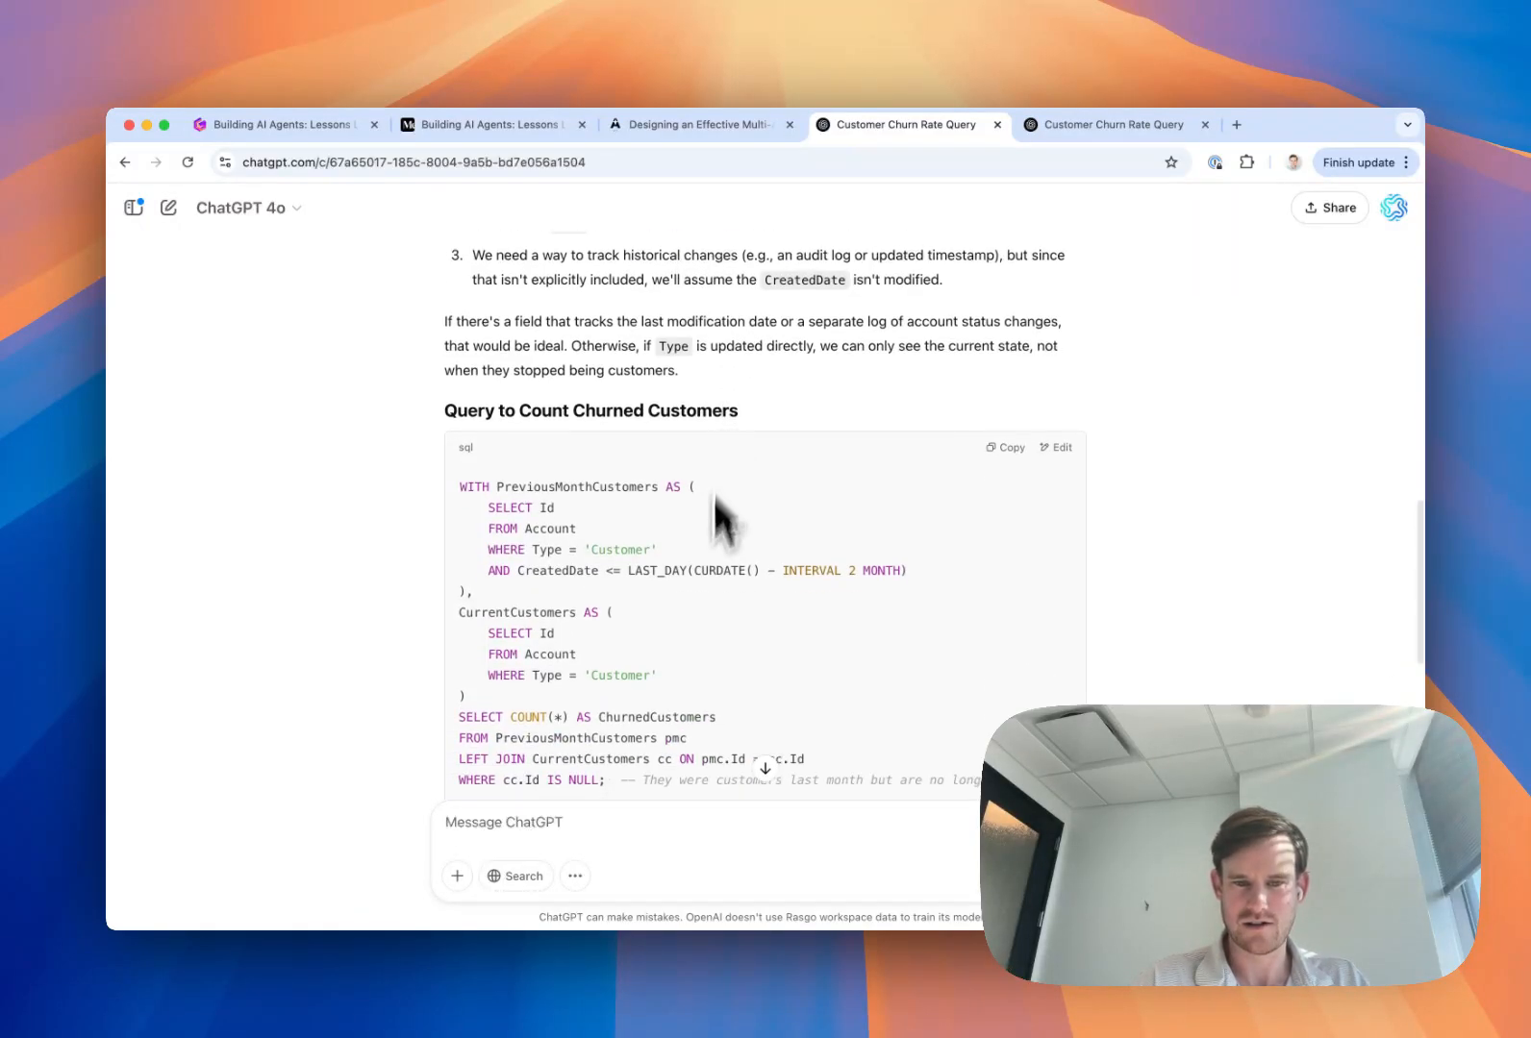
{"action": "scroll", "scroll_direction": "down", "scroll_amount": 3}
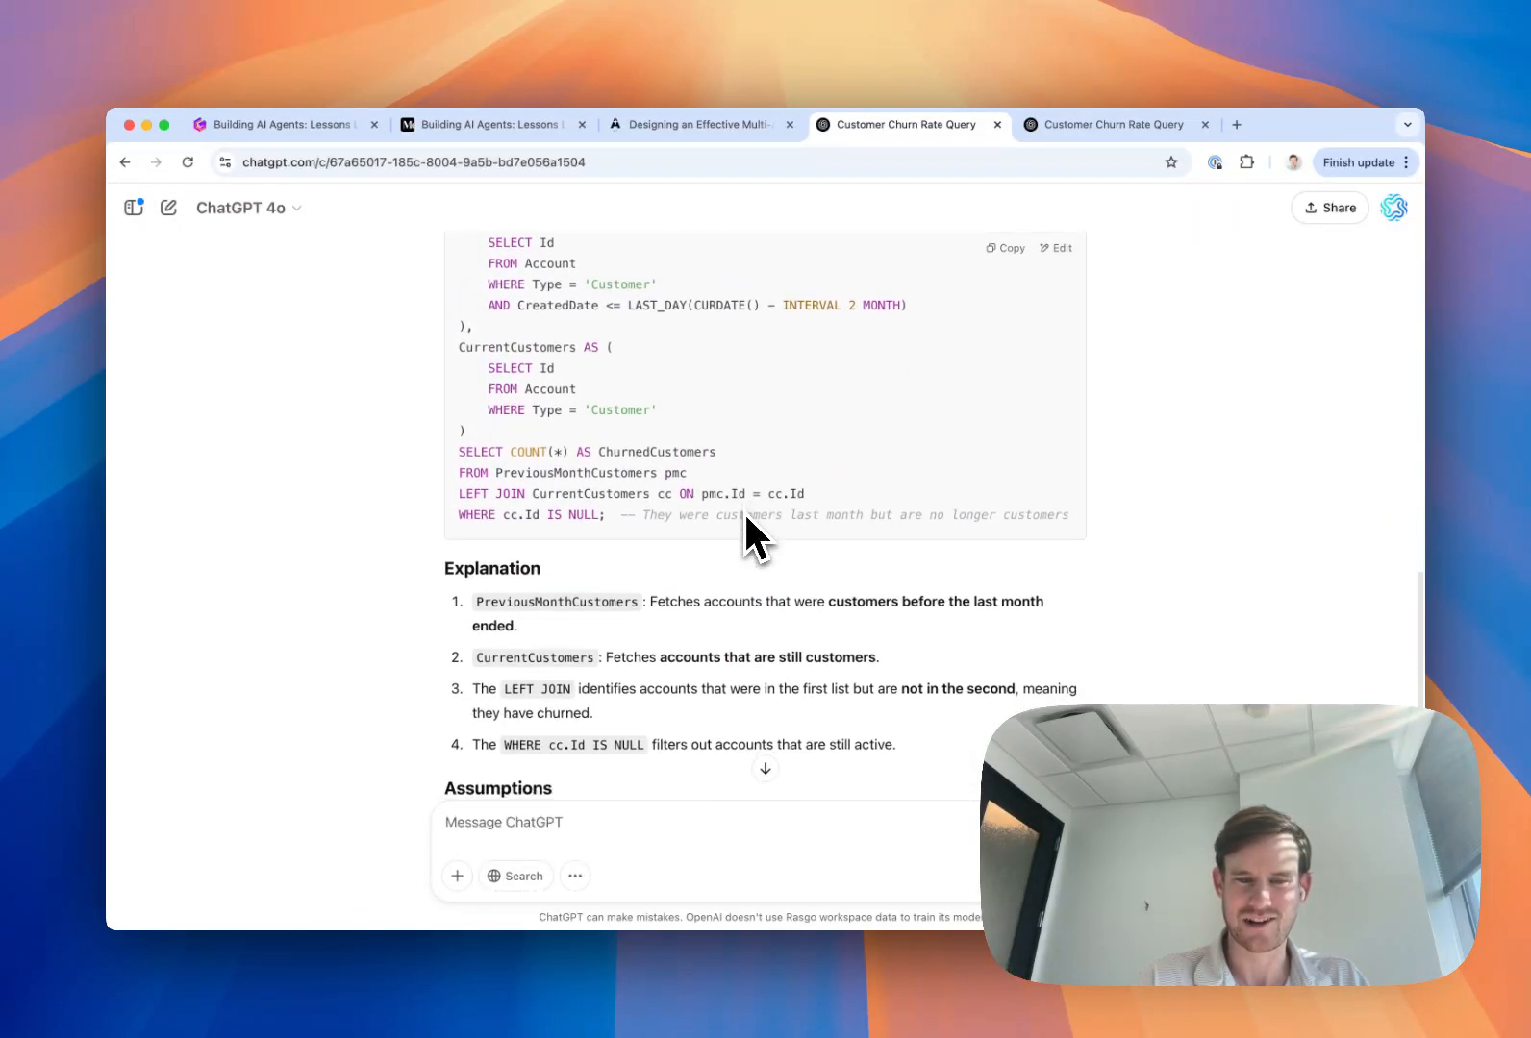
{"action": "scroll", "scroll_direction": "up", "scroll_amount": 3}
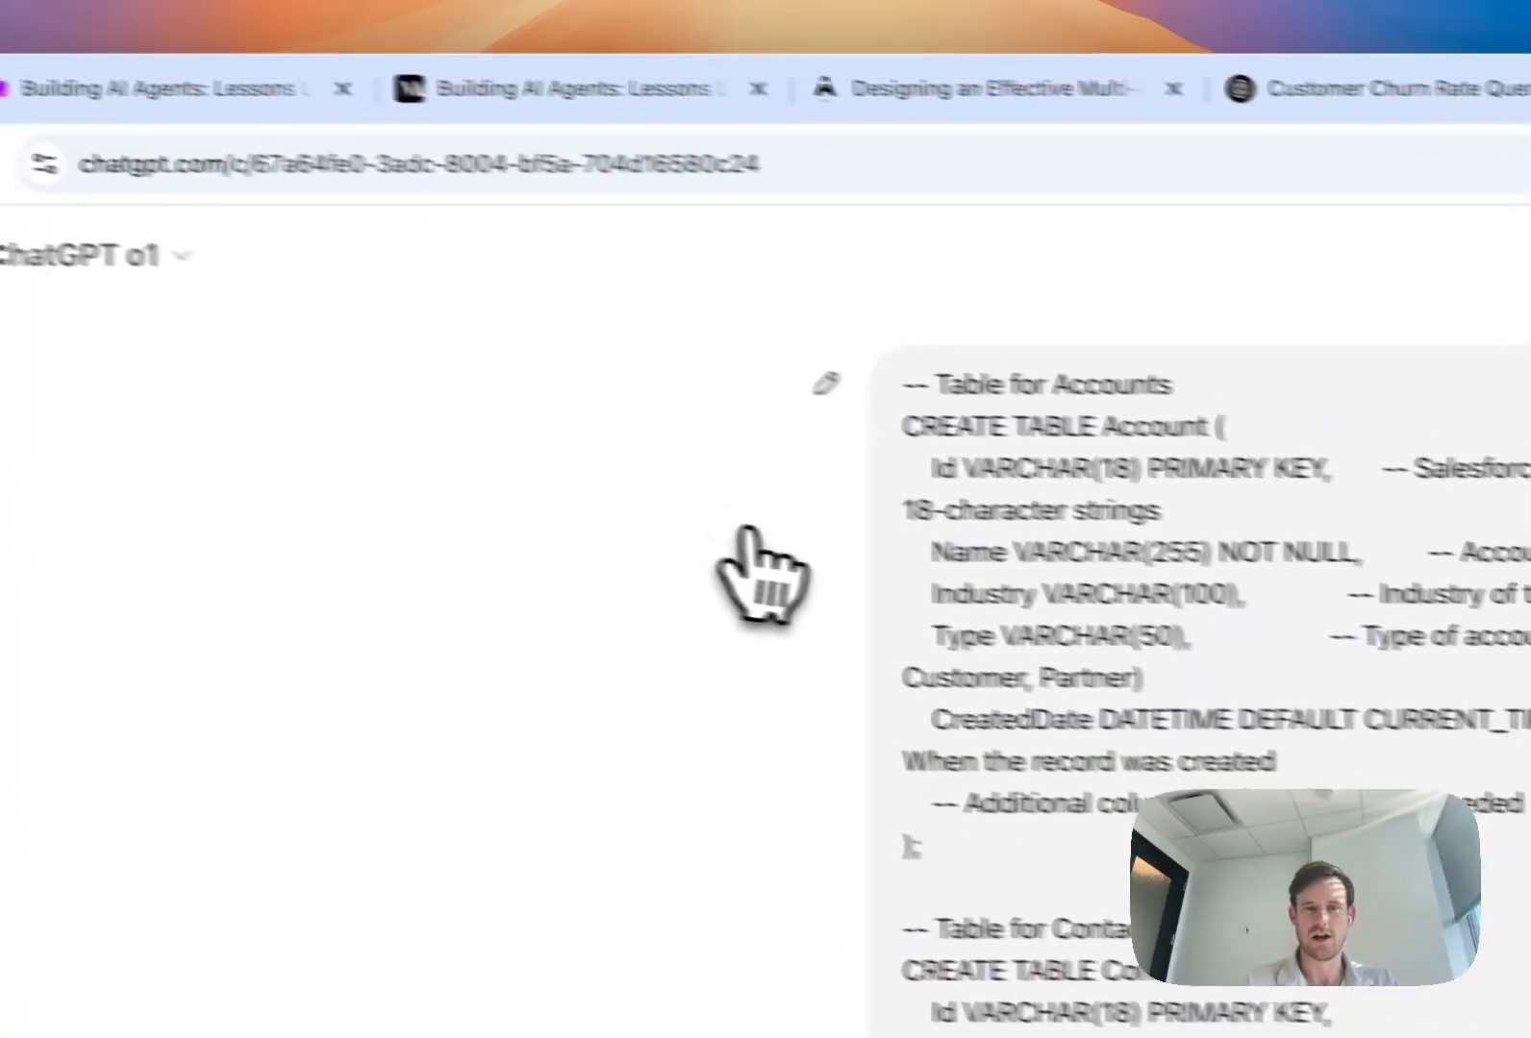
Scroll to o1's reasoned answer that the schema cannot reliably determine churn dates
{"action": "scroll", "scroll_direction": "down", "scroll_amount": 3}
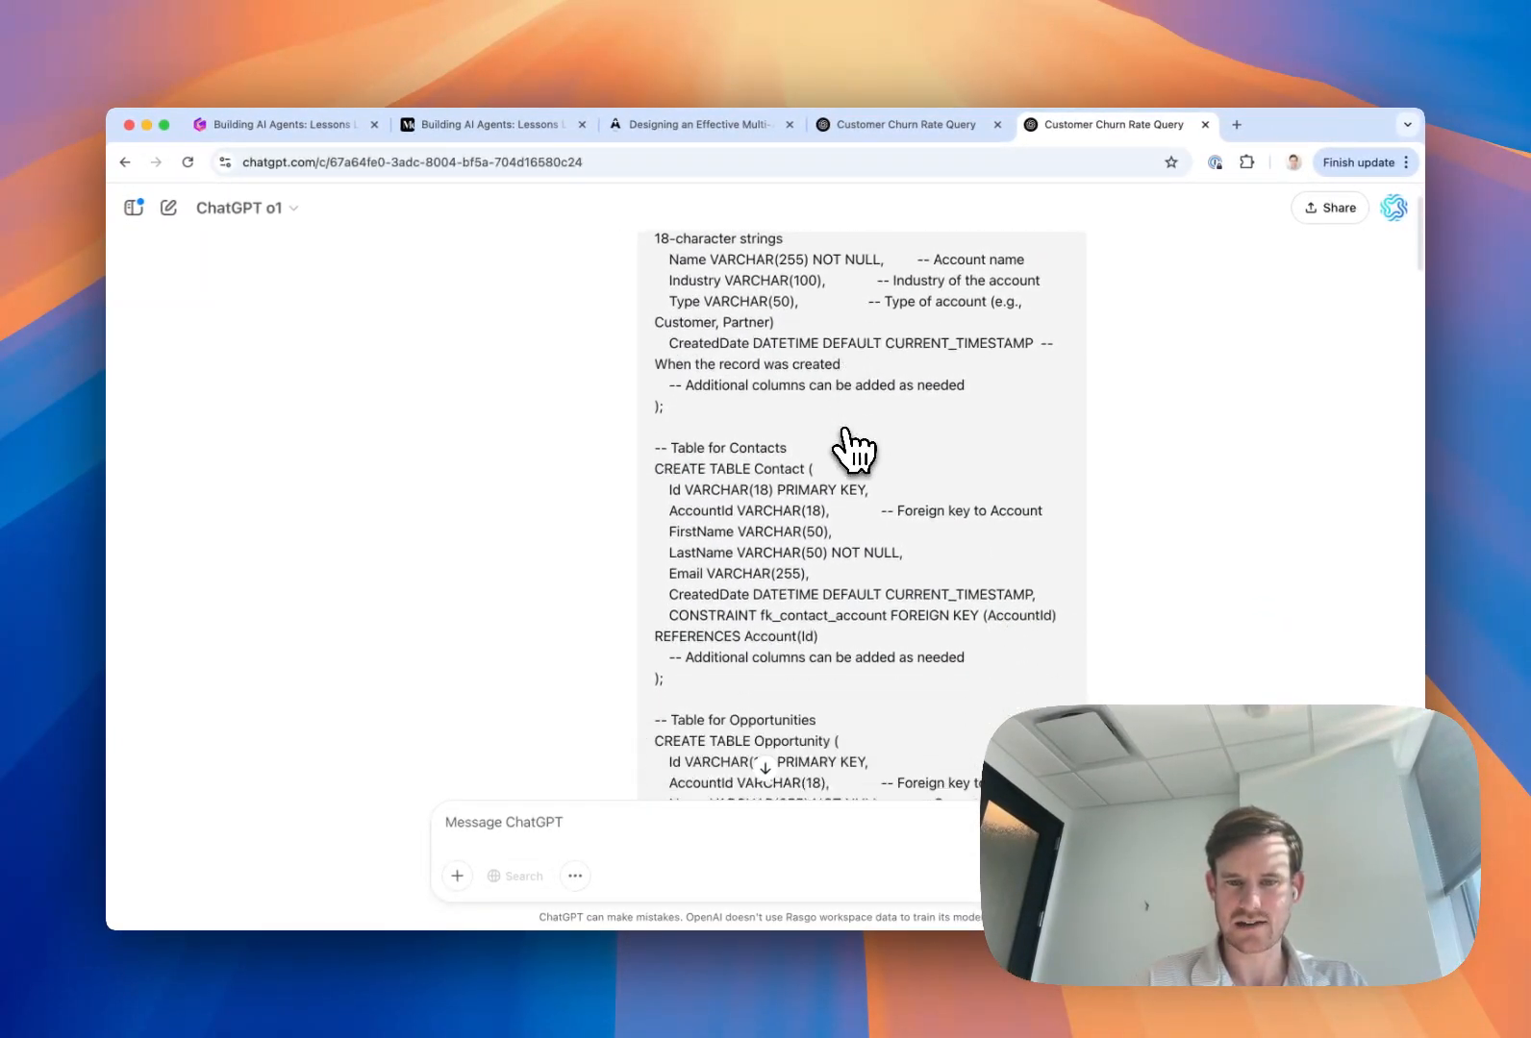
{"action": "scroll", "scroll_direction": "down", "scroll_amount": 3}
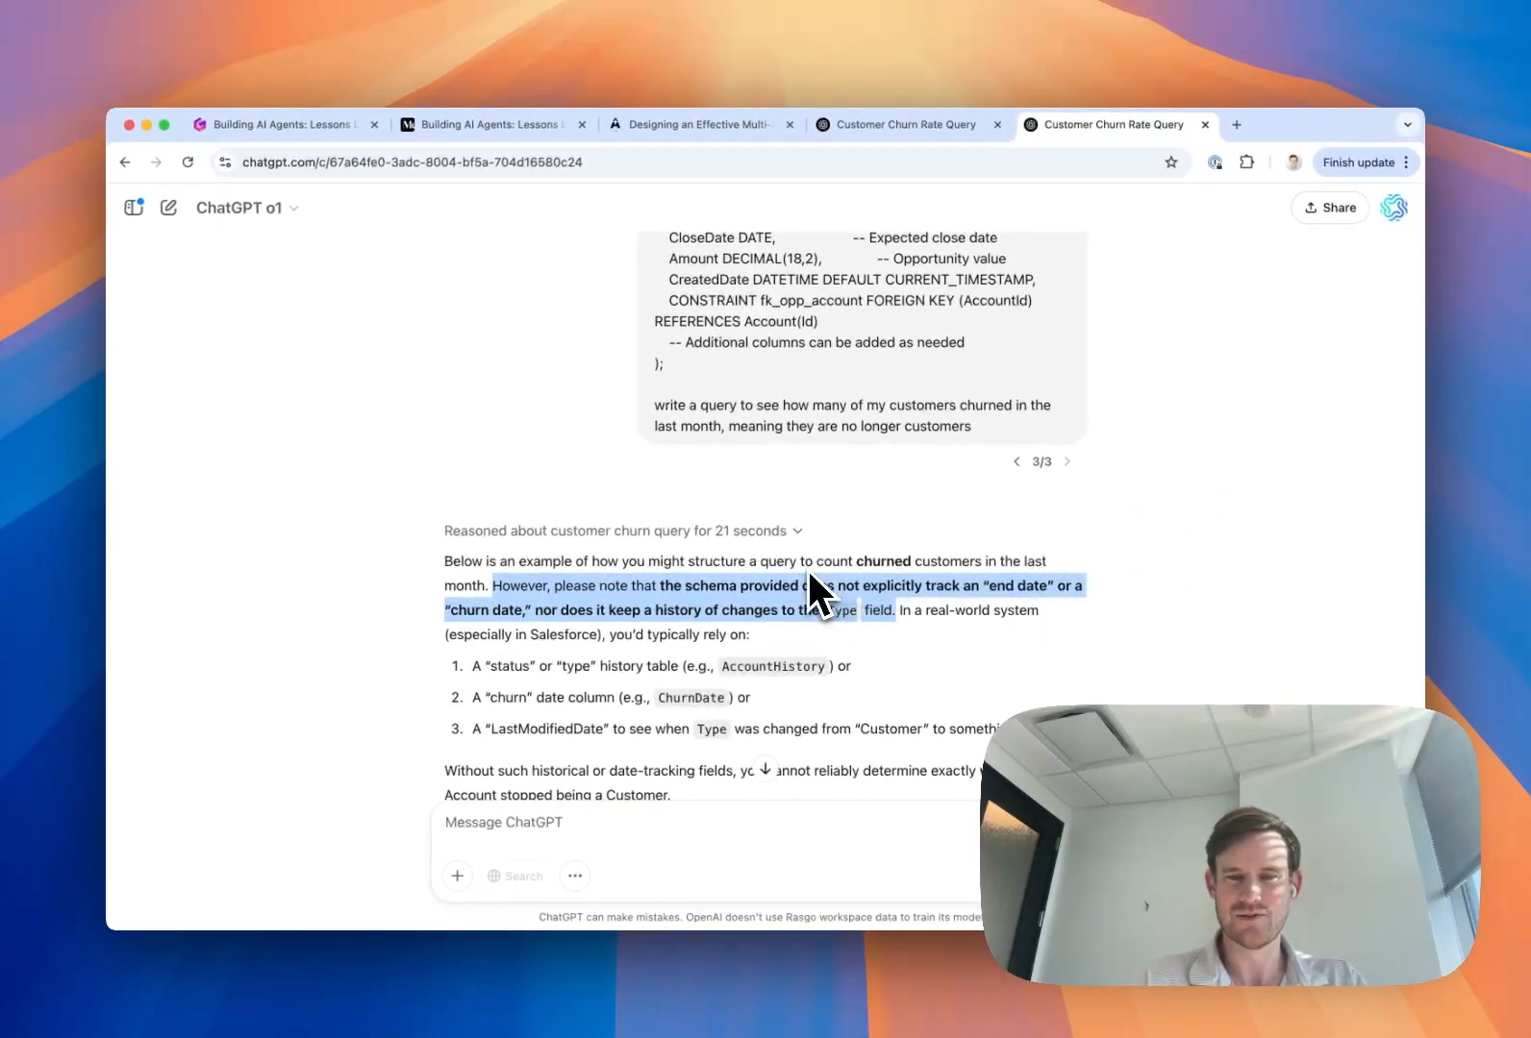
{"action": "mouse_move", "coordinate": [802, 600]}
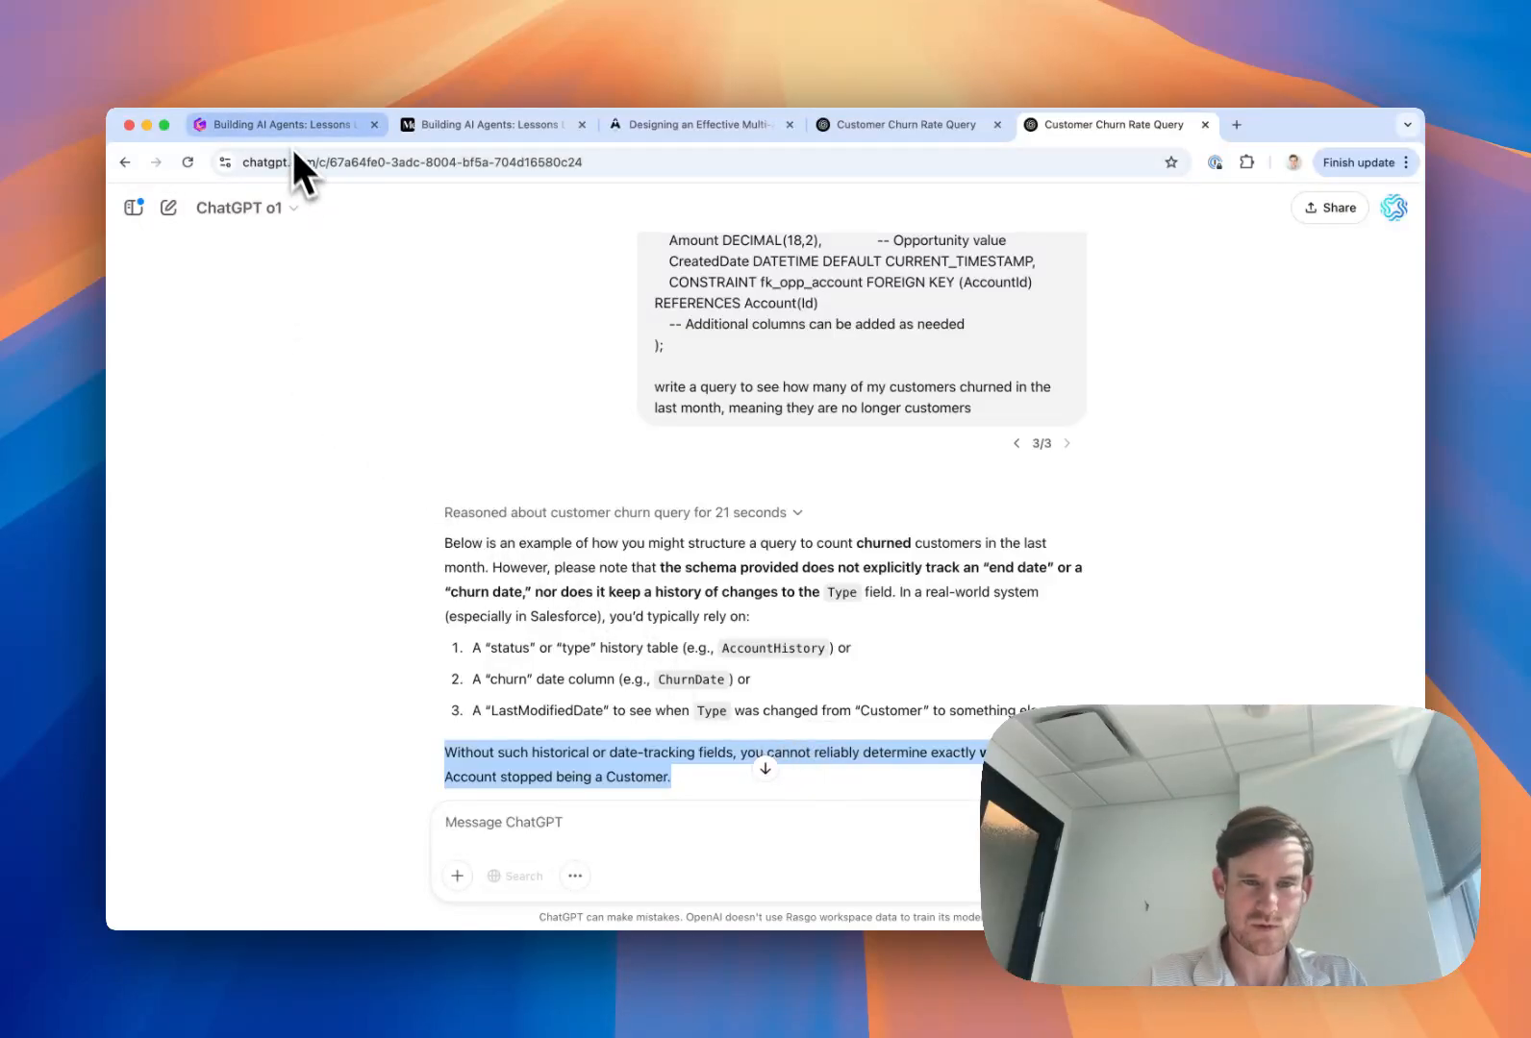
{"action": "mouse_move", "coordinate": [284, 123]}
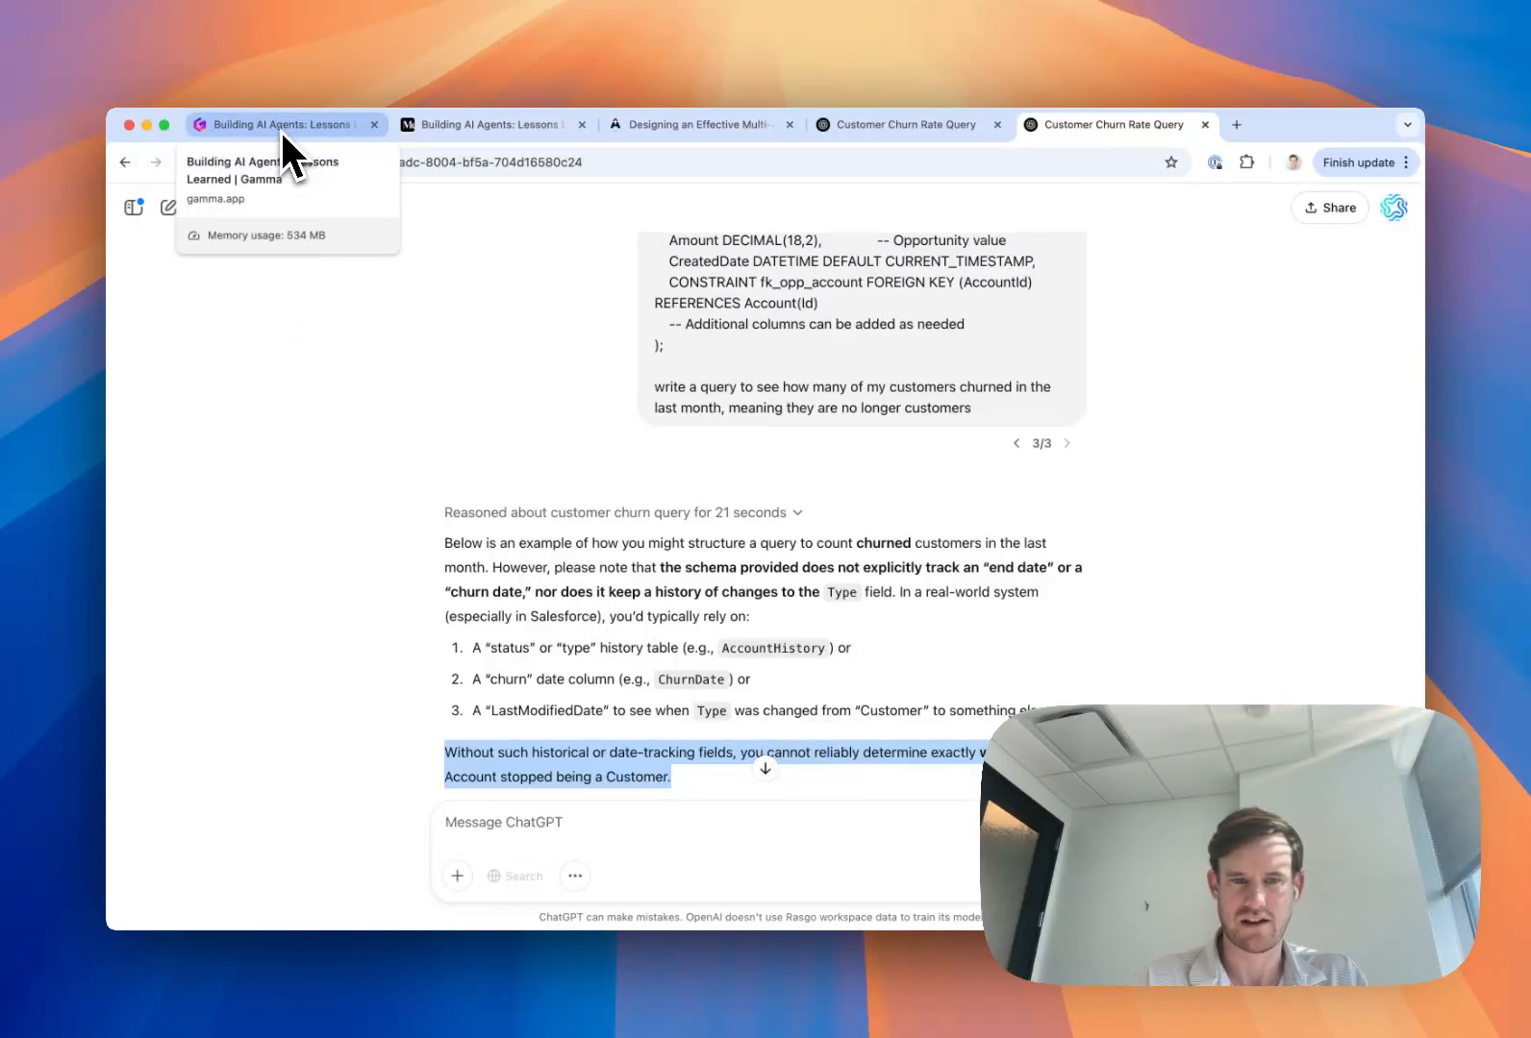
Return to the Building AI Agents deck on the Reasoning vs. Knowledge slide
{"action": "left_click", "coordinate": [282, 125]}
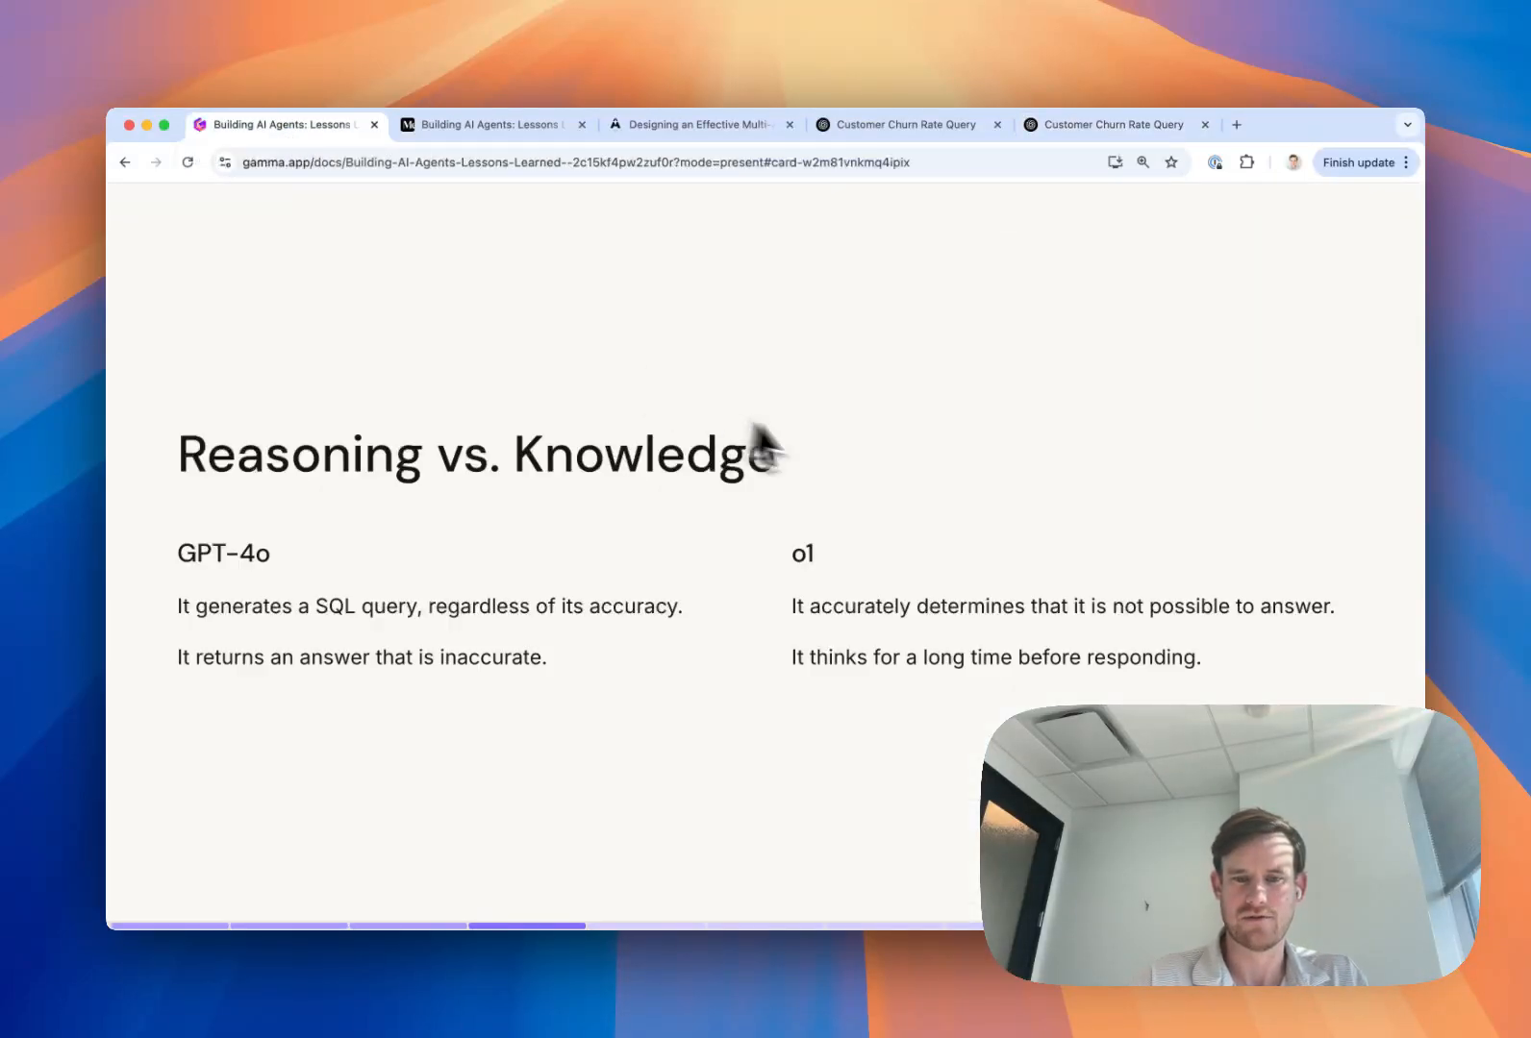
{"action": "mouse_move", "coordinate": [1116, 441]}
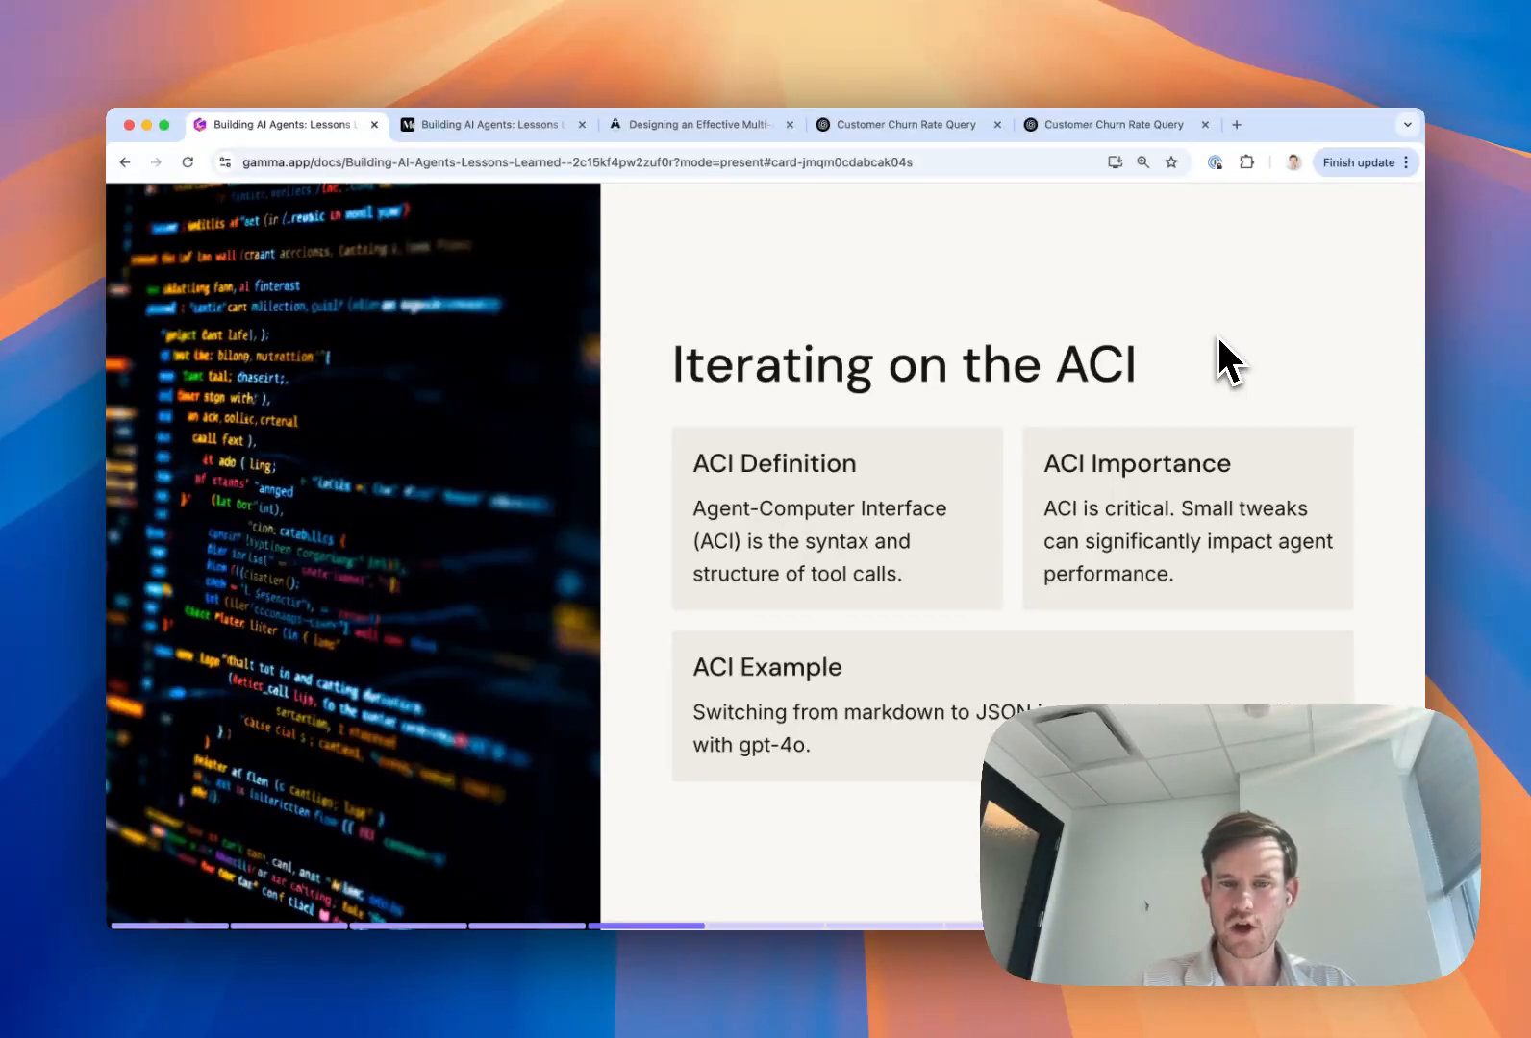
{"action": "mouse_move", "coordinate": [1200, 464]}
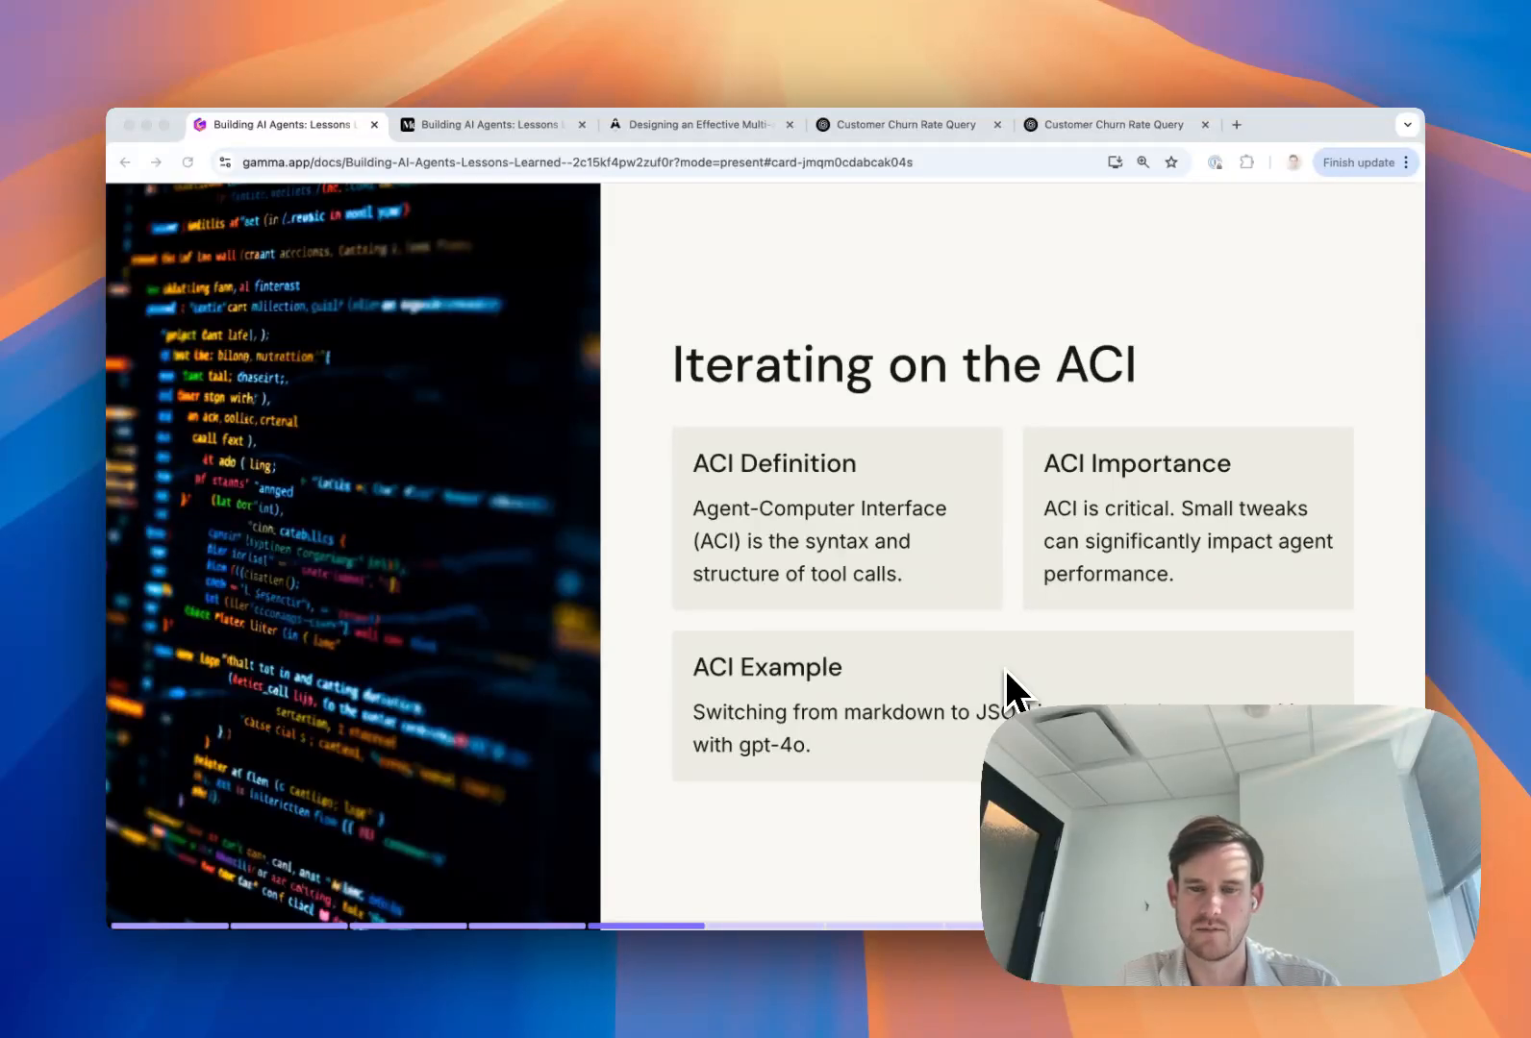
{"action": "mouse_move", "coordinate": [863, 766]}
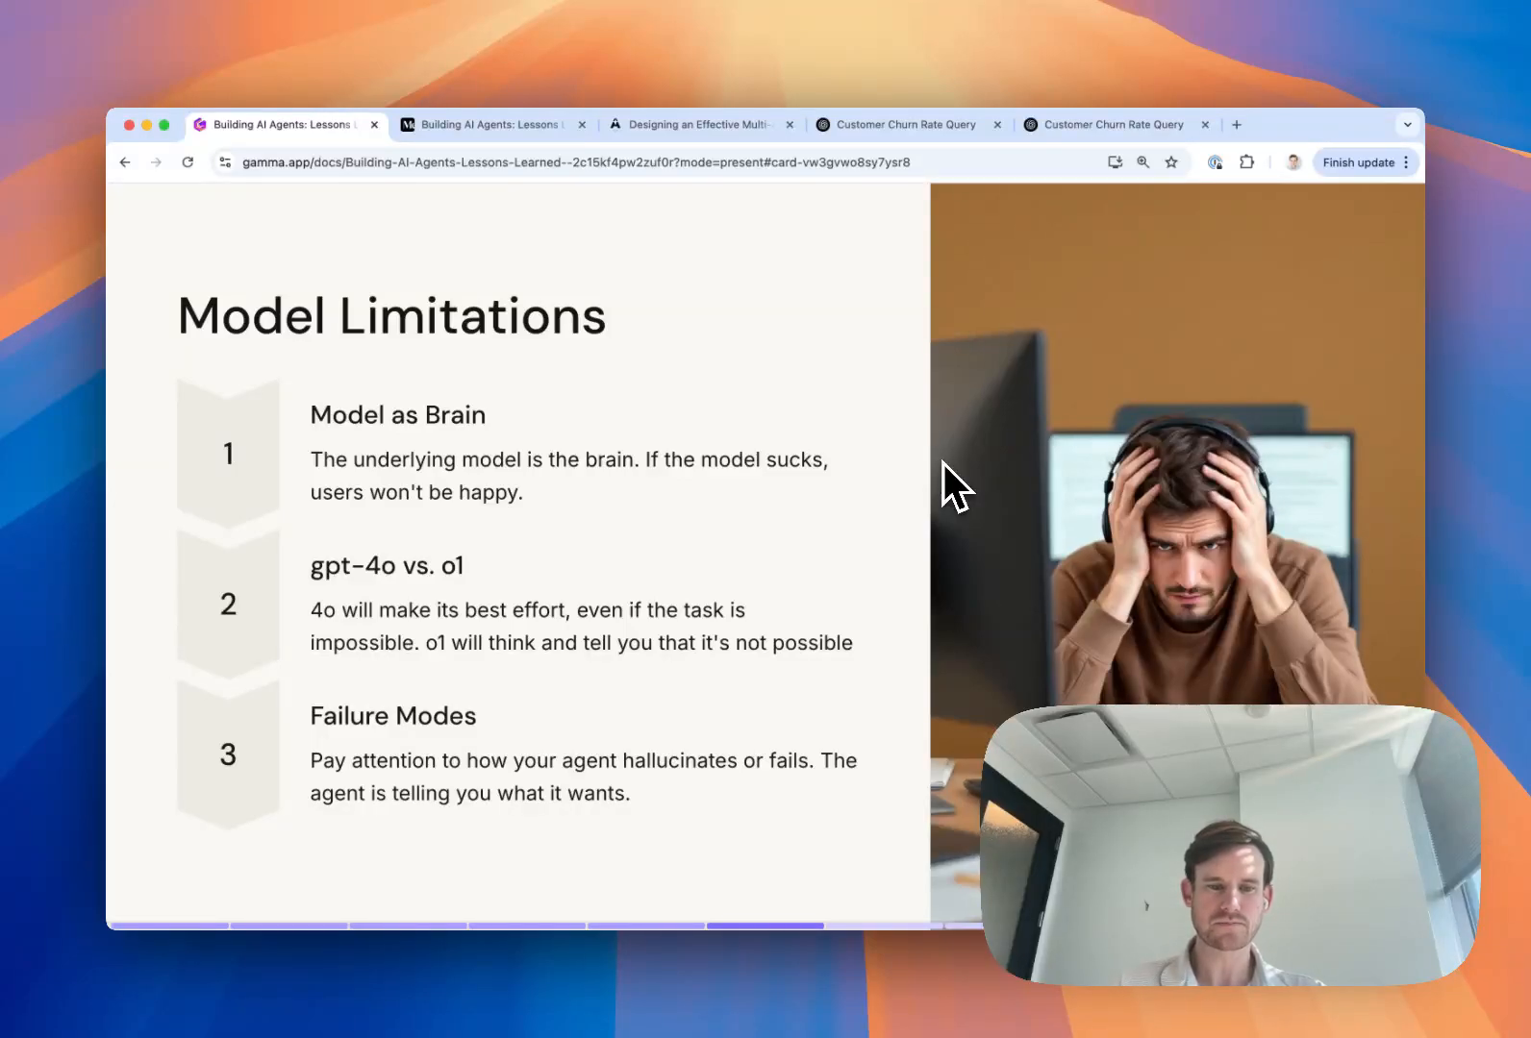
{"action": "mouse_move", "coordinate": [537, 674]}
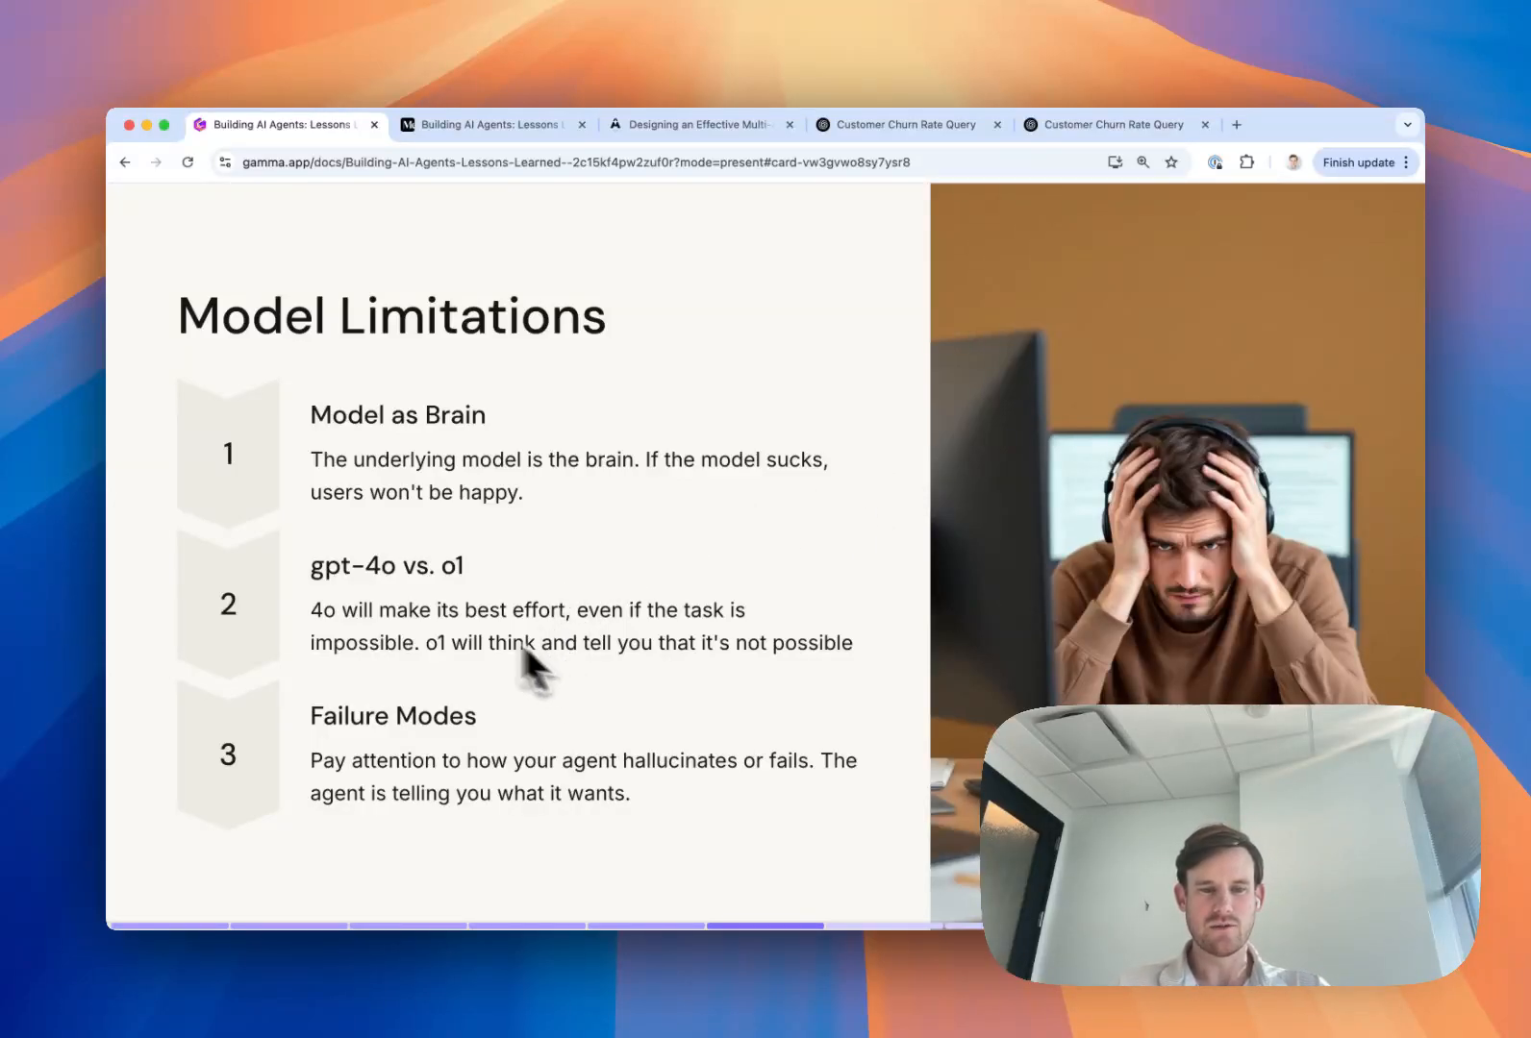
{"action": "mouse_move", "coordinate": [409, 610]}
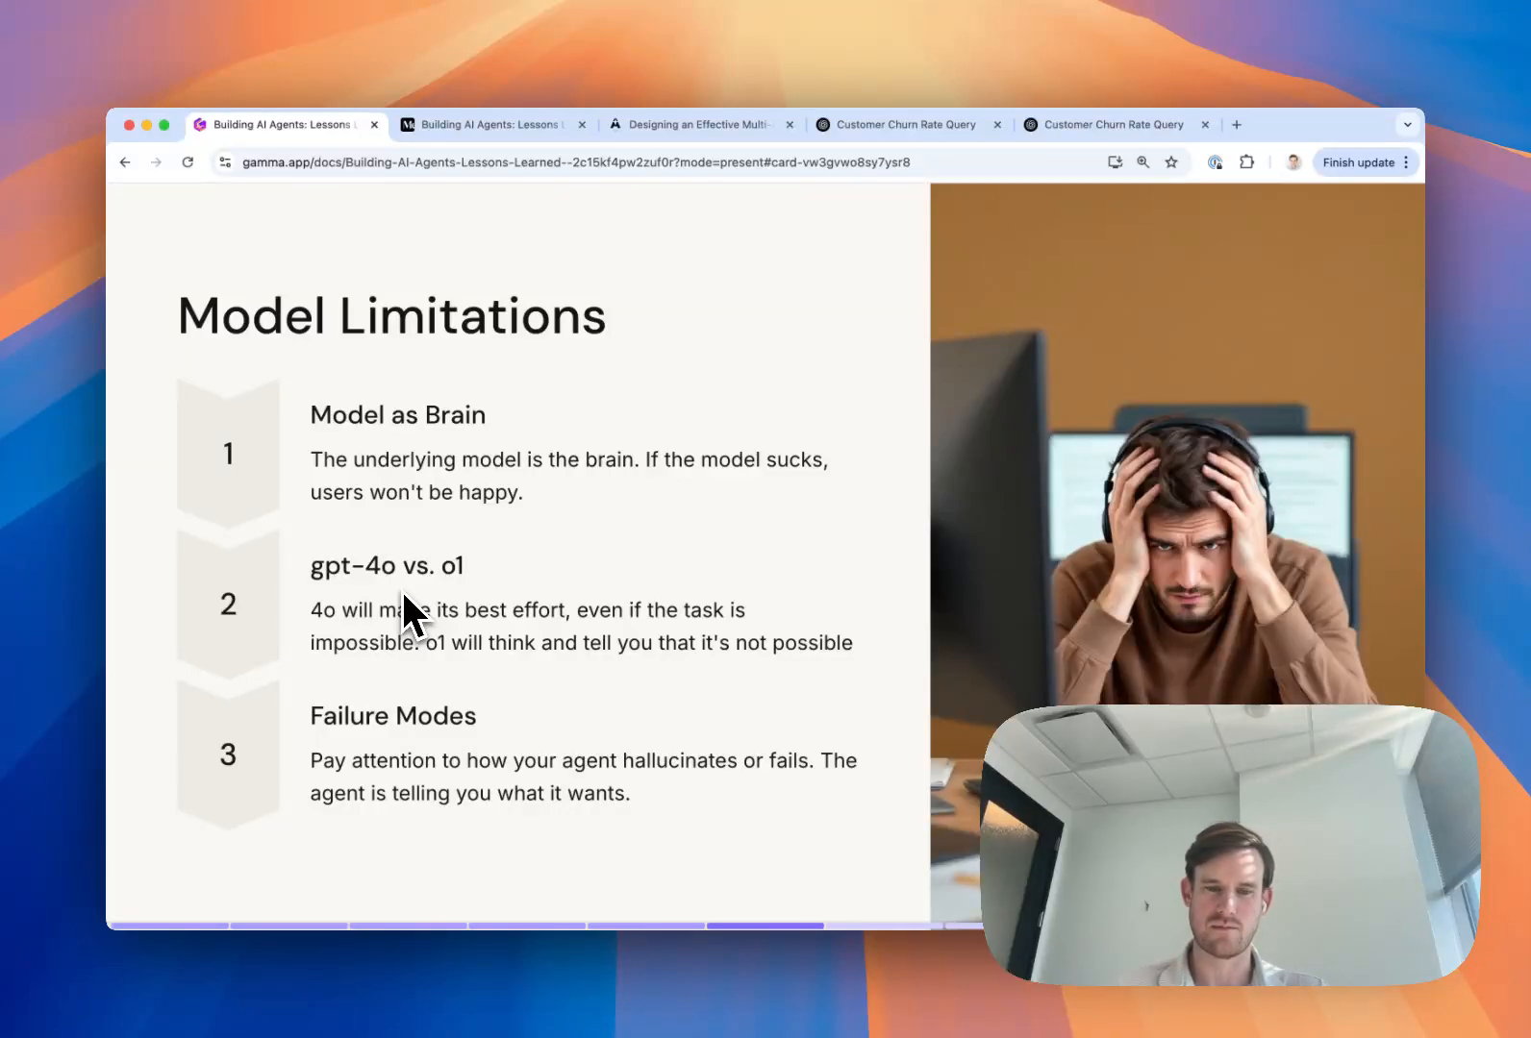
{"action": "mouse_move", "coordinate": [796, 470]}
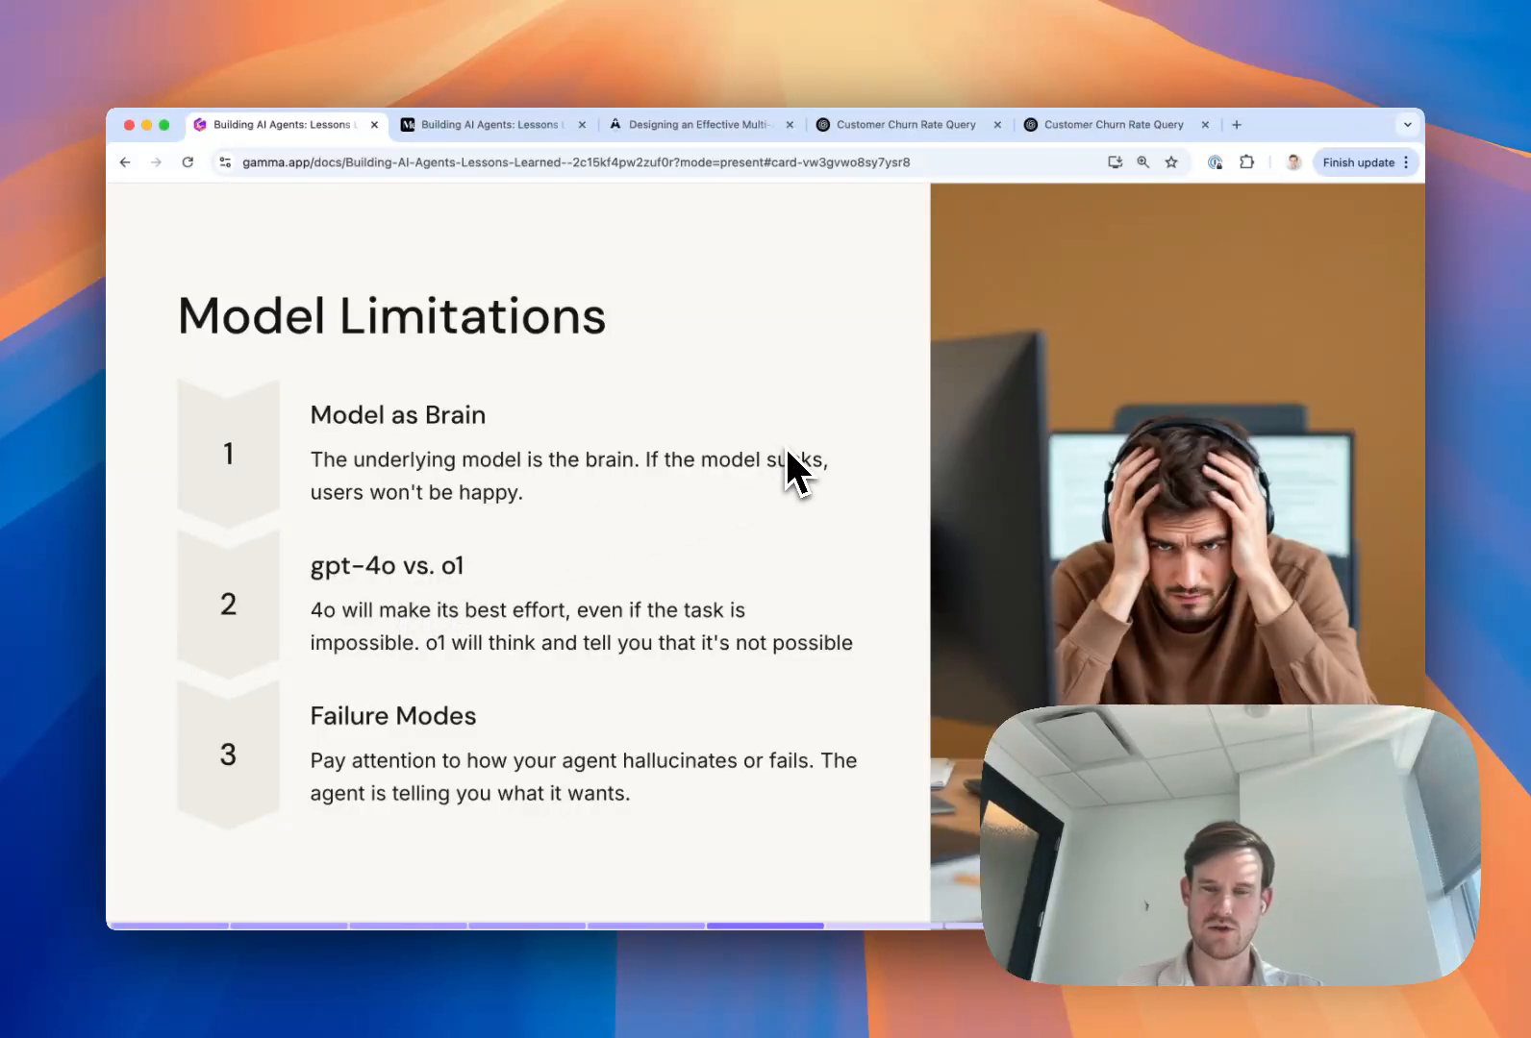
{"action": "mouse_move", "coordinate": [871, 435]}
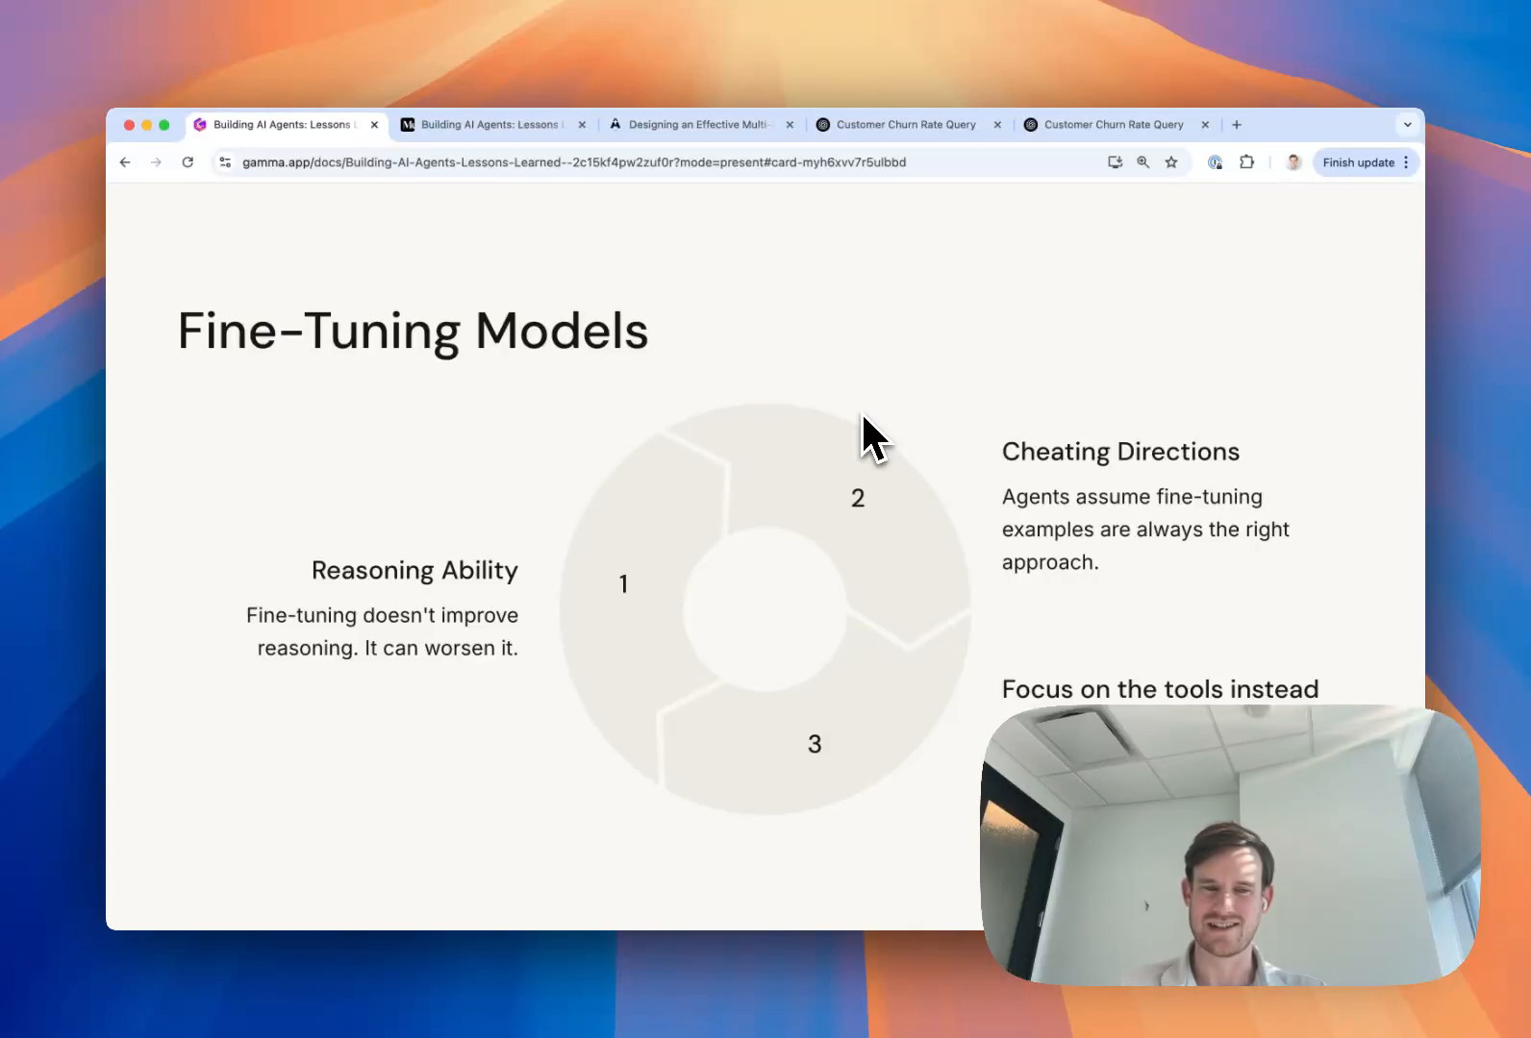
{"action": "mouse_move", "coordinate": [1144, 493]}
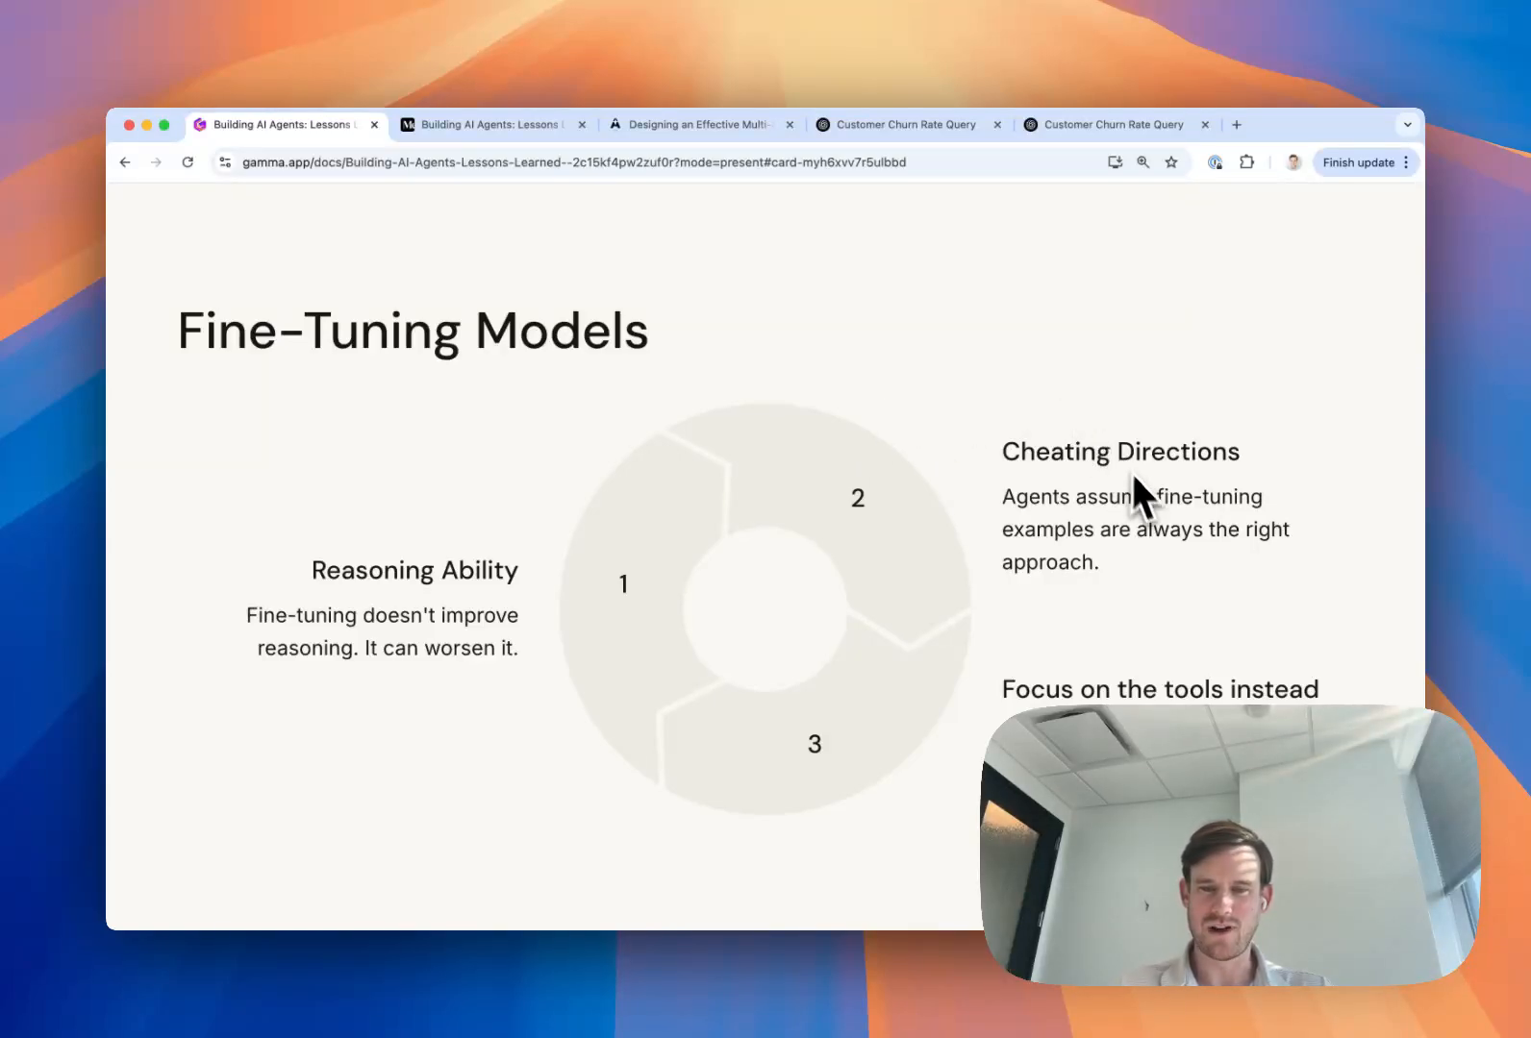
{"action": "mouse_move", "coordinate": [1023, 662]}
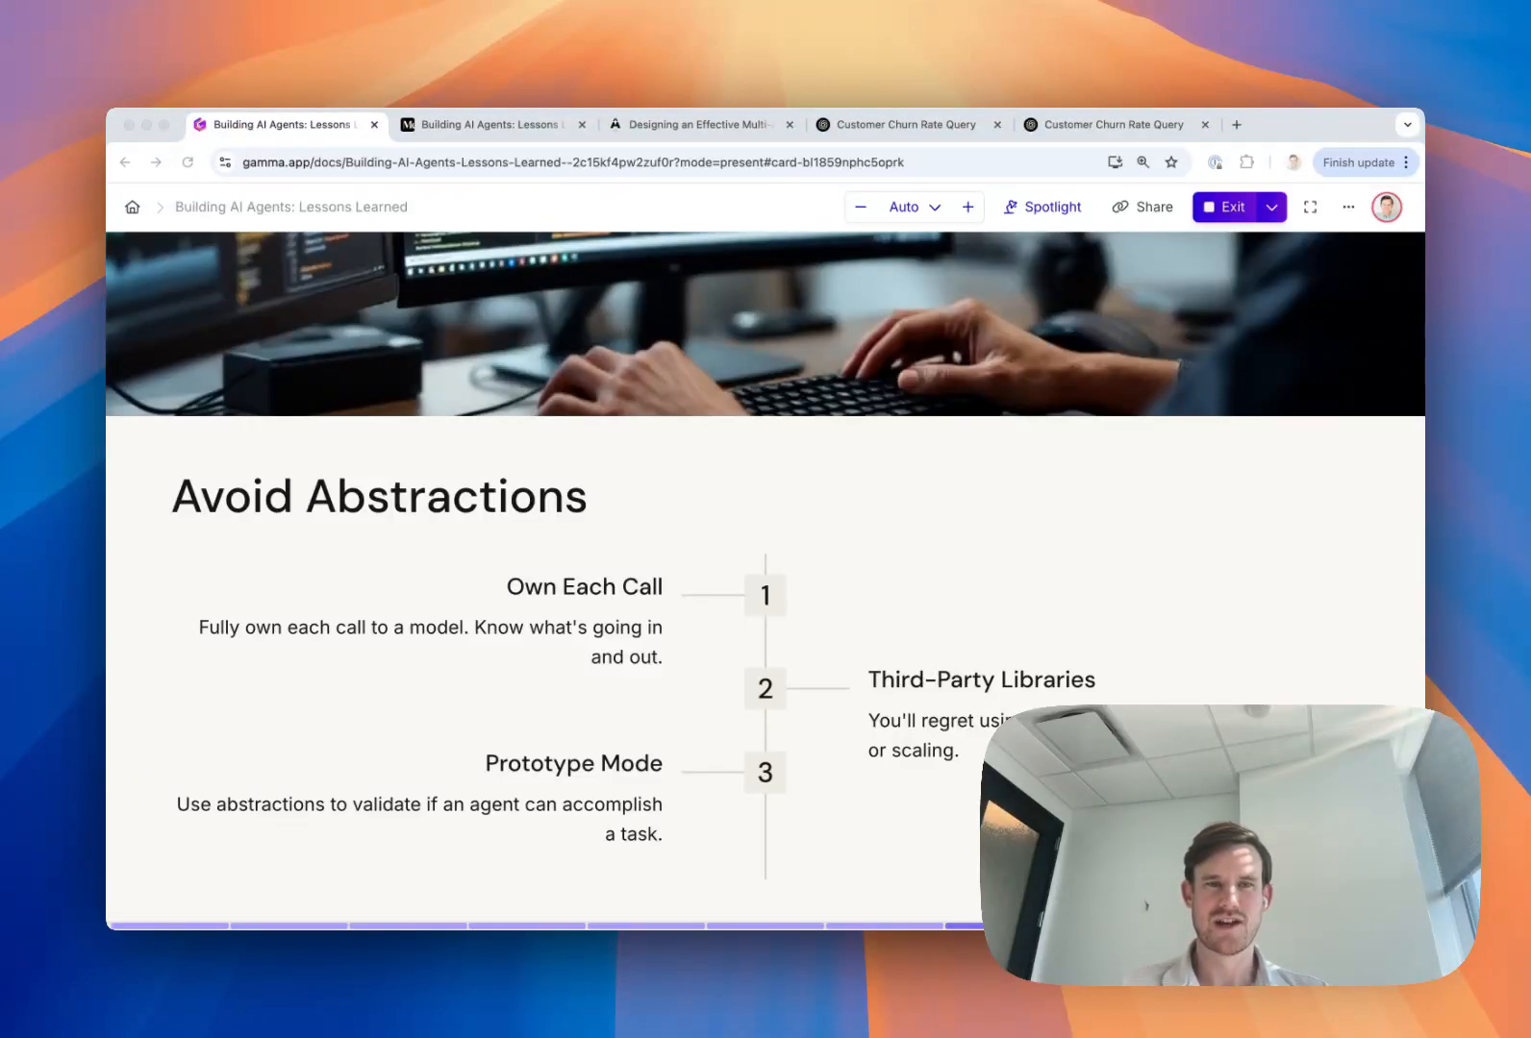
{"action": "mouse_move", "coordinate": [1214, 473]}
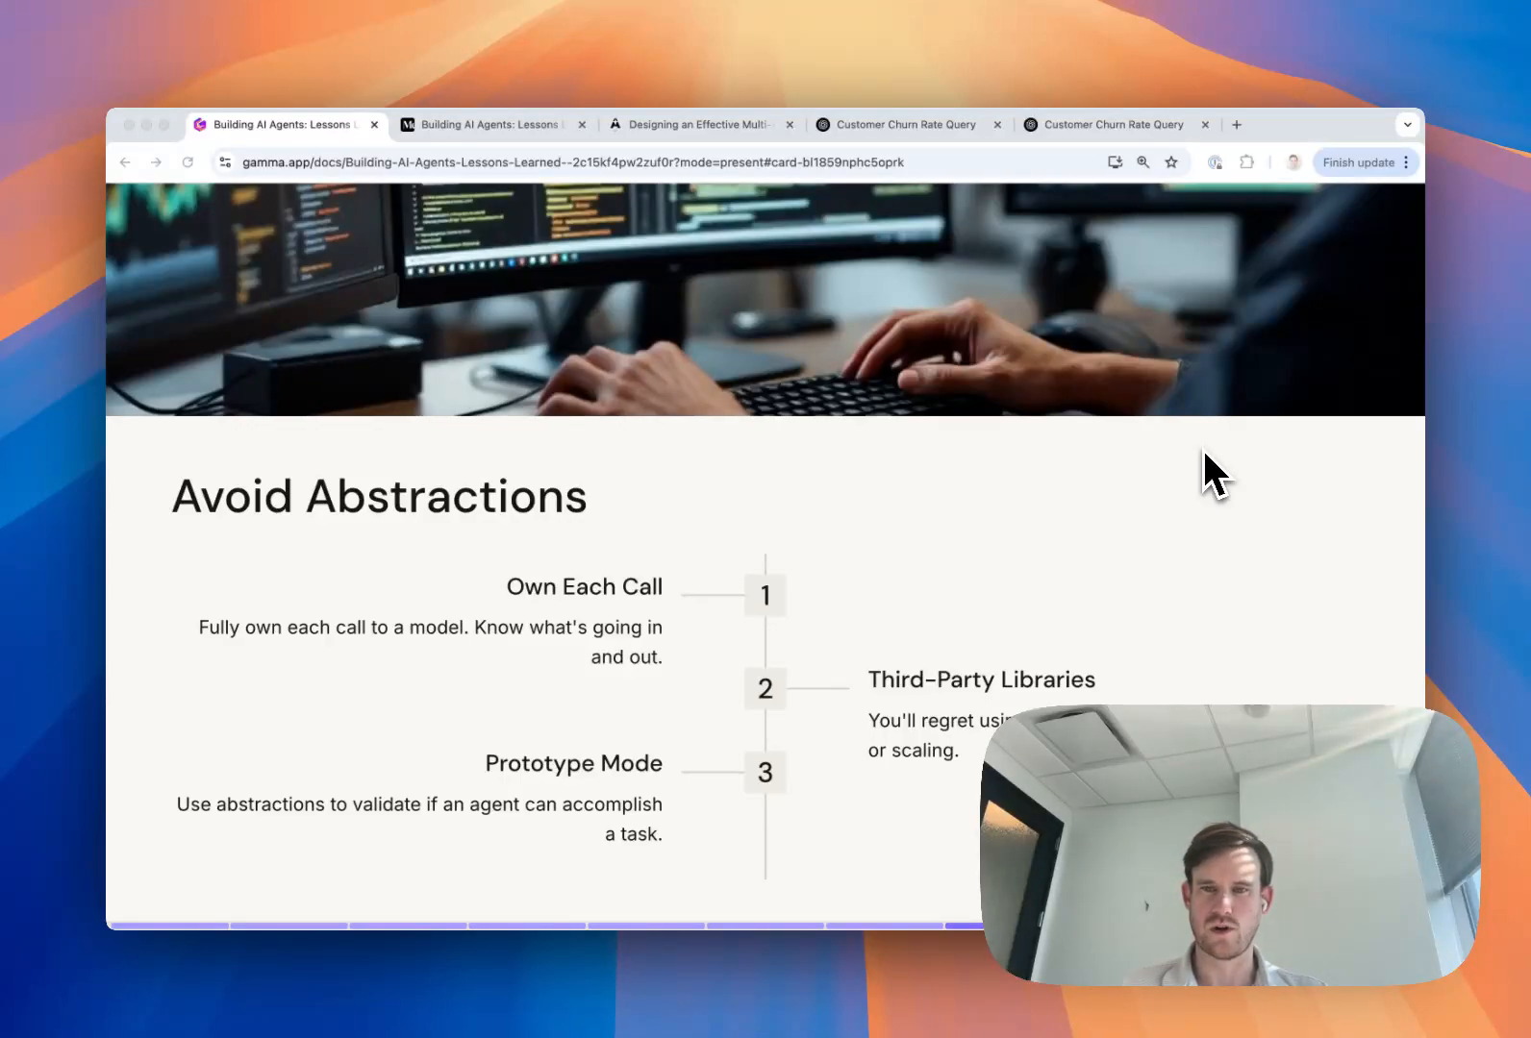
{"action": "mouse_move", "coordinate": [1298, 694]}
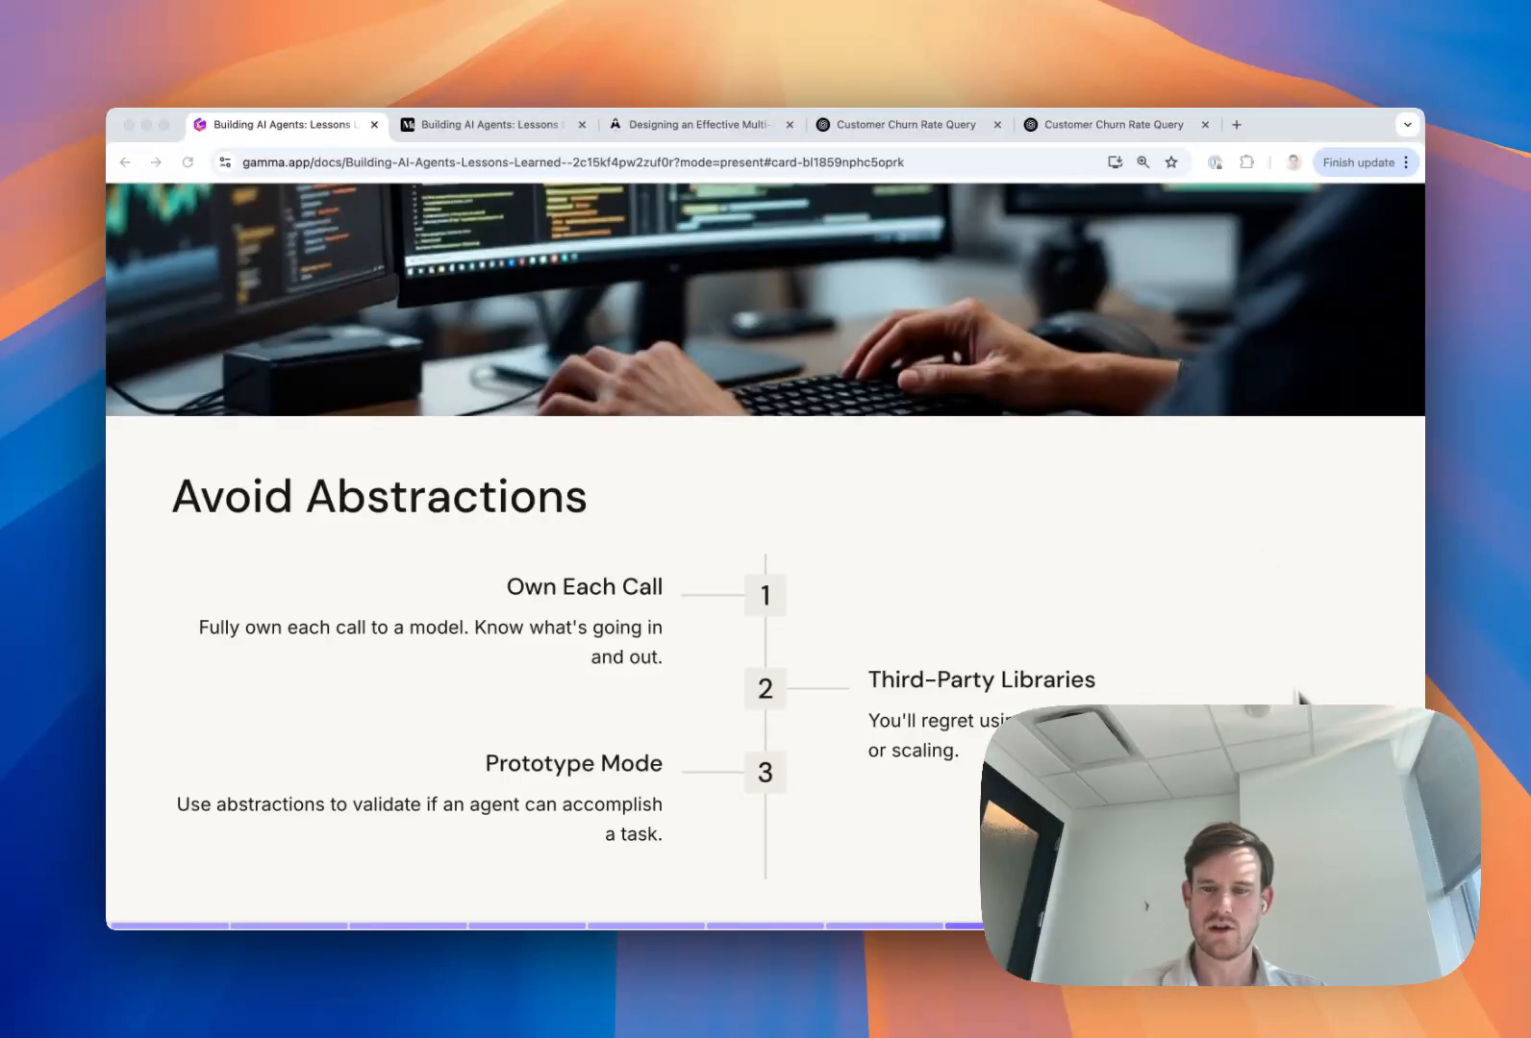
{"action": "mouse_move", "coordinate": [1321, 335]}
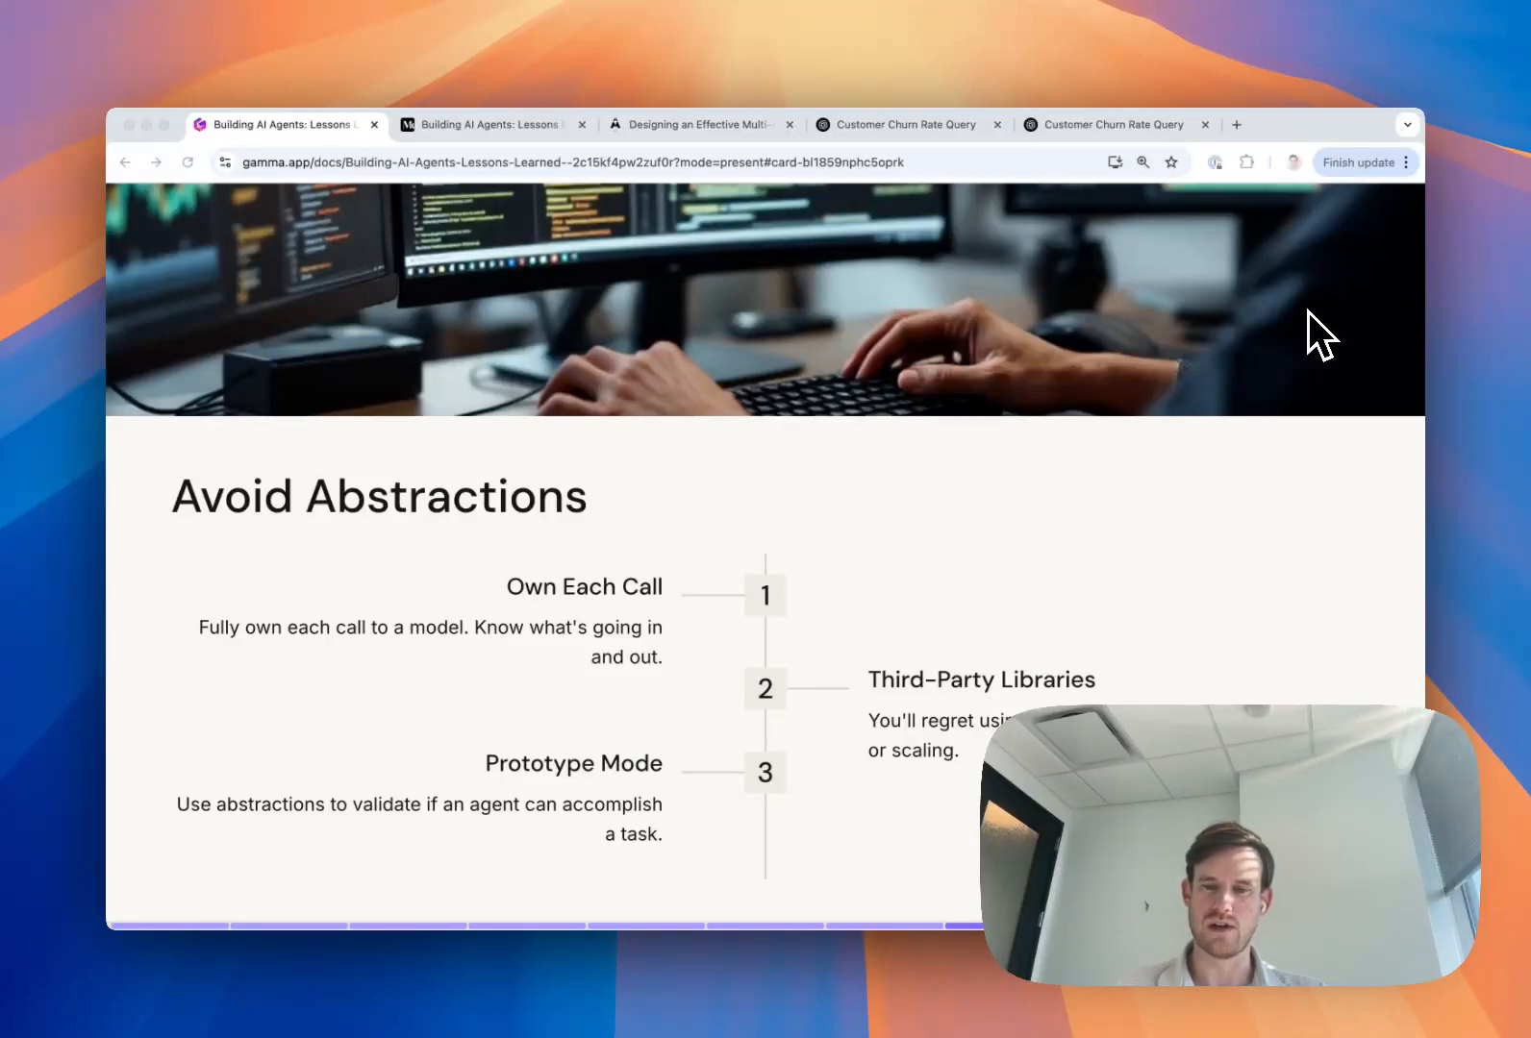
{"action": "mouse_move", "coordinate": [1356, 346]}
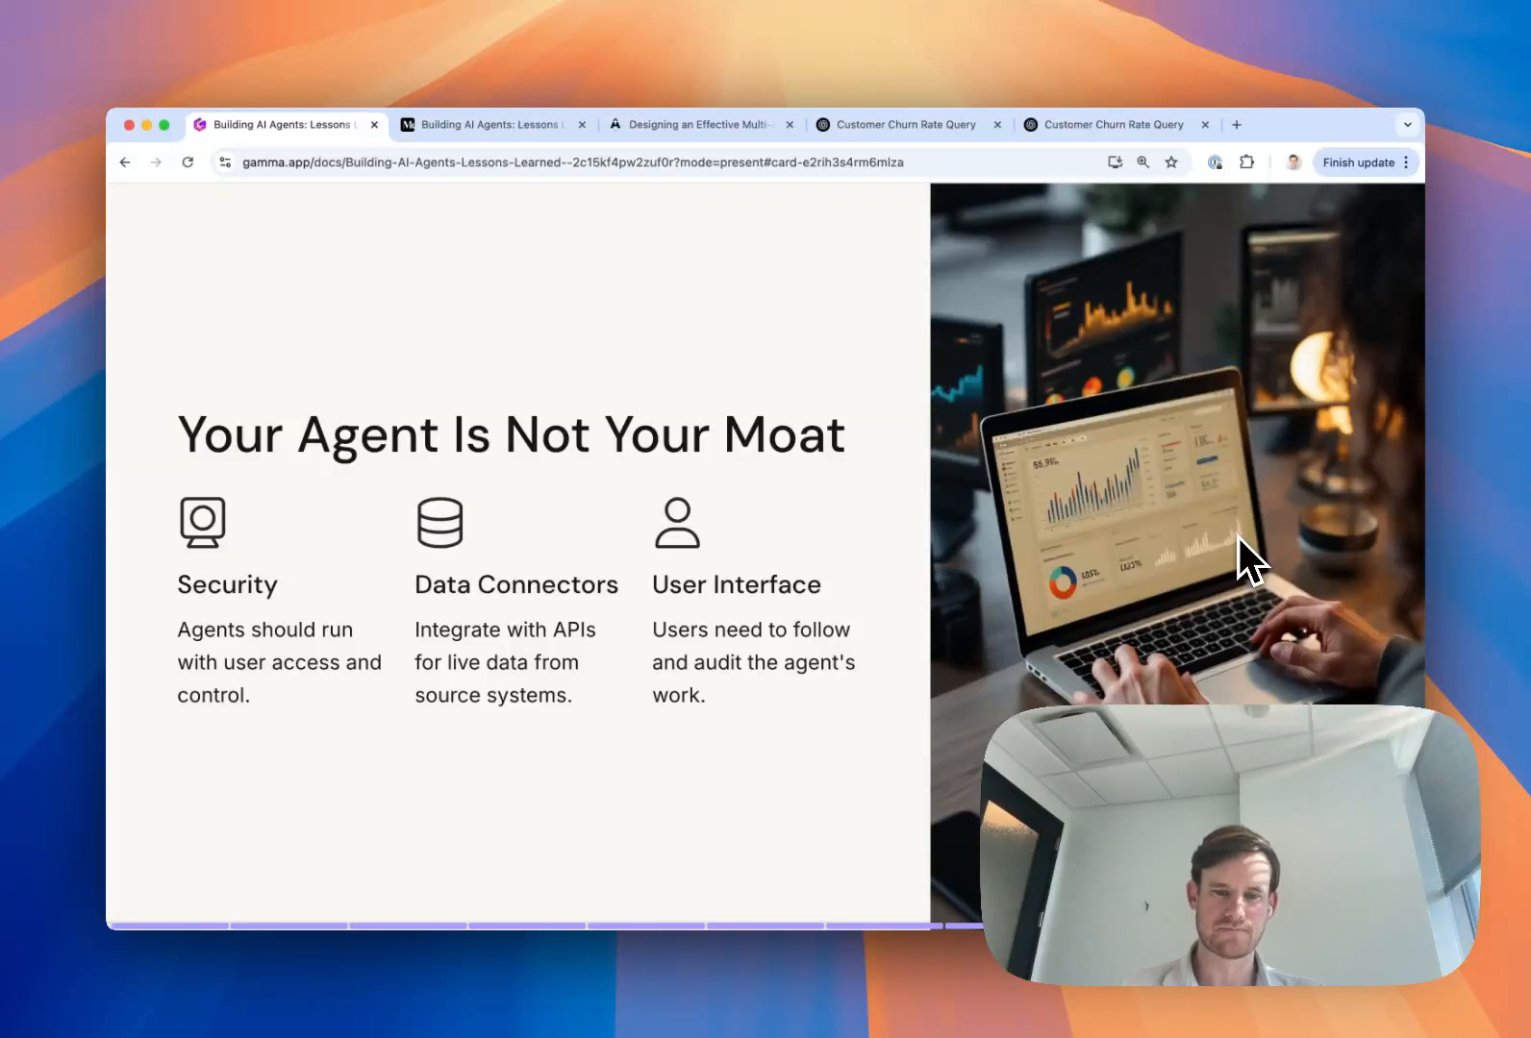
{"action": "mouse_move", "coordinate": [1152, 635]}
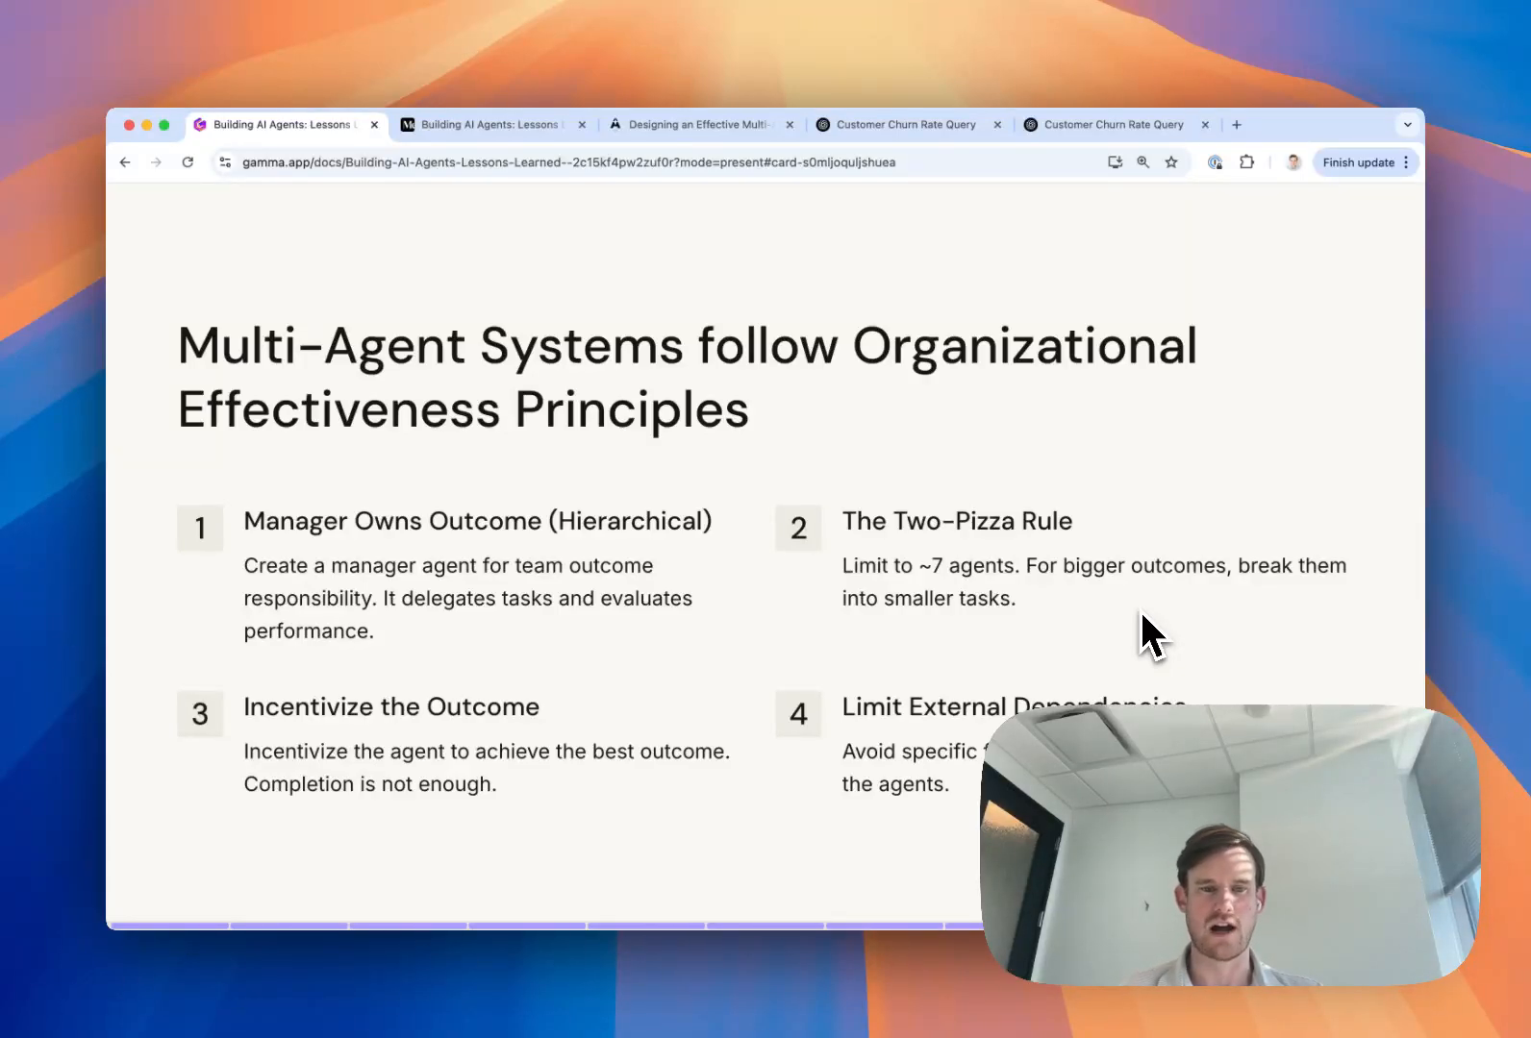
{"action": "mouse_move", "coordinate": [409, 561]}
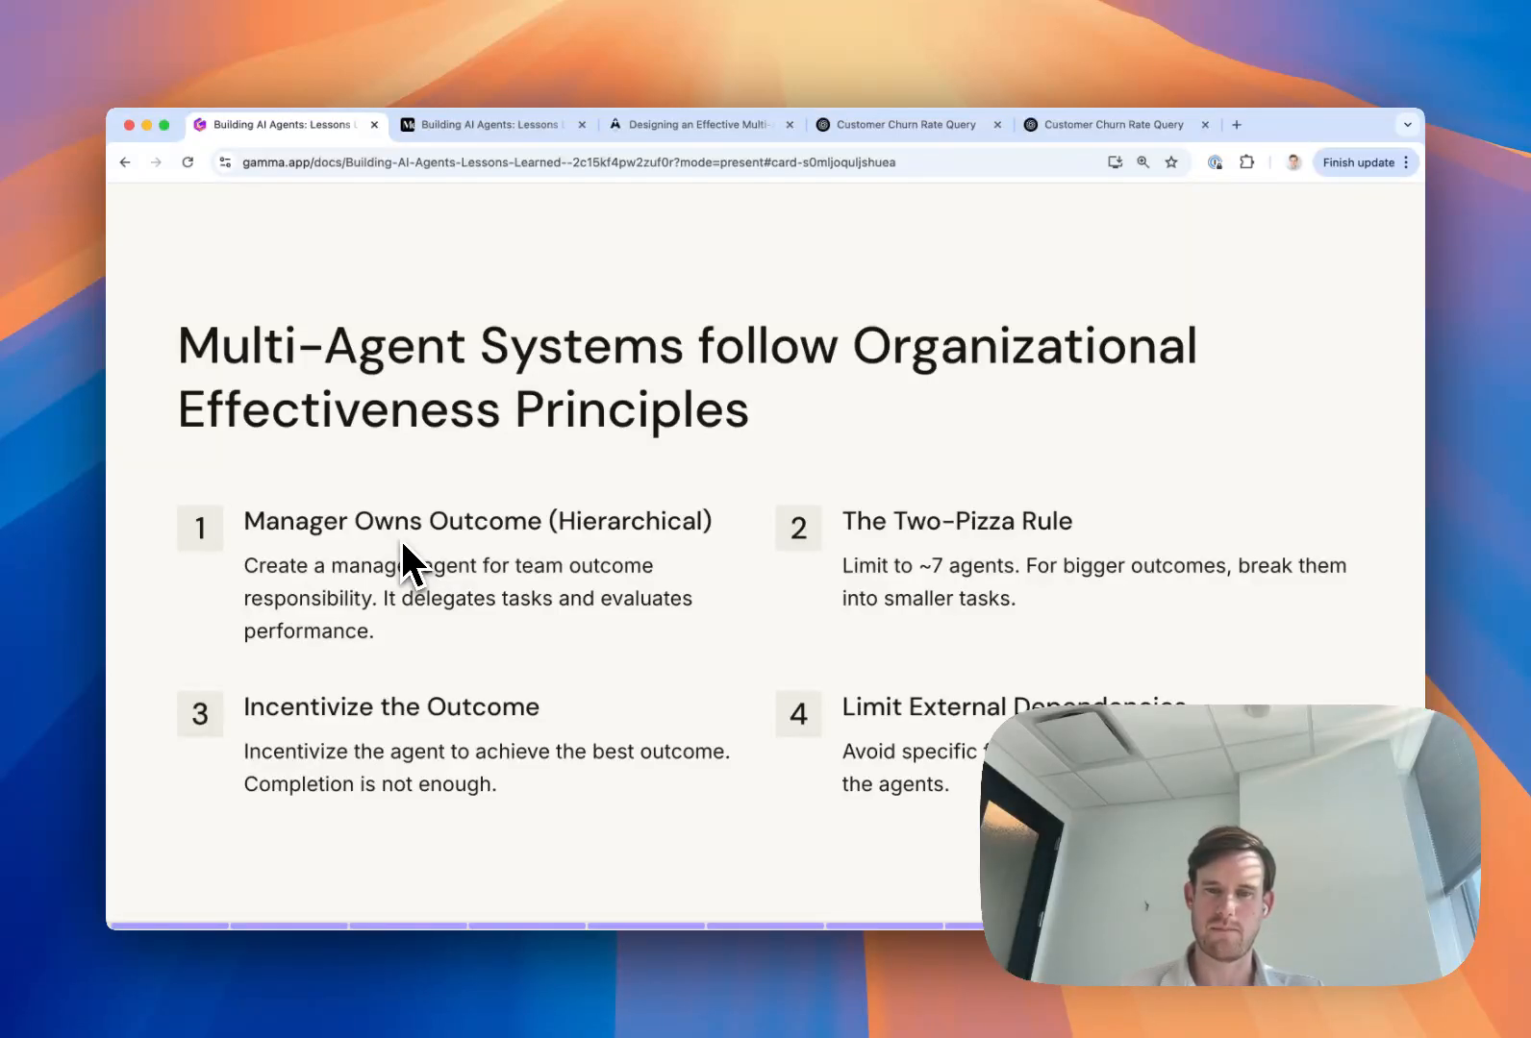
{"action": "mouse_move", "coordinate": [1073, 542]}
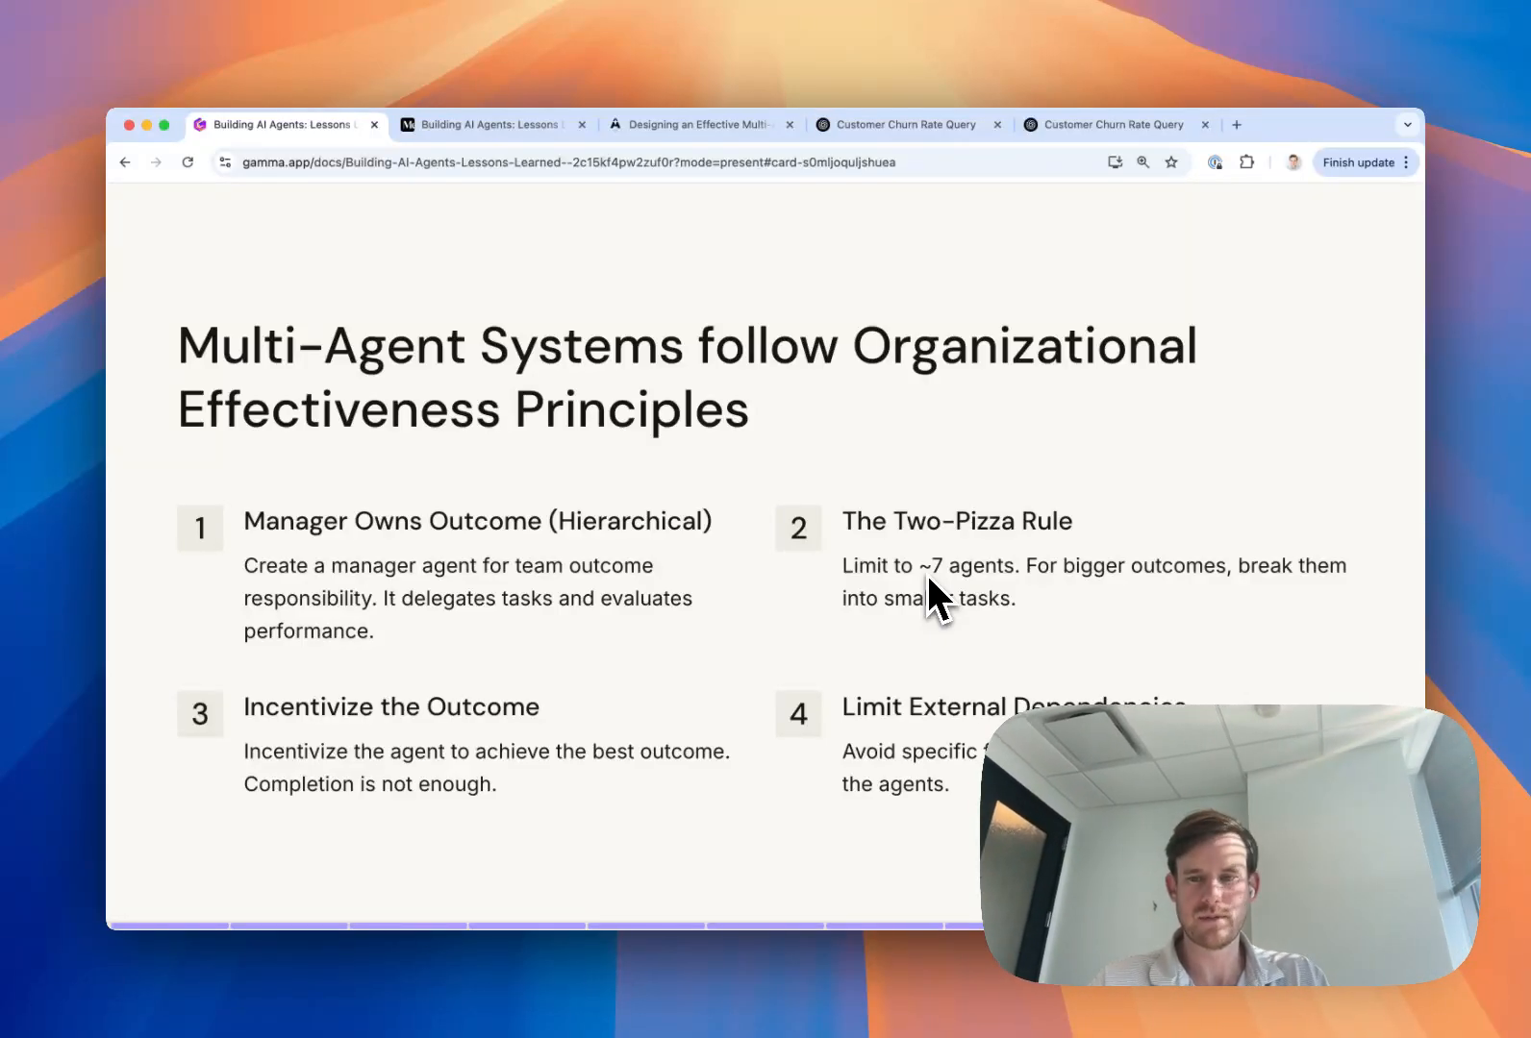
{"action": "mouse_move", "coordinate": [961, 571]}
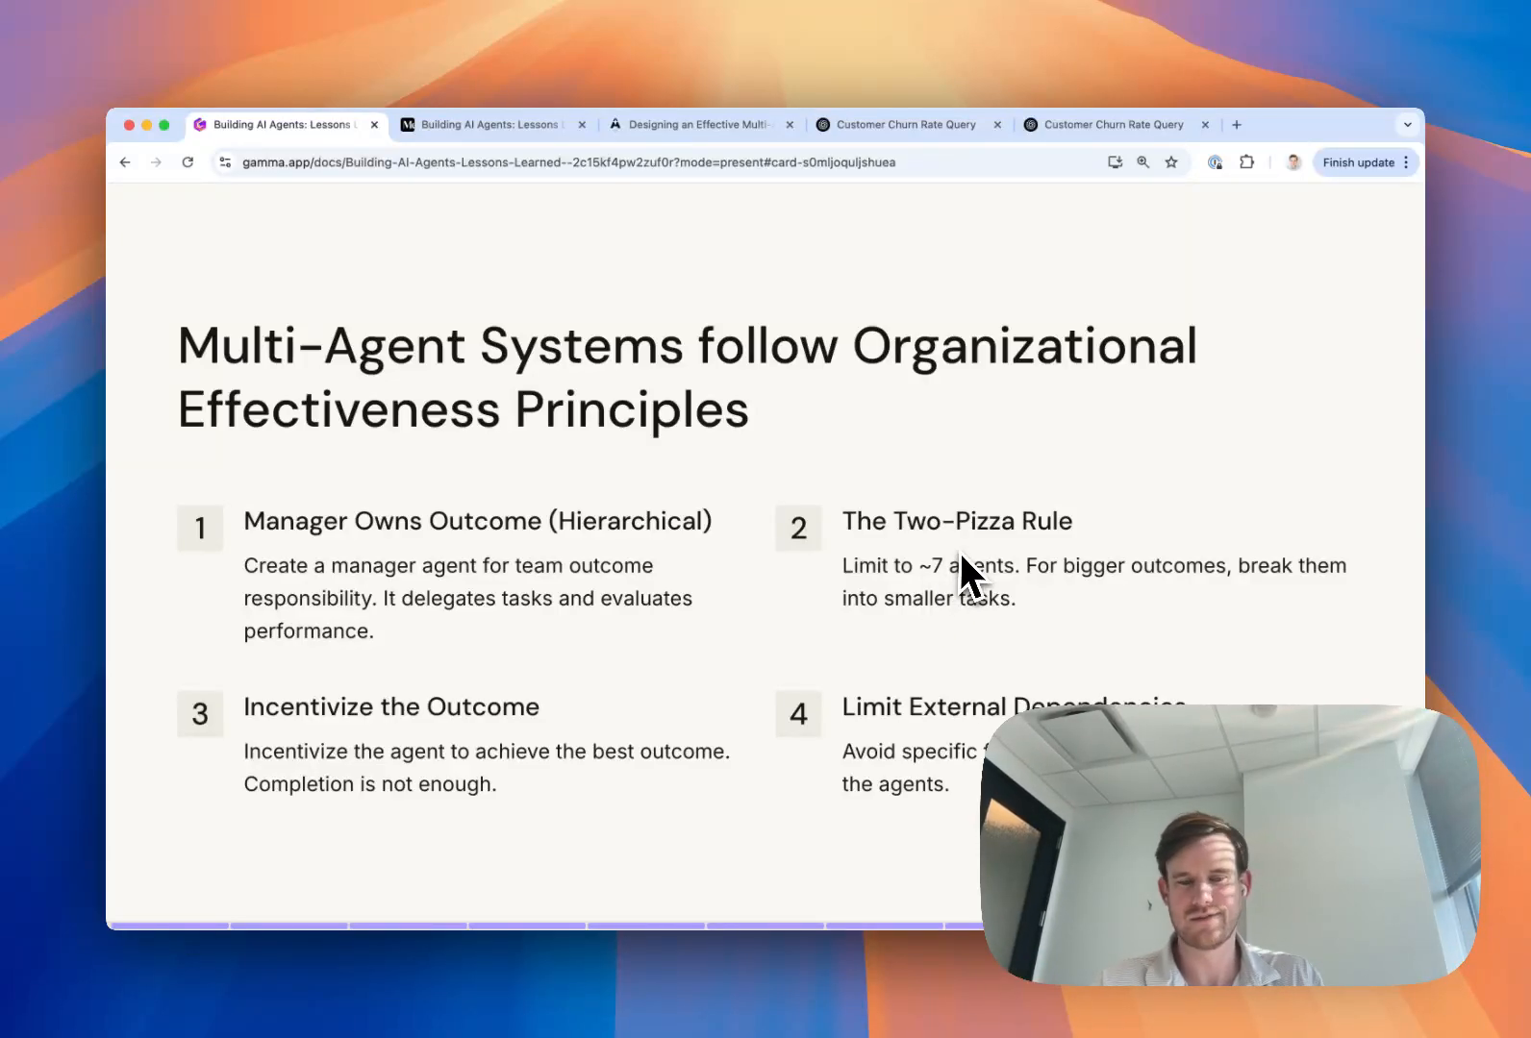
{"action": "mouse_move", "coordinate": [977, 571]}
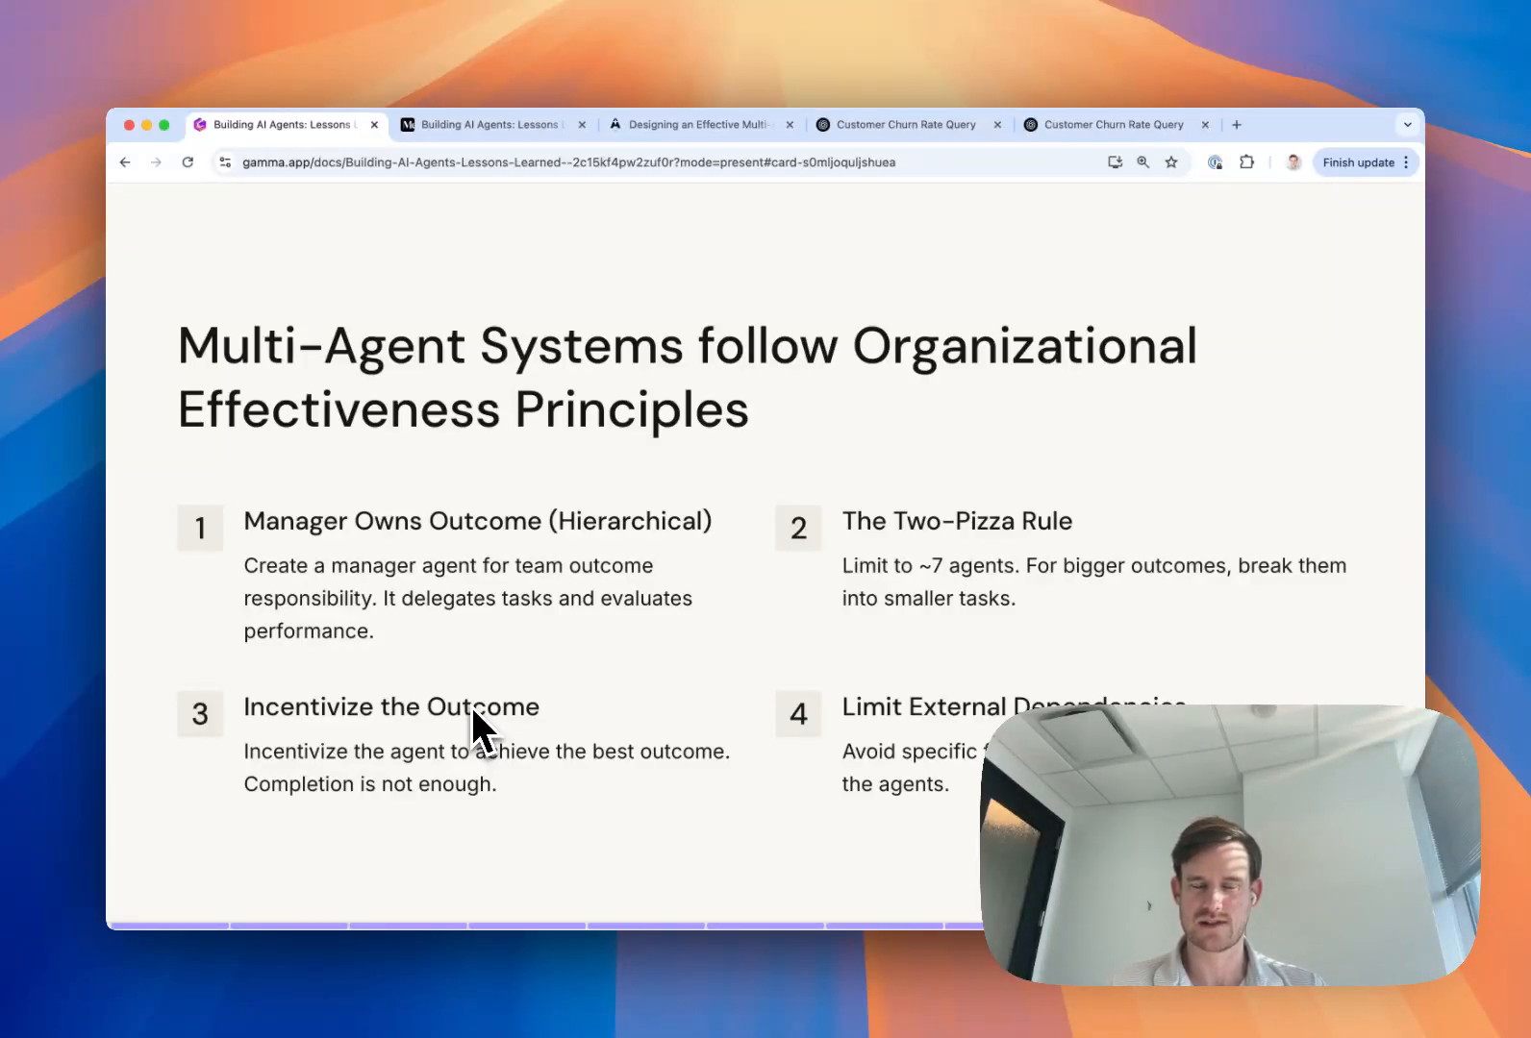
{"action": "mouse_move", "coordinate": [156, 650]}
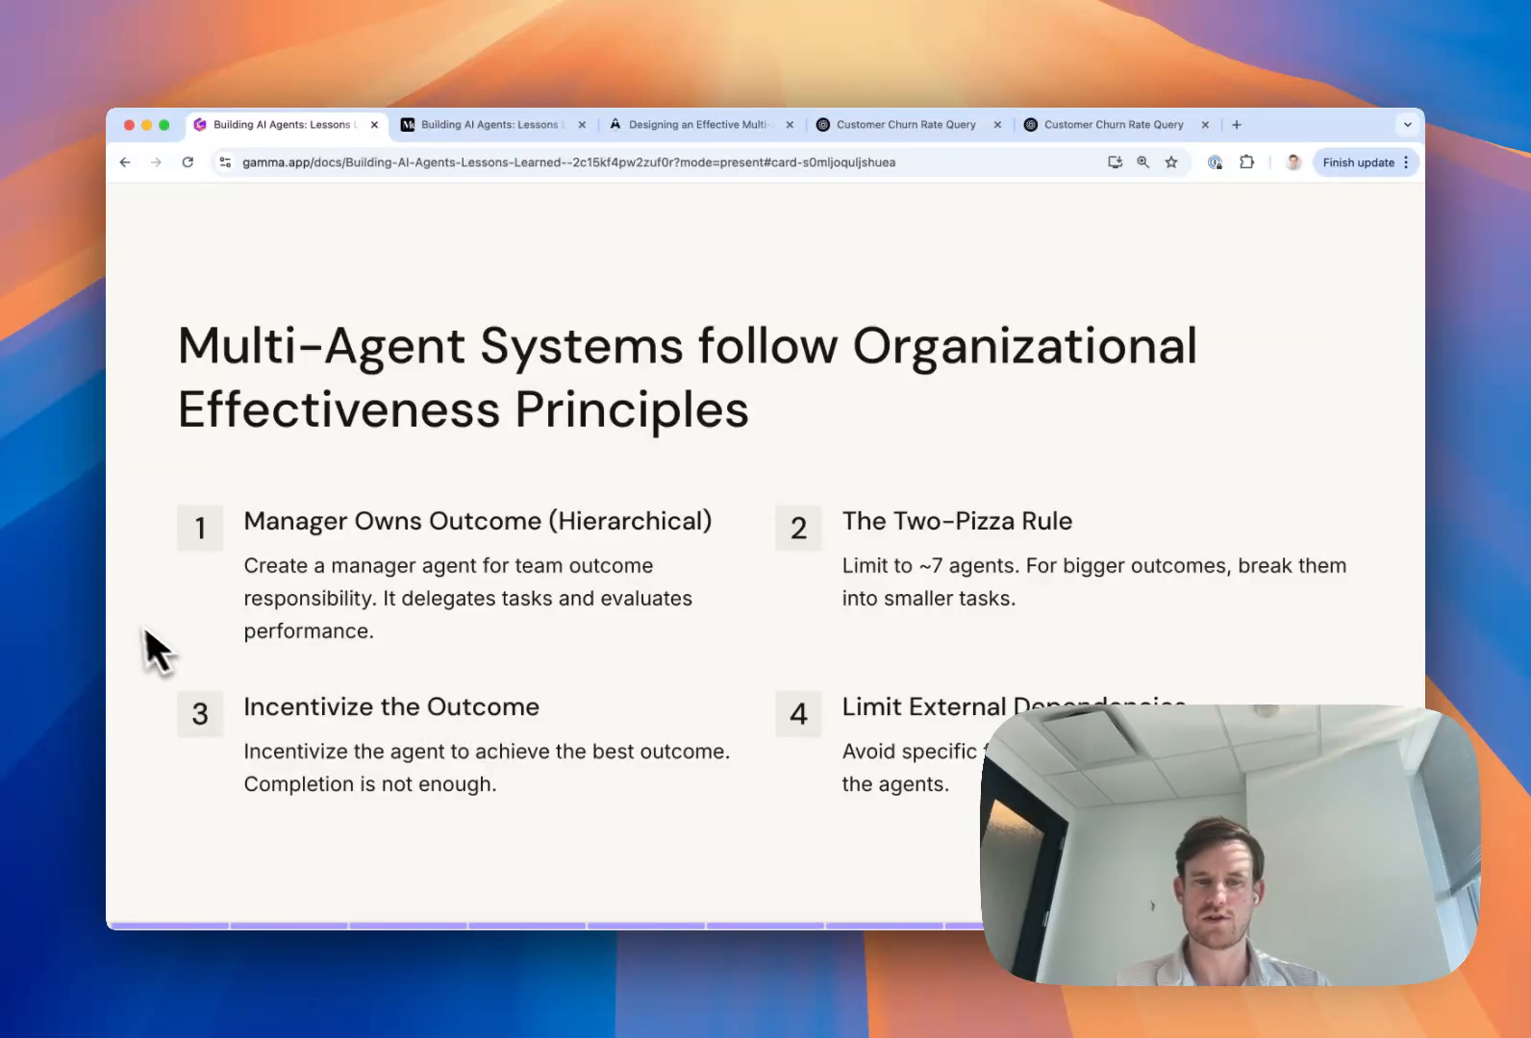
{"action": "mouse_move", "coordinate": [386, 543]}
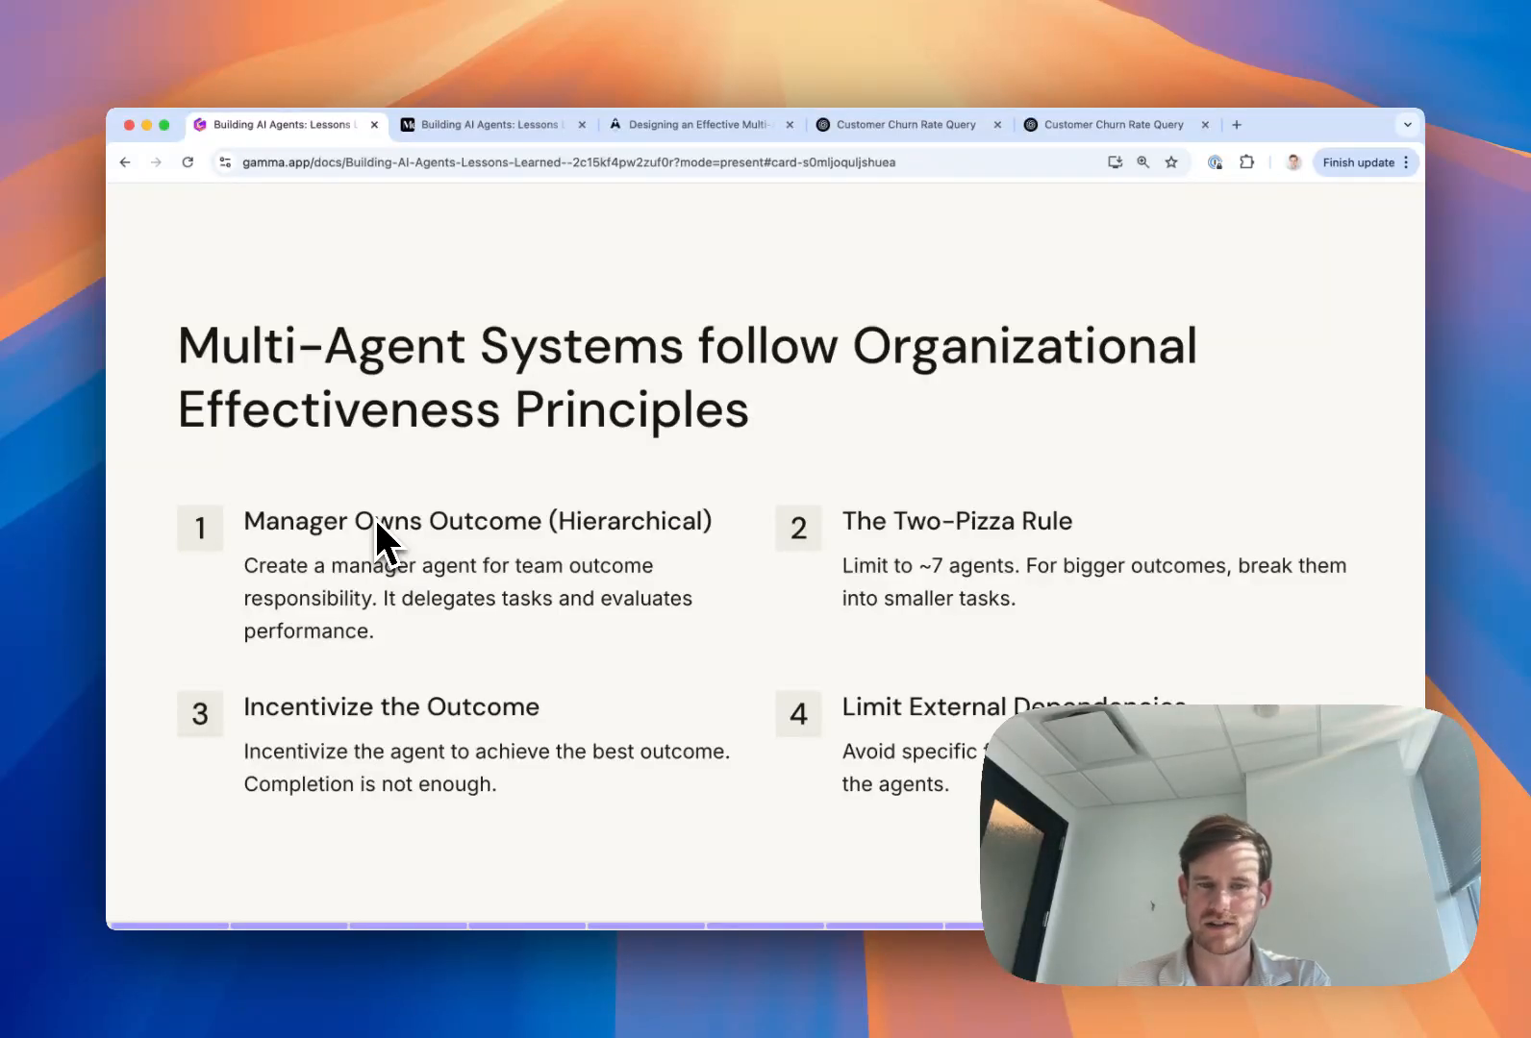
{"action": "mouse_move", "coordinate": [693, 645]}
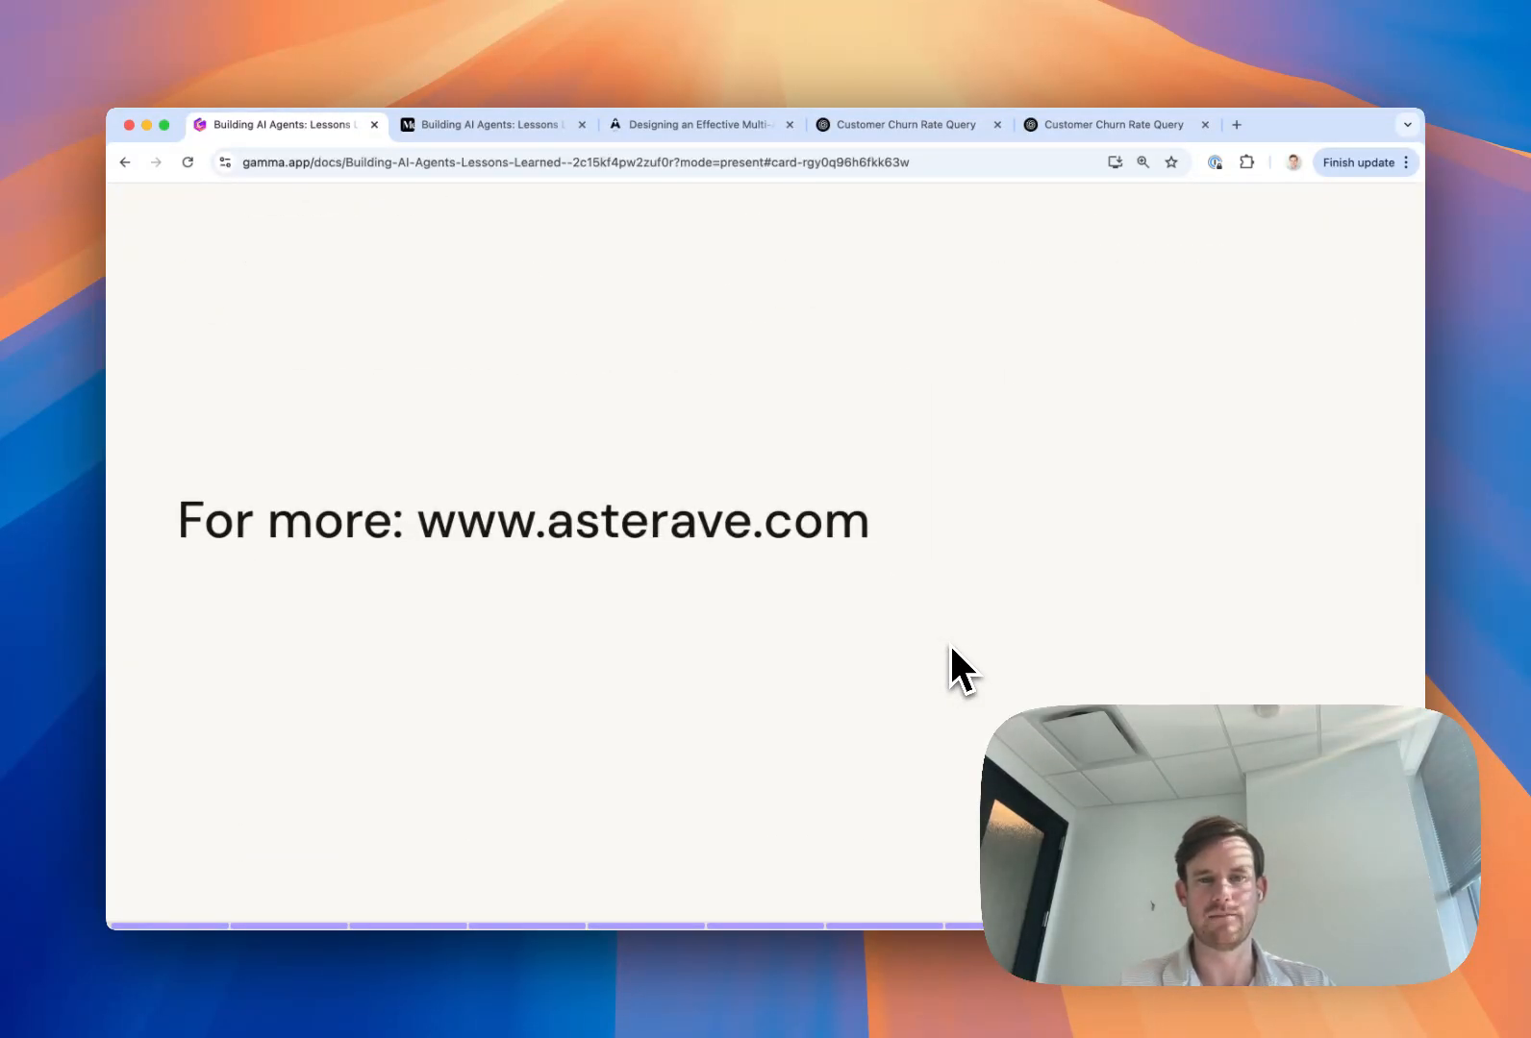
{"action": "mouse_move", "coordinate": [864, 546]}
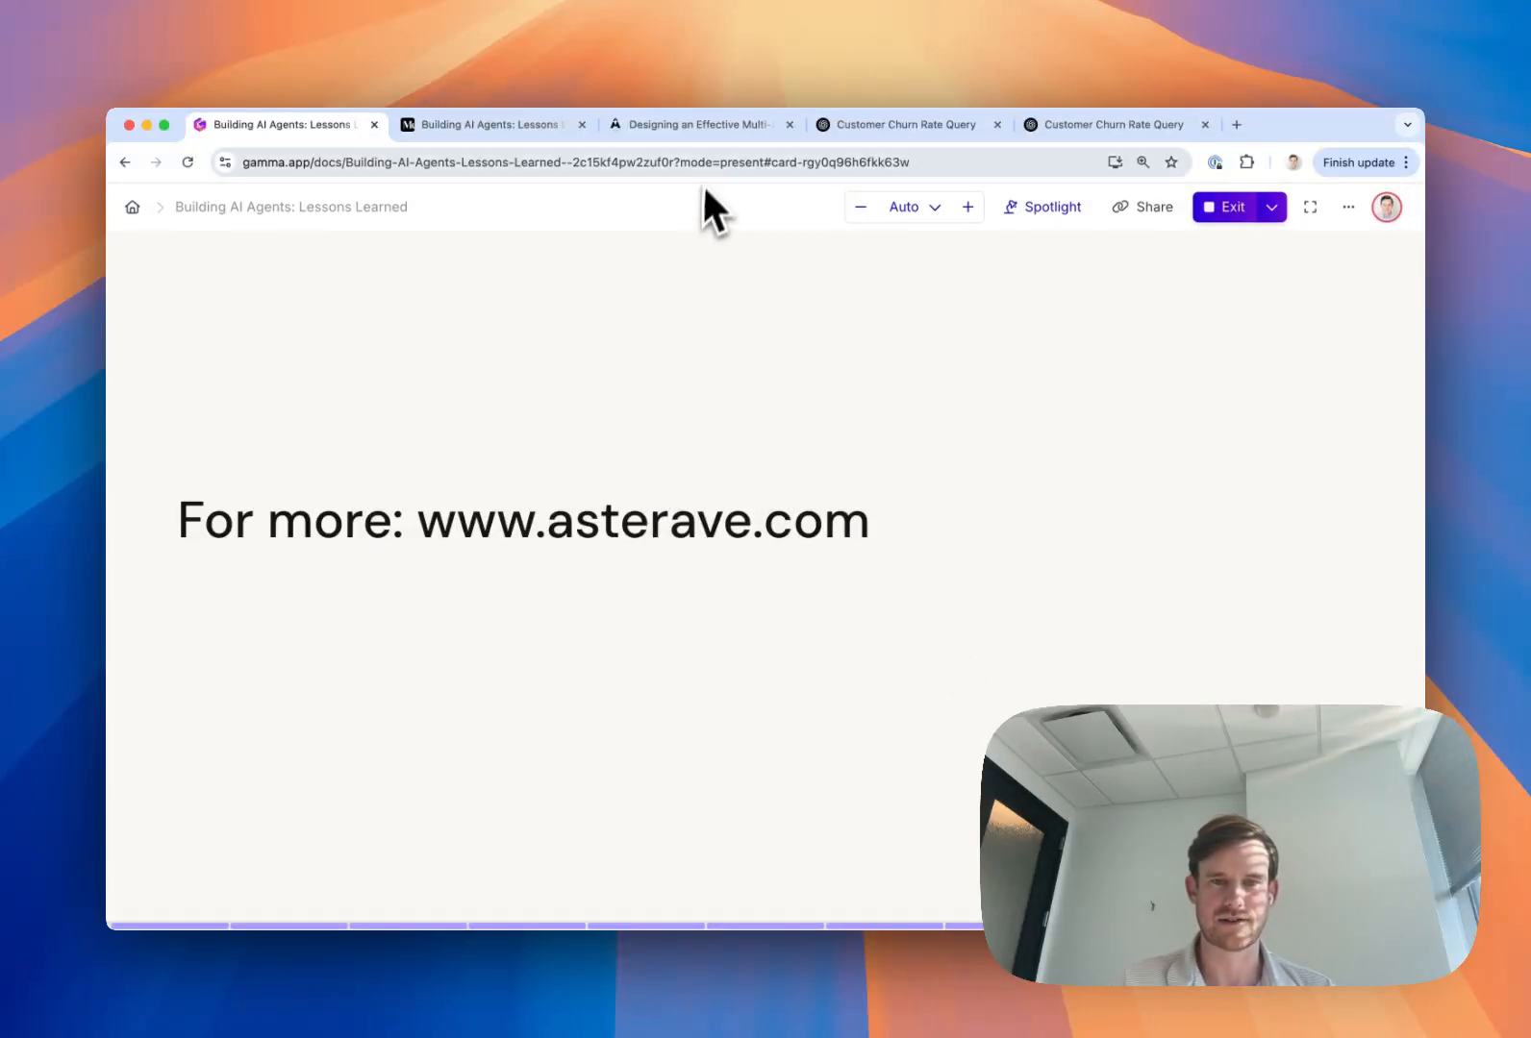
Switch to the 'Designing an Effective Multi-Agent System' blog post on asterave.com
{"action": "left_click", "coordinate": [698, 123]}
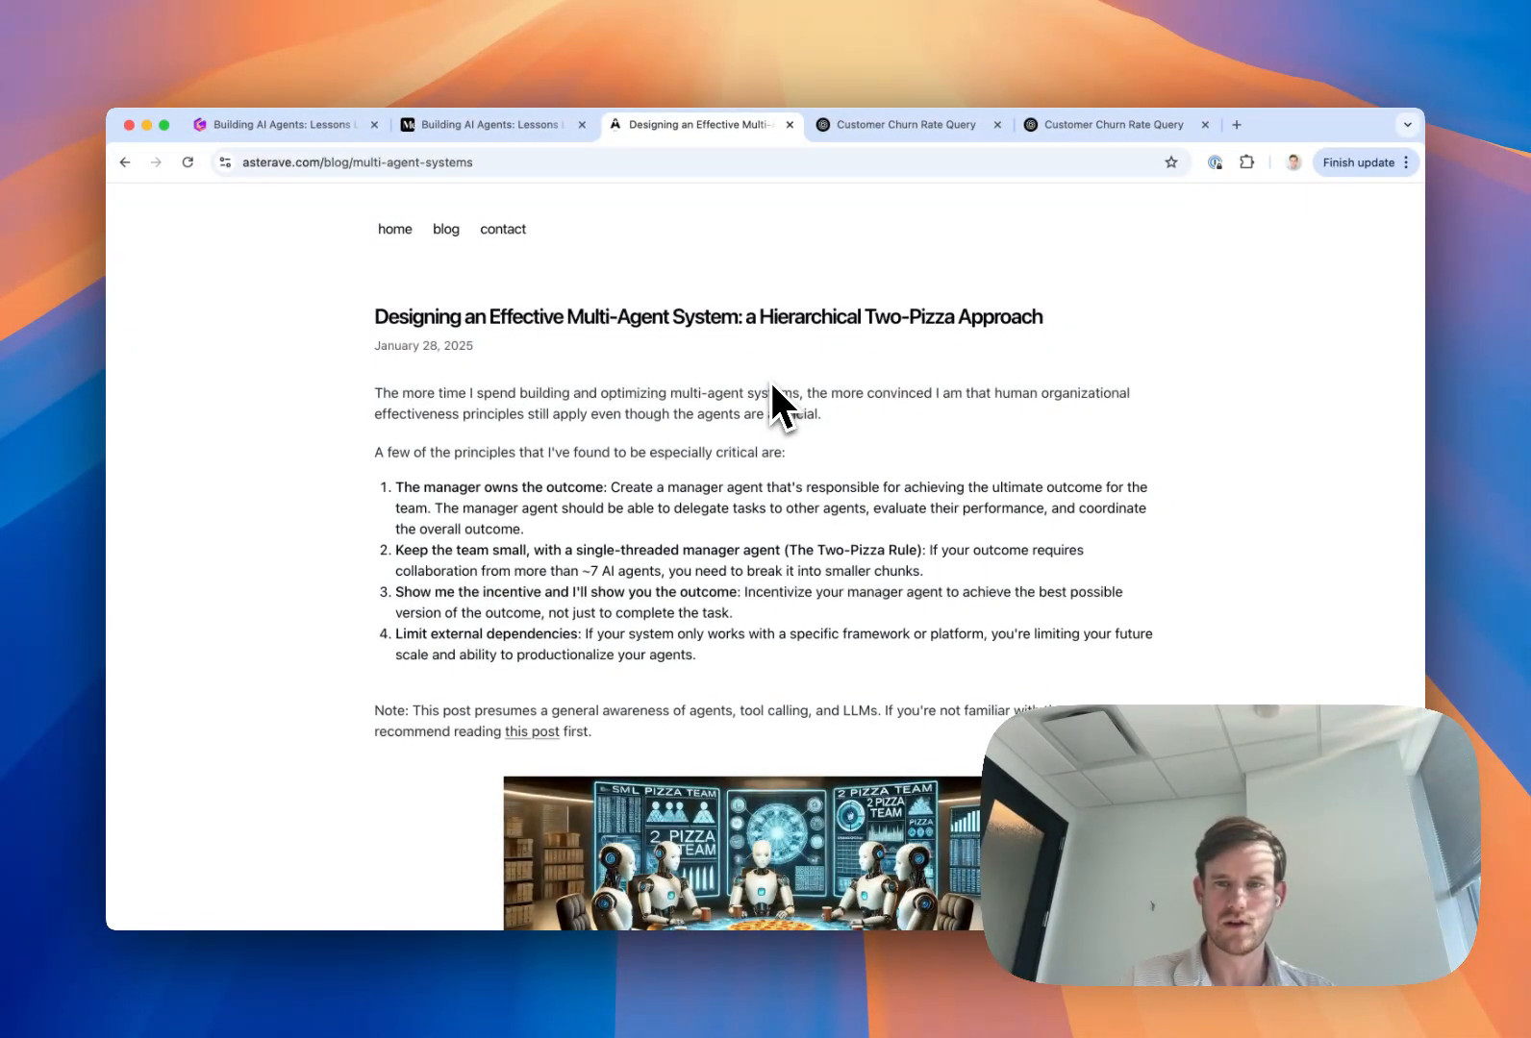
{"action": "mouse_move", "coordinate": [888, 464]}
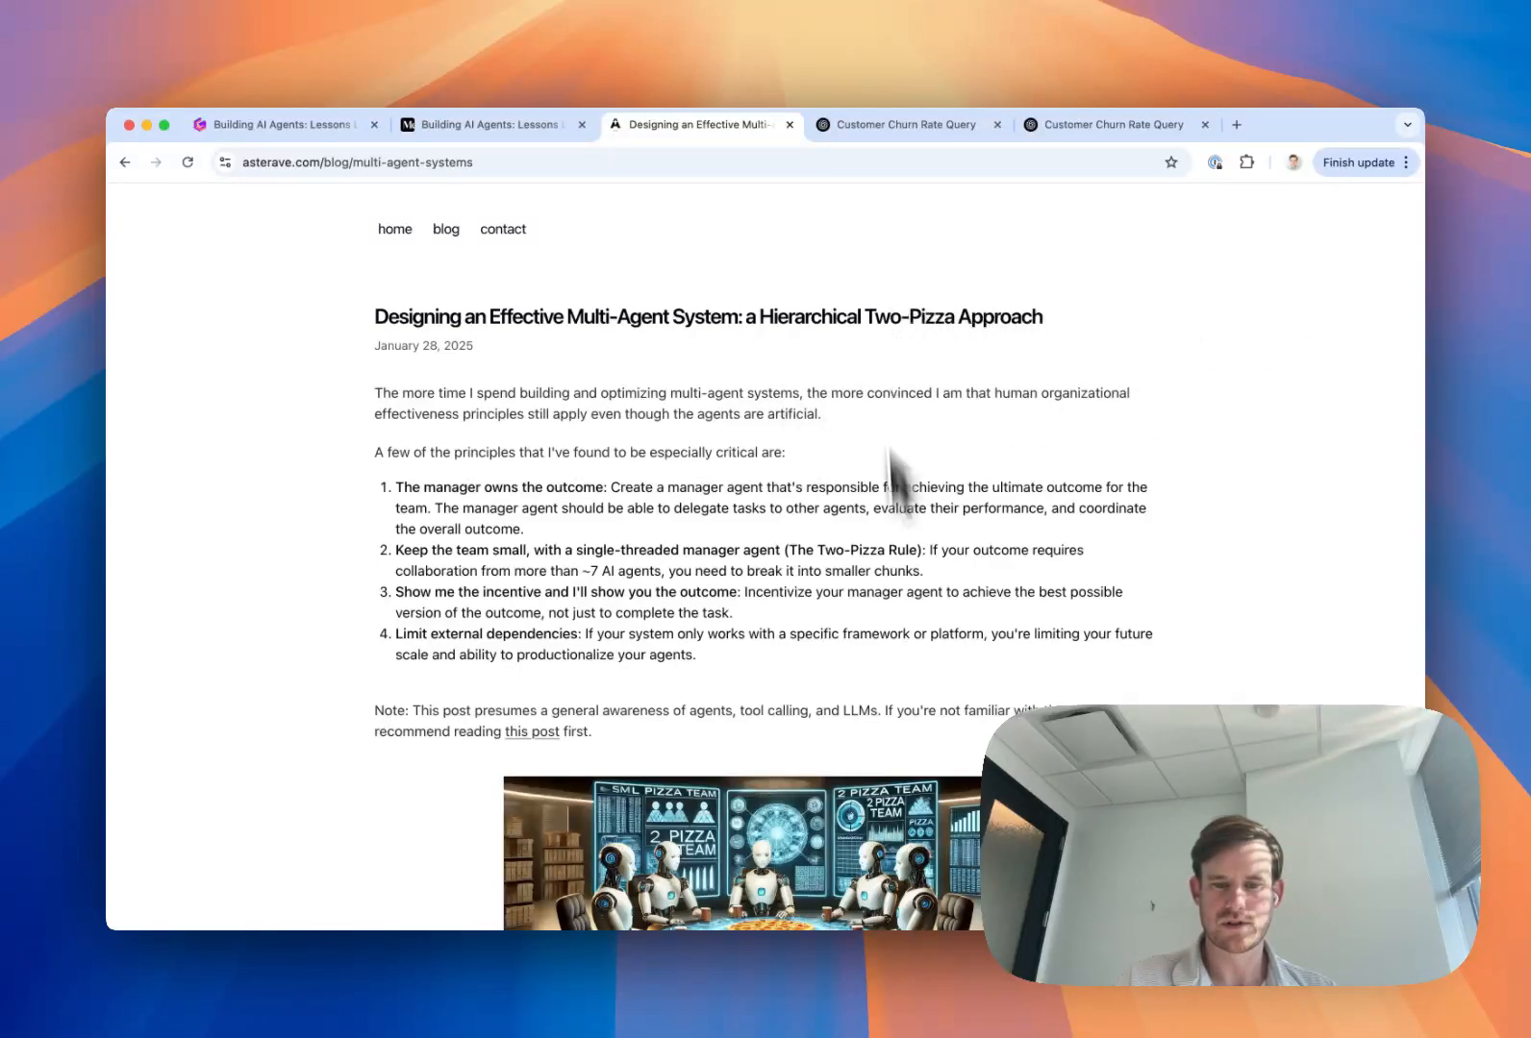
{"action": "mouse_move", "coordinate": [602, 863]}
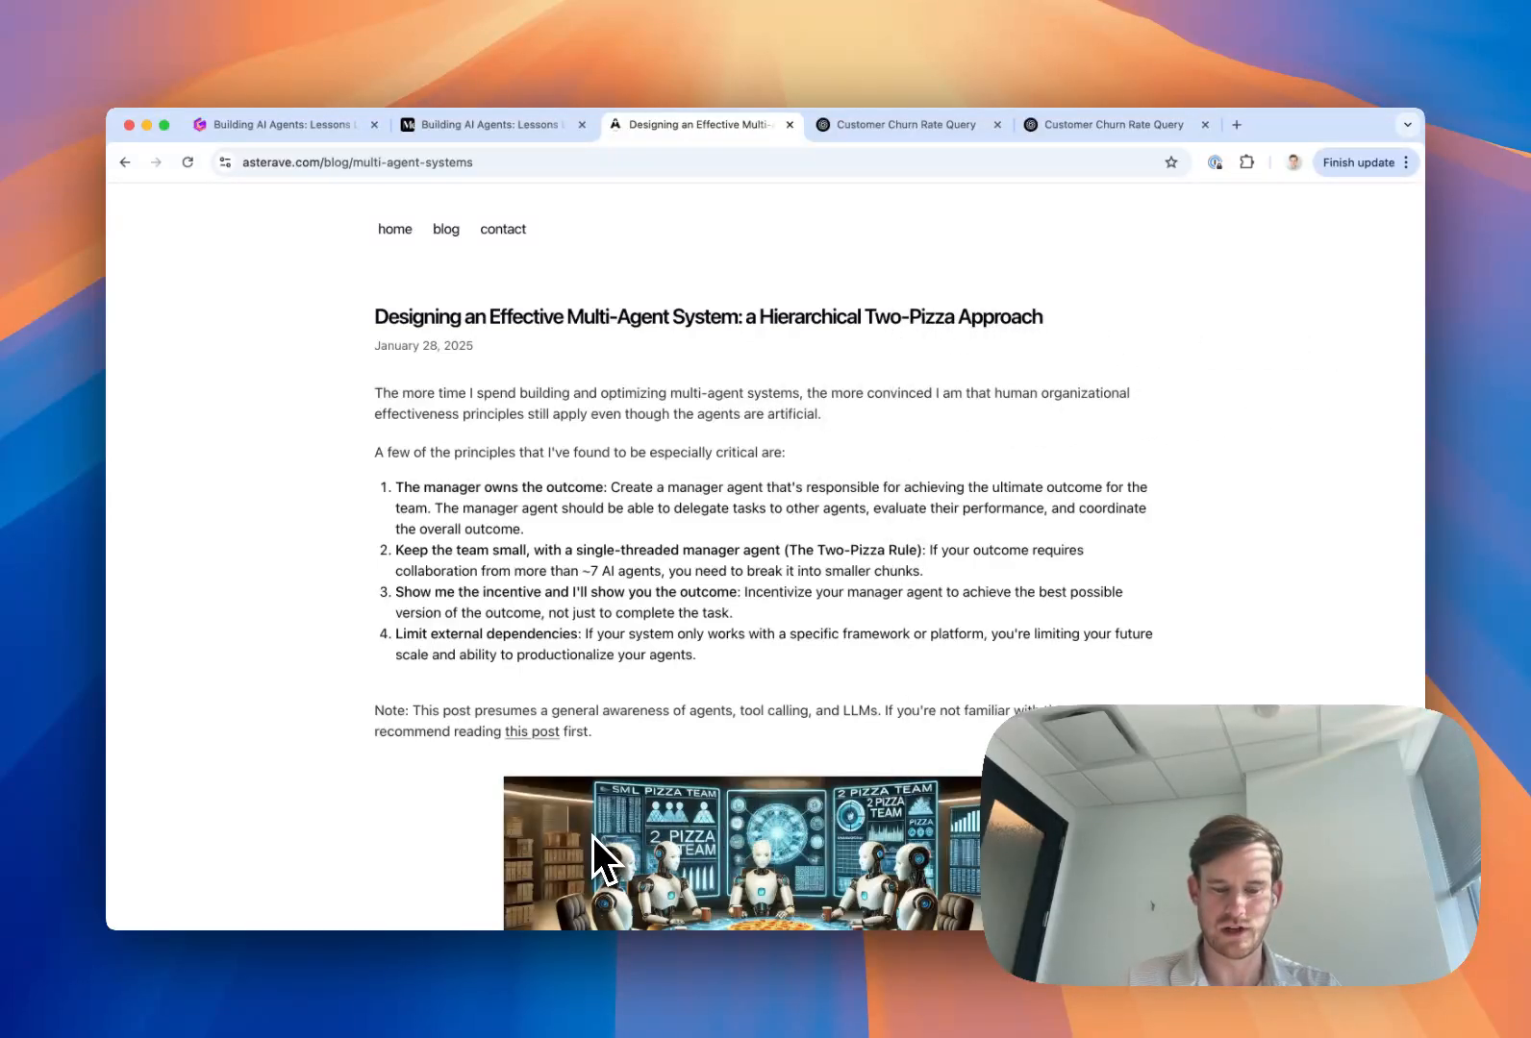